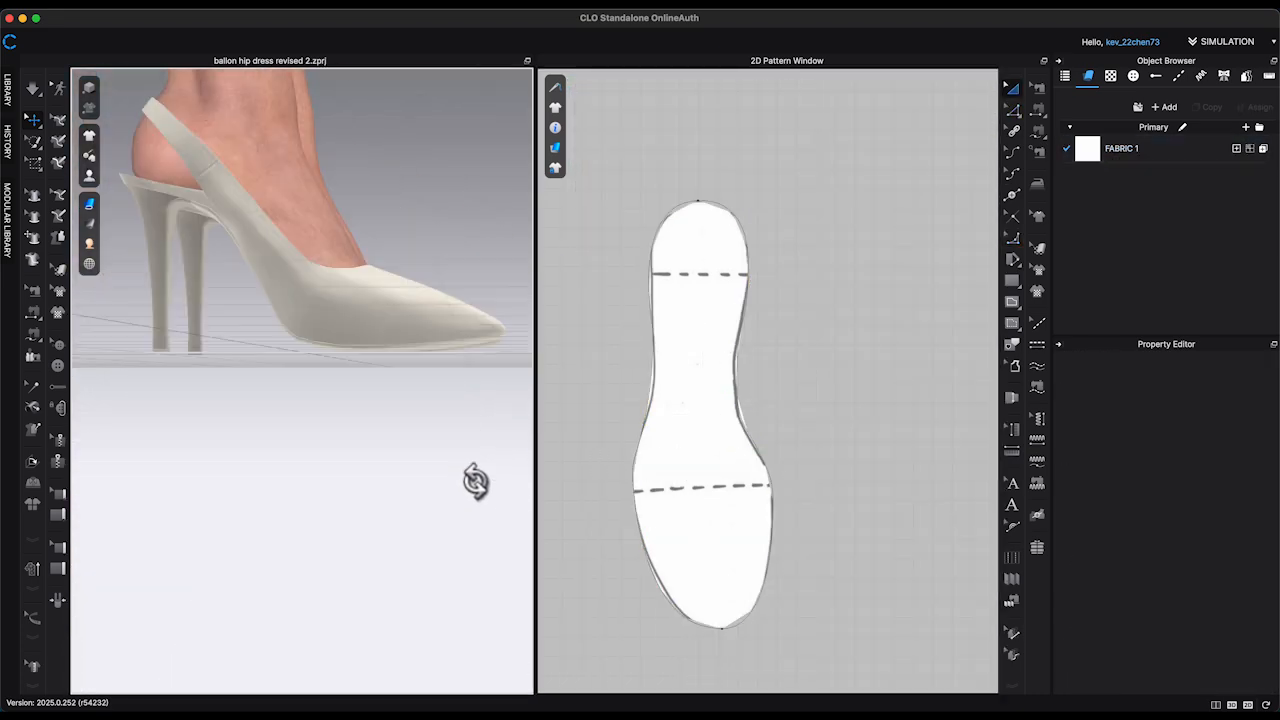
Open basic heel block final.zprj and bring up Register Accessory as Shoes > Heels.
click(700, 420)
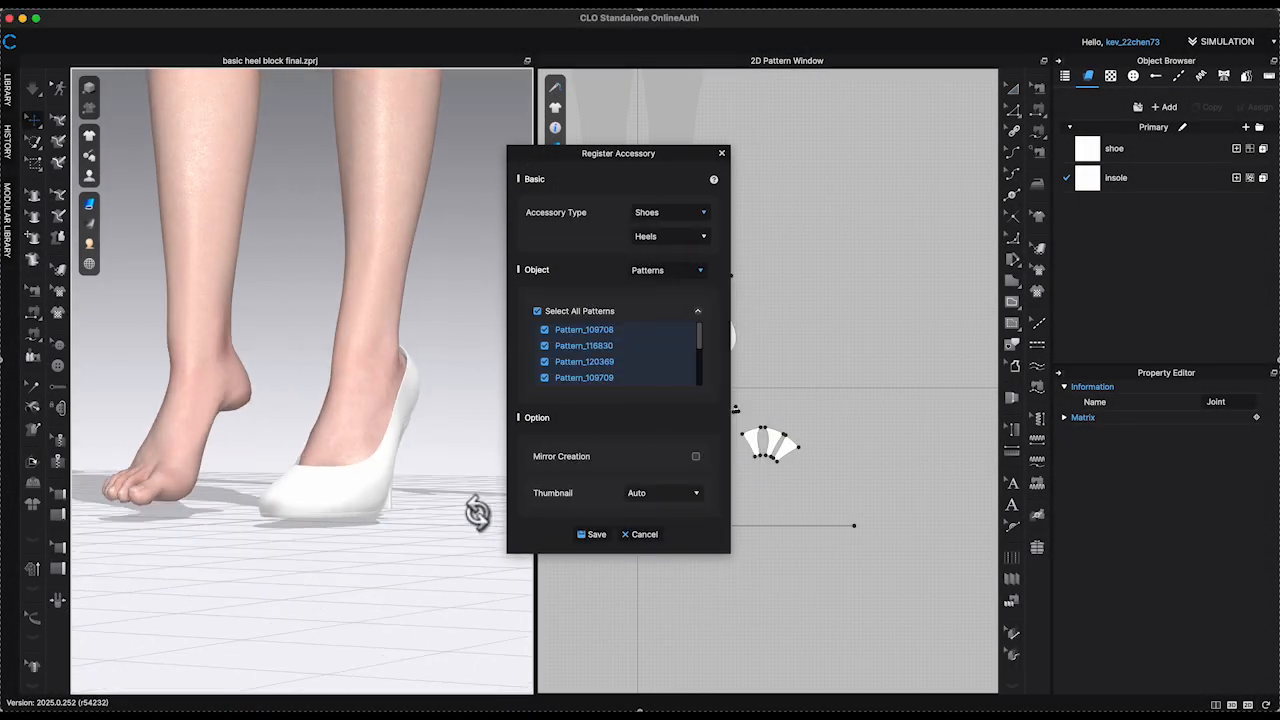
click(696, 456)
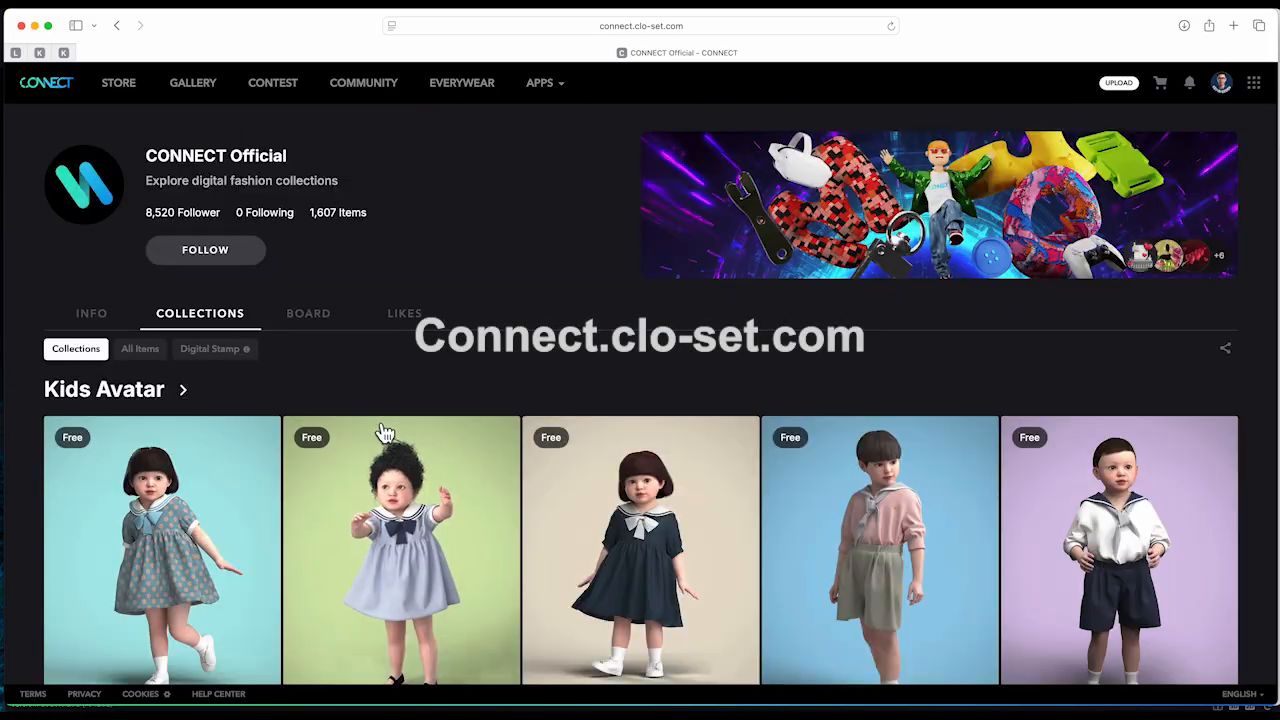
Find FV2 Shoe Last Heel Short Round in the Shoe Last collection, add it to the cart and open the cart.
scroll(down, 3)
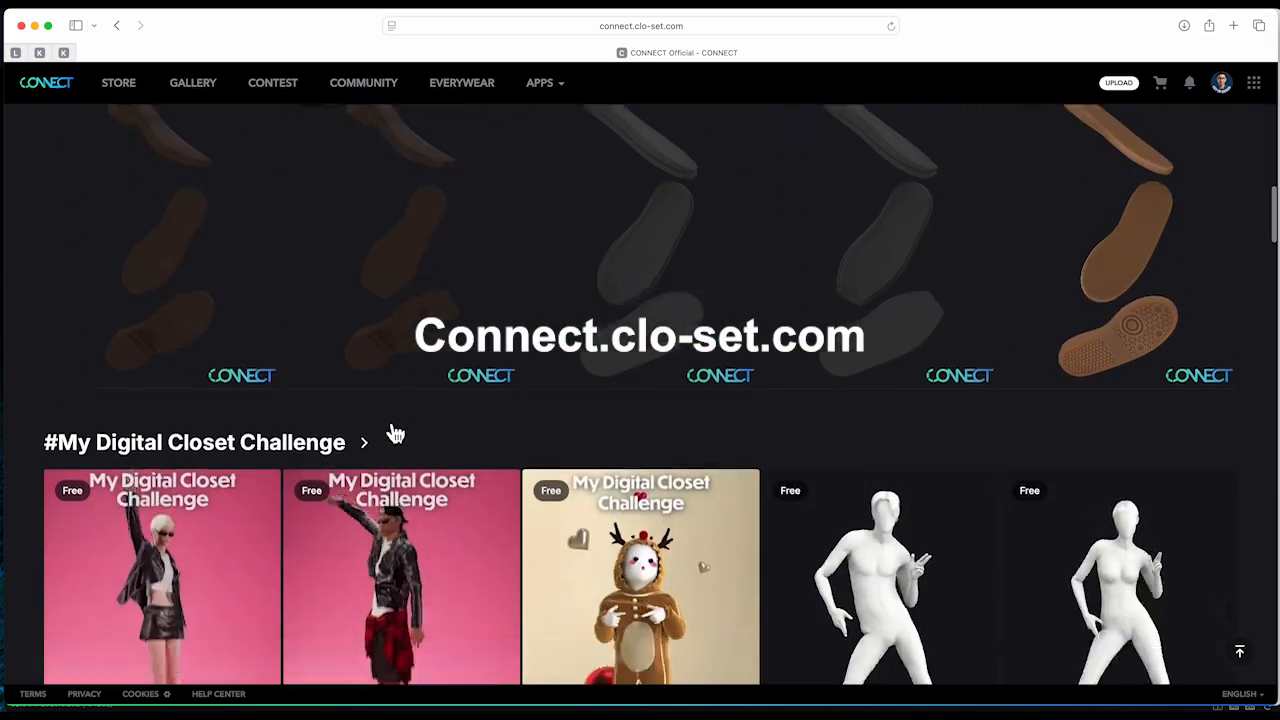
scroll(down, 3)
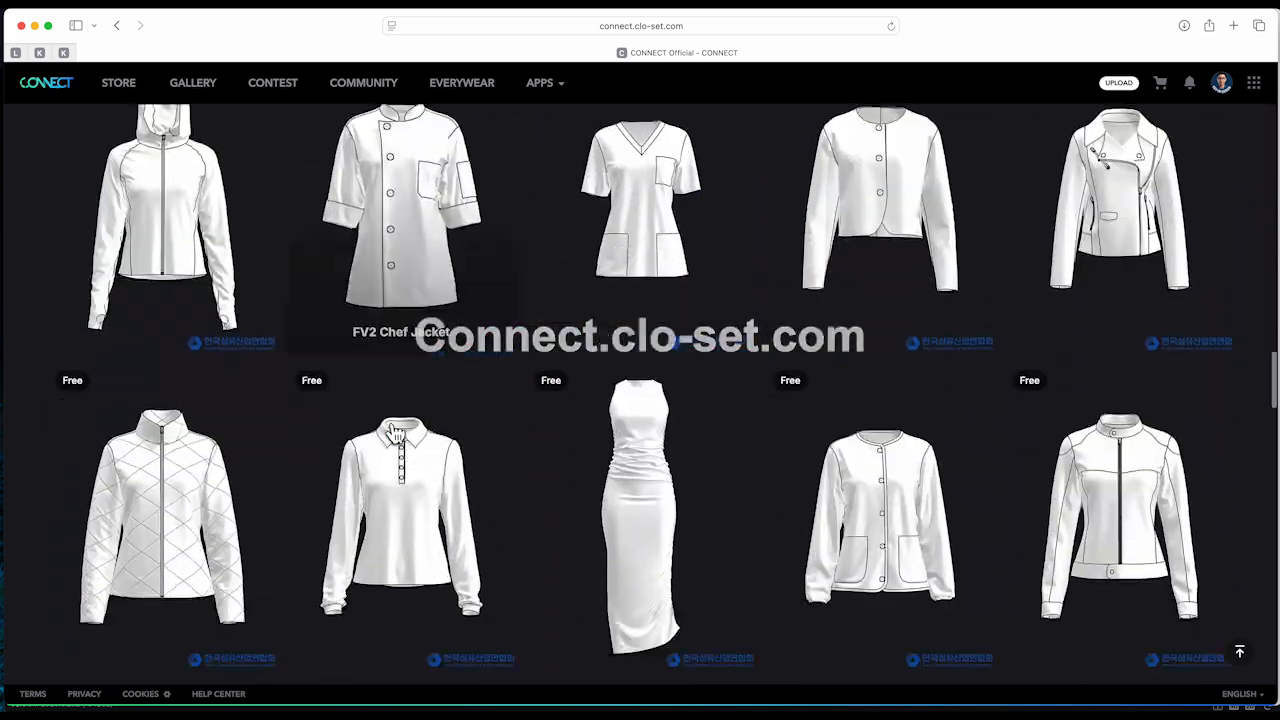
scroll(down, 3)
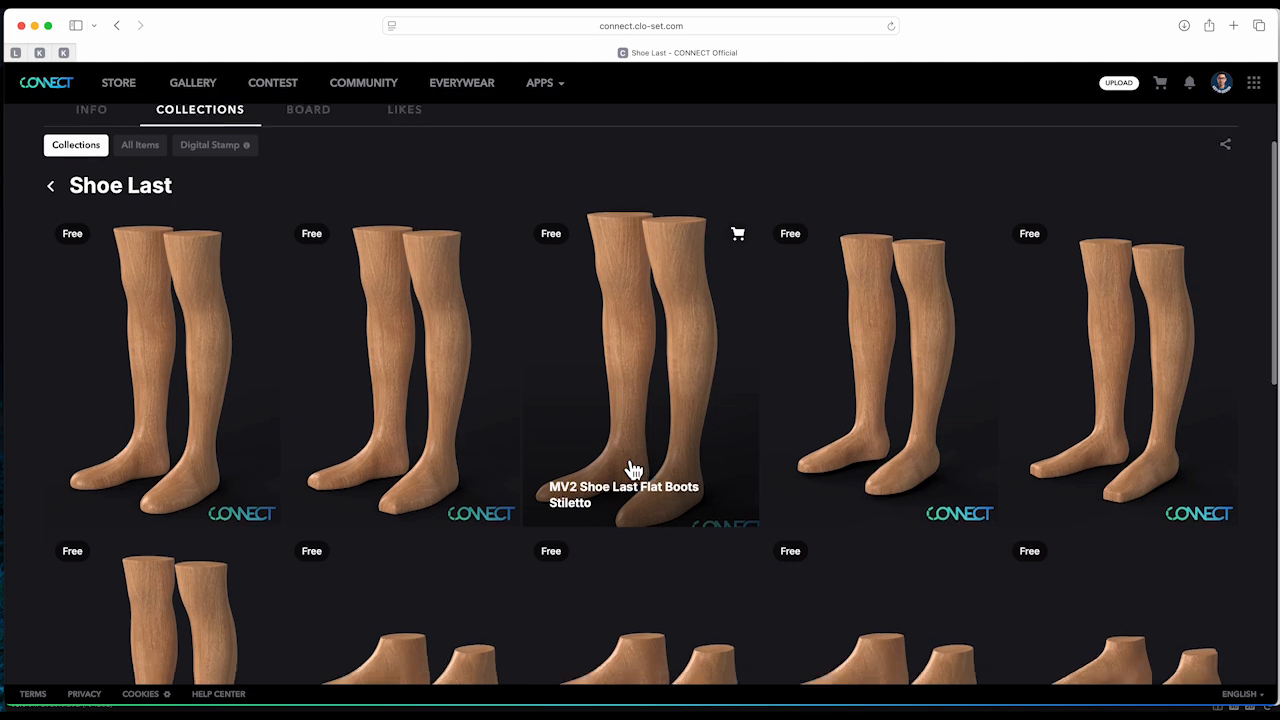
scroll(down, 3)
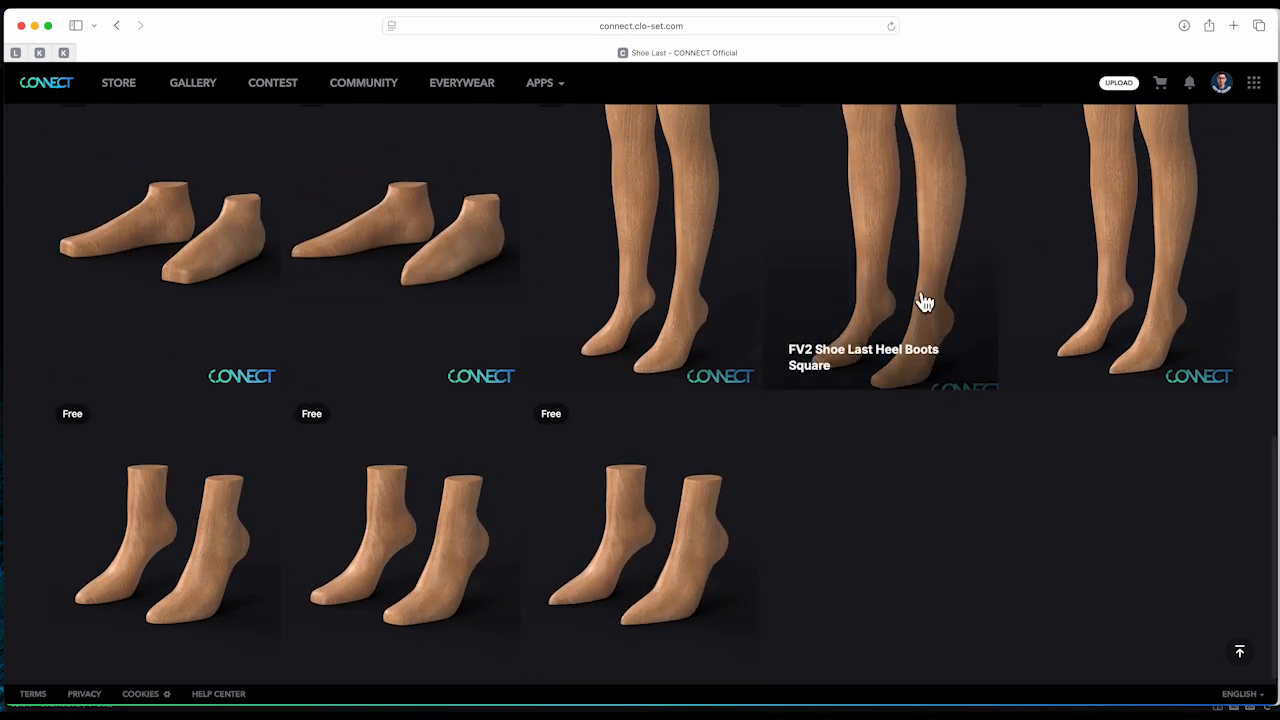
scroll(down, 3)
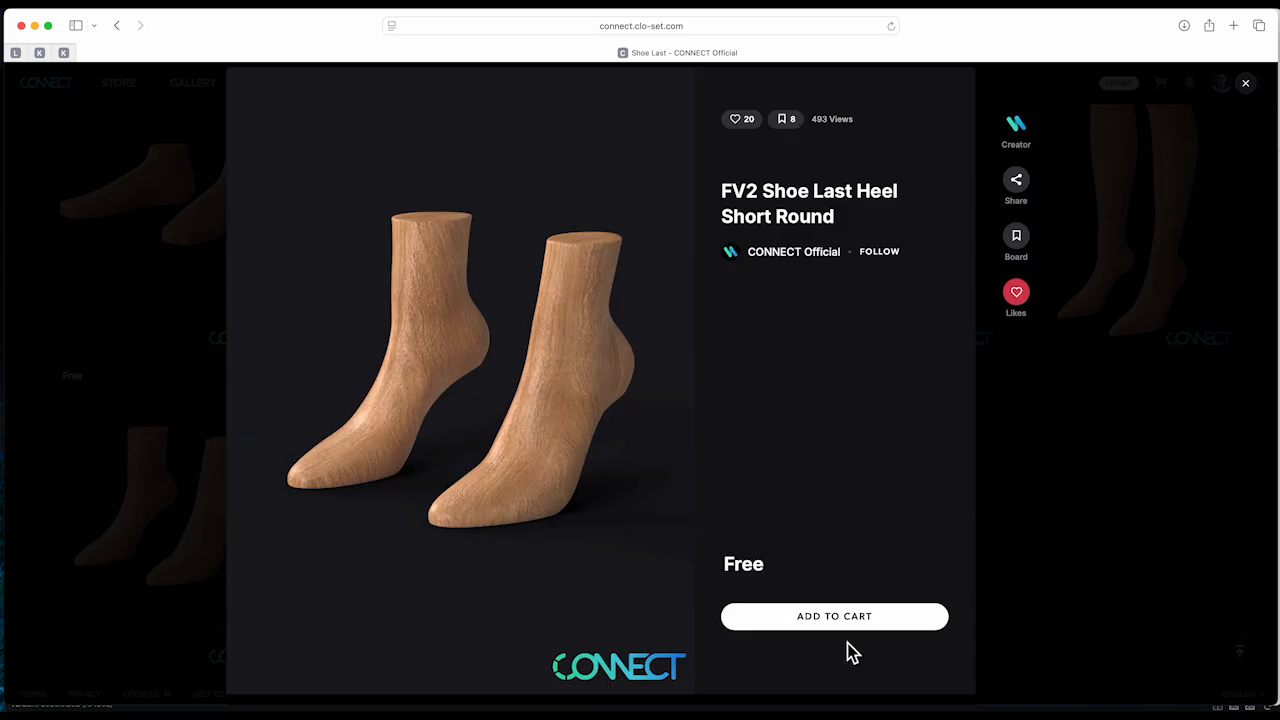
click(834, 616)
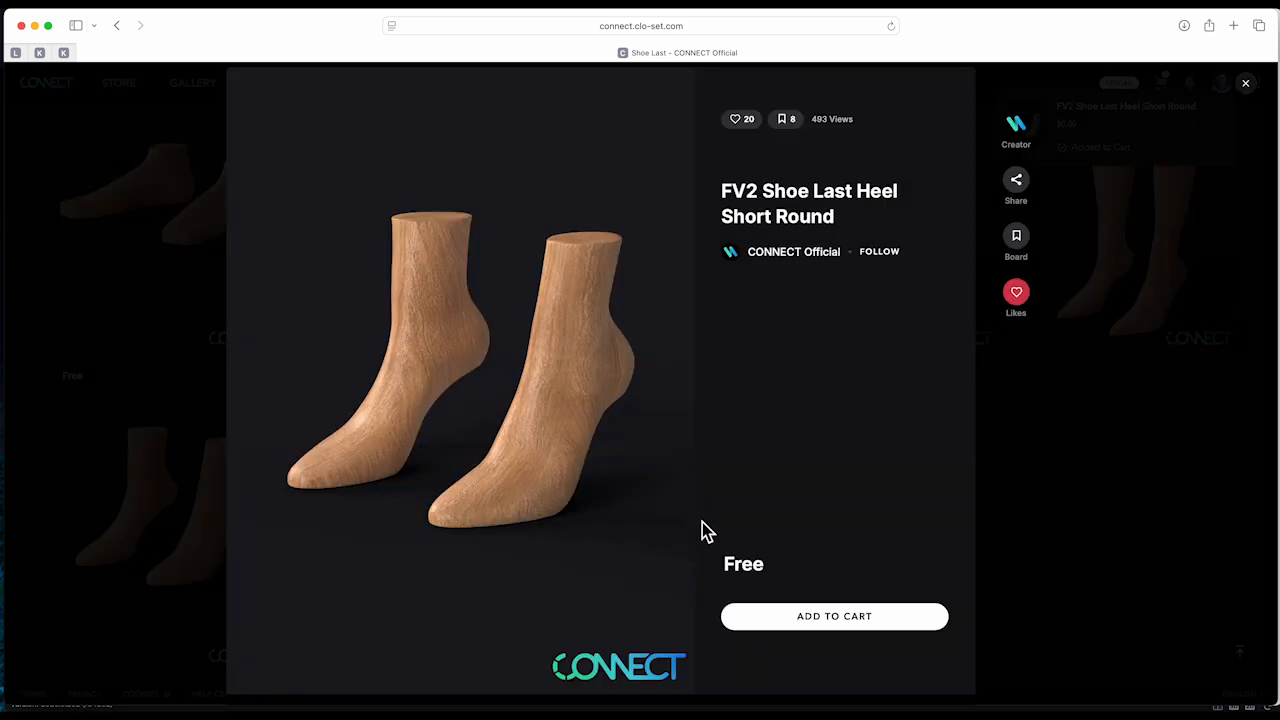
click(1246, 84)
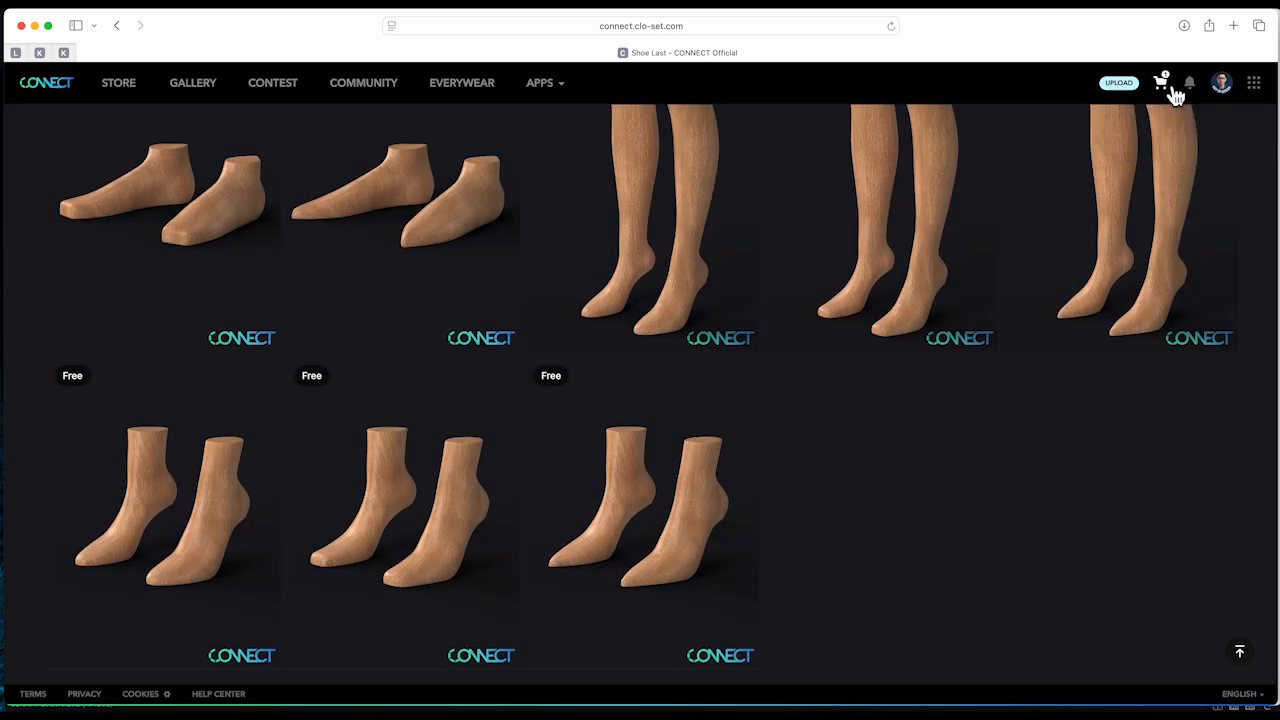
click(1164, 80)
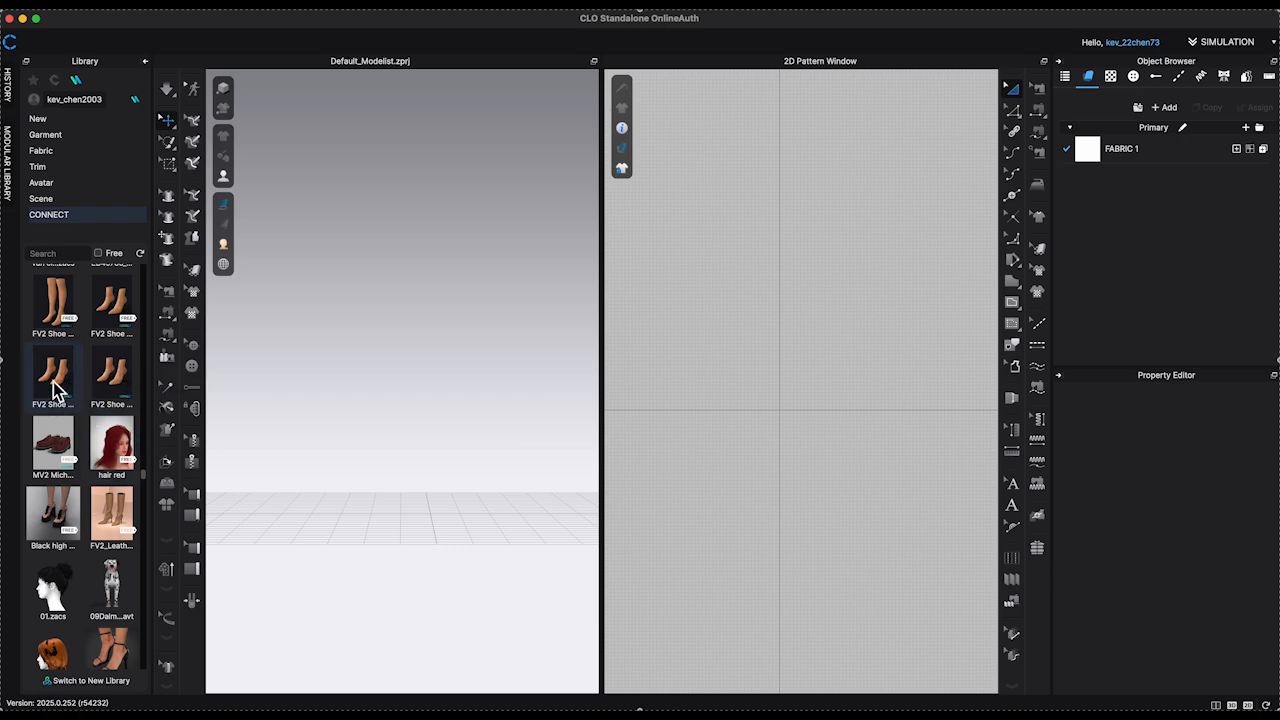
mouse_move(64, 392)
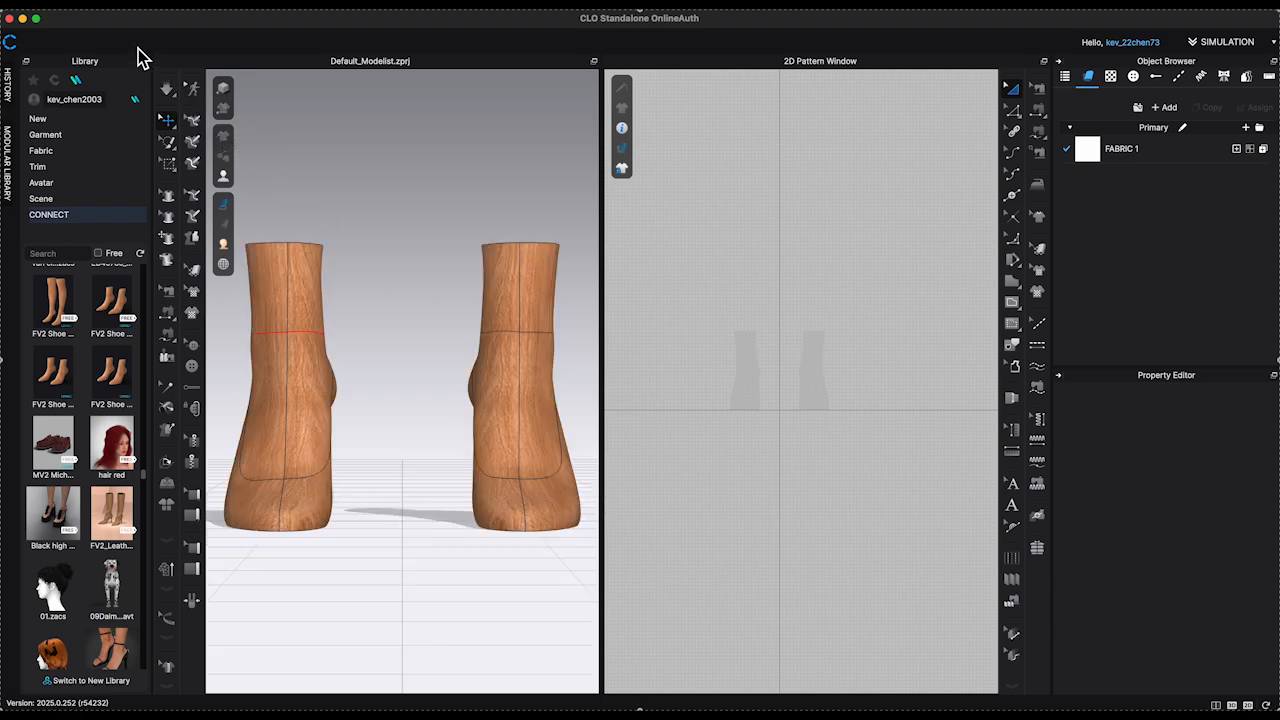
mouse_move(148, 64)
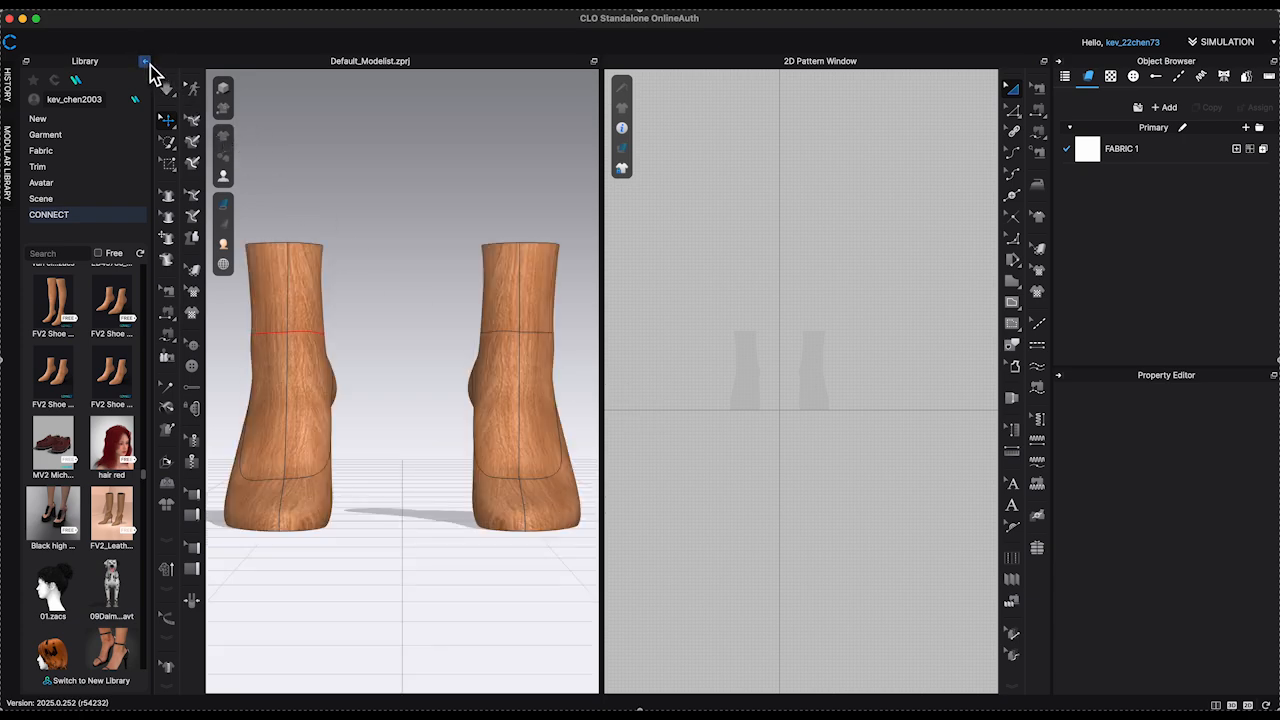
Hide the Library, switch to Edit 3D Pen (Avatar) and inspect the lines around the lasts' top openings.
click(144, 62)
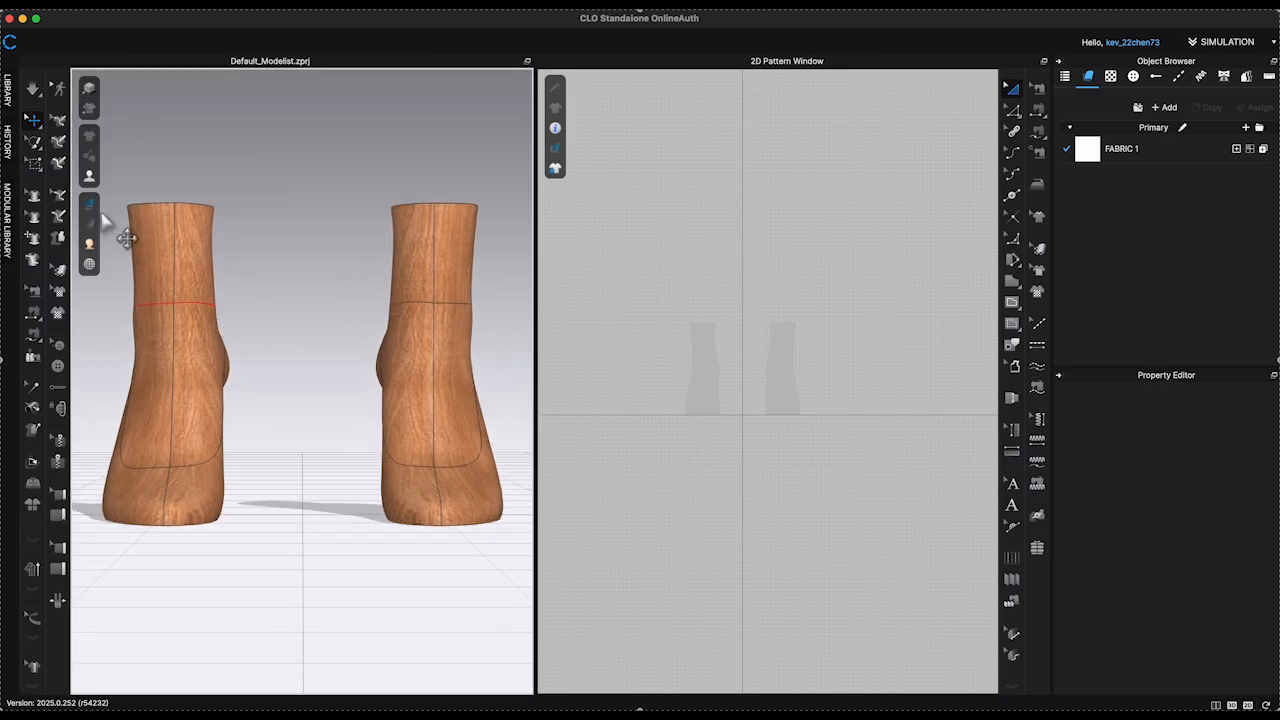
mouse_move(62, 206)
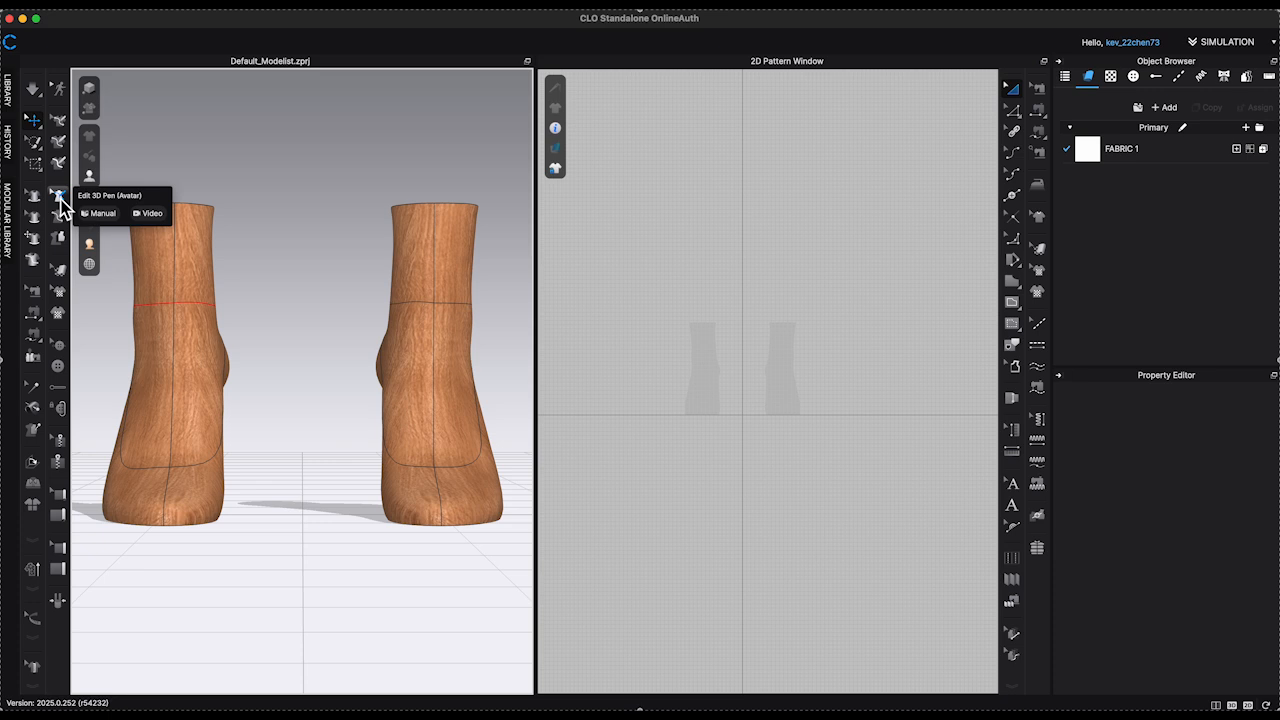
click(64, 204)
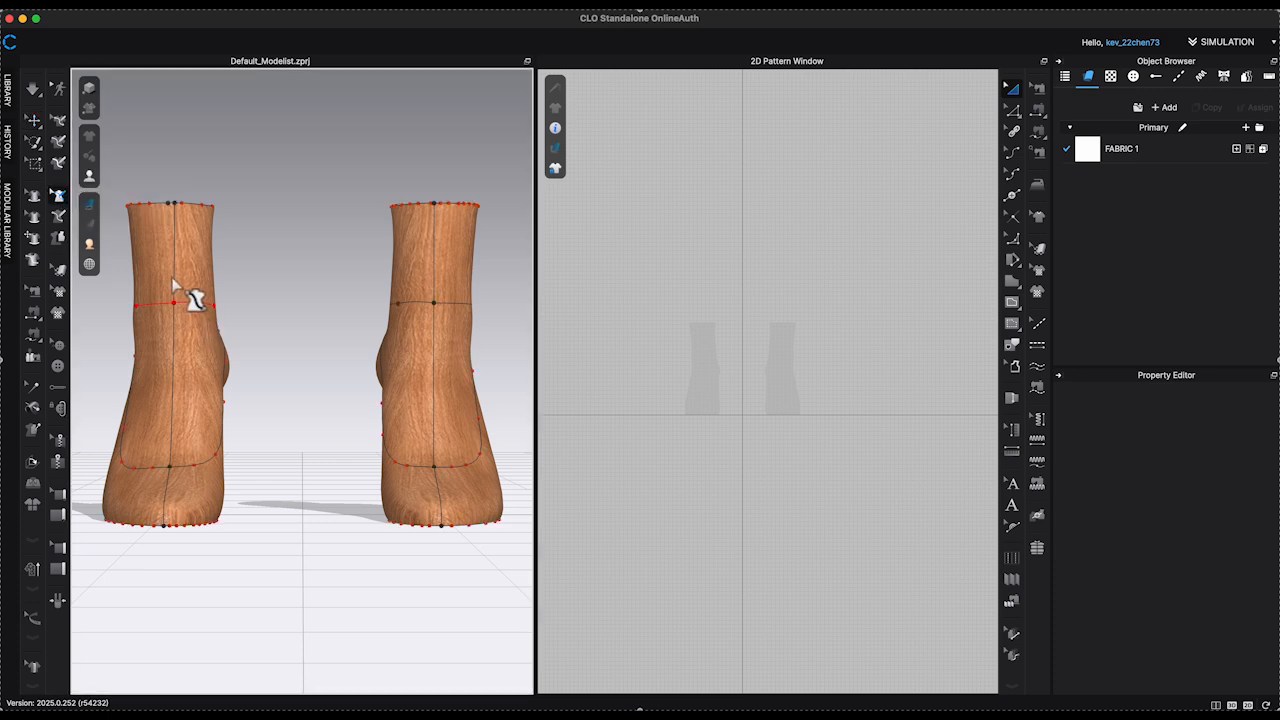
click(172, 300)
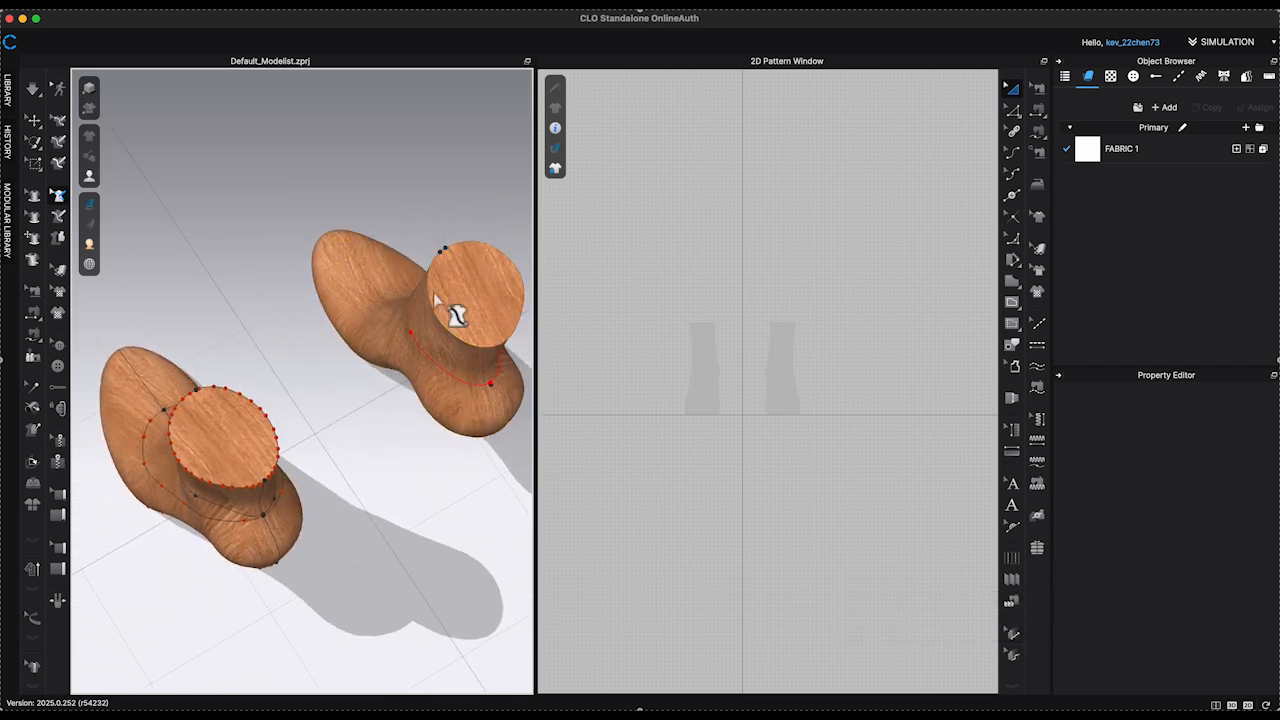
drag(440, 300, 416, 330)
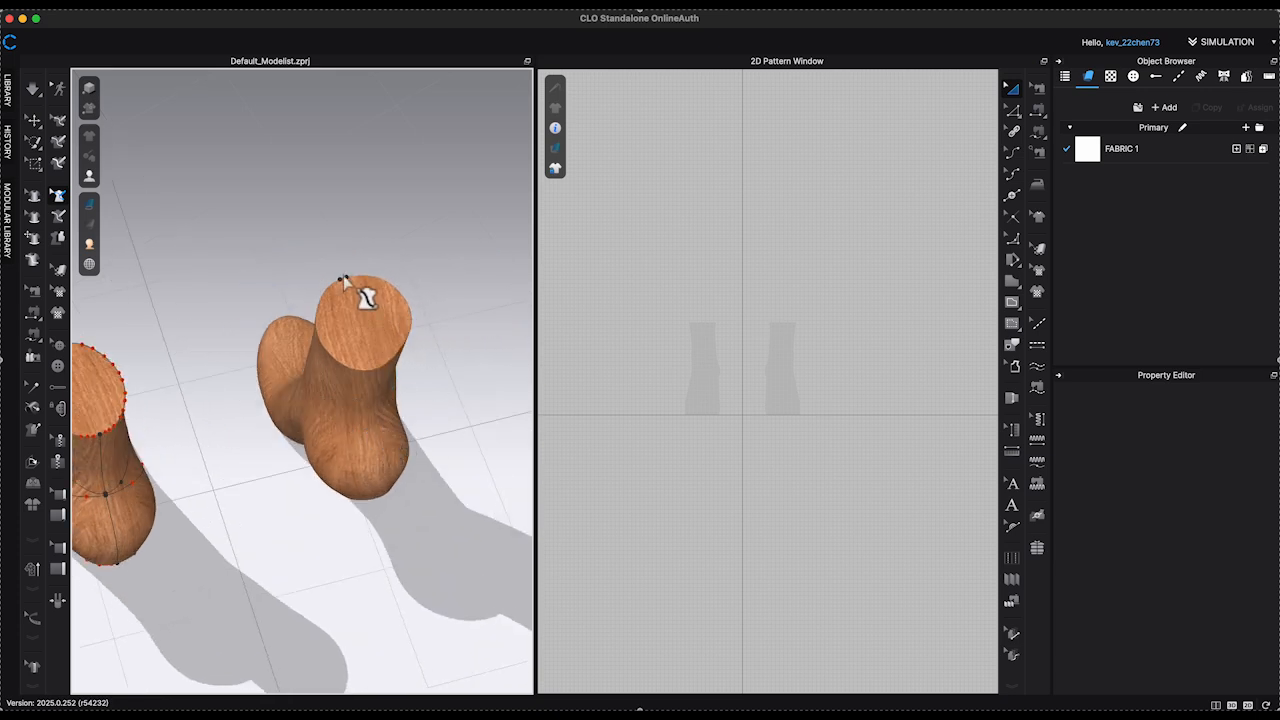
drag(350, 290, 316, 320)
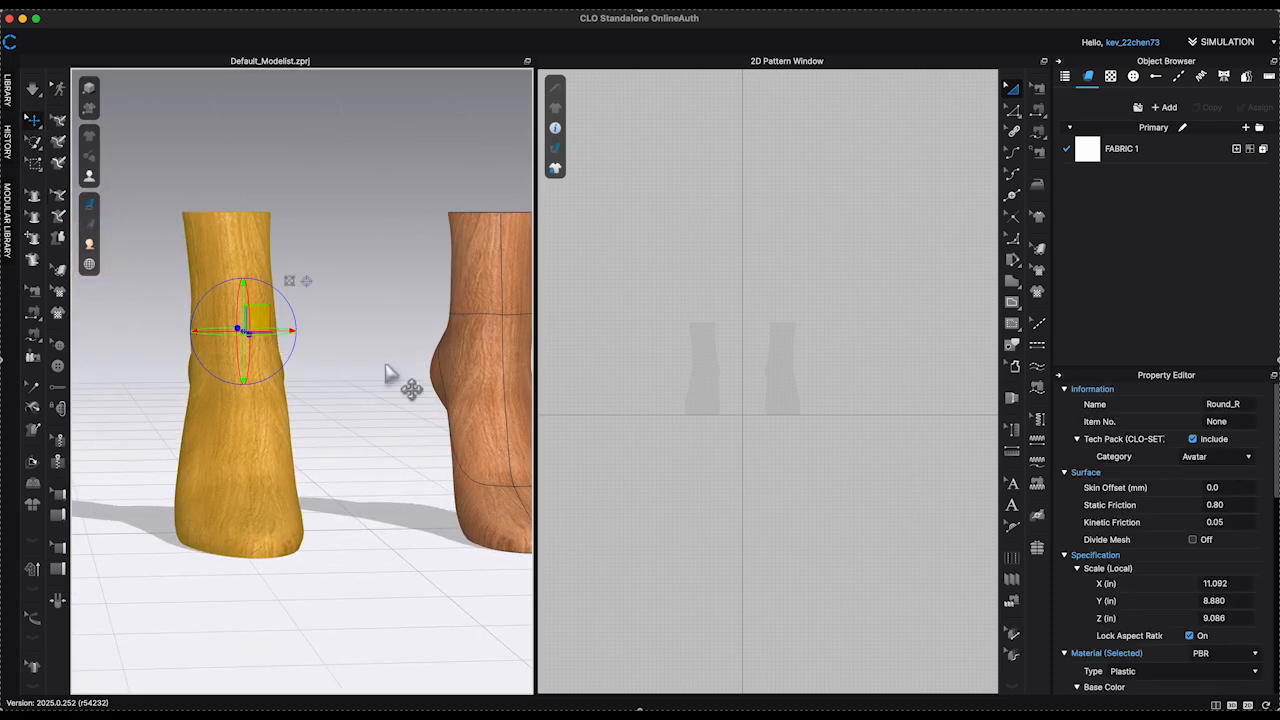
Flatten the last's sole into an insole pattern and set its particle distance to 3.
scroll(down, 3)
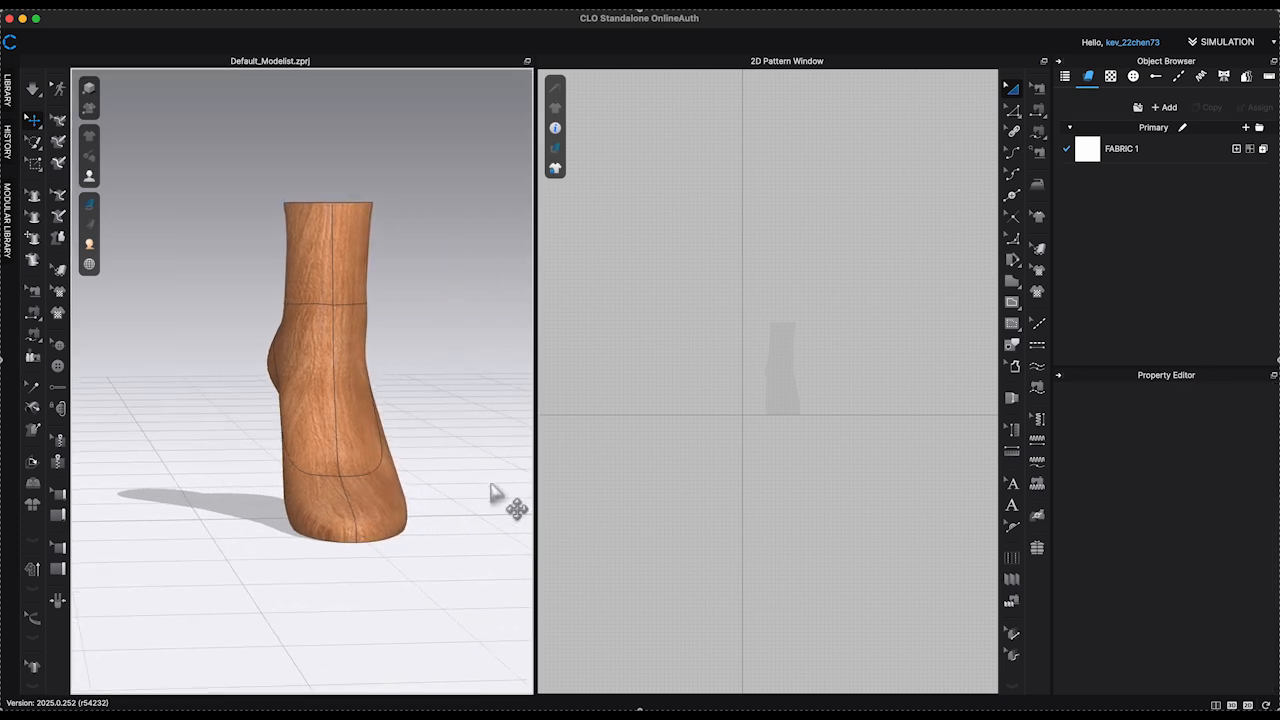
drag(500, 500, 484, 486)
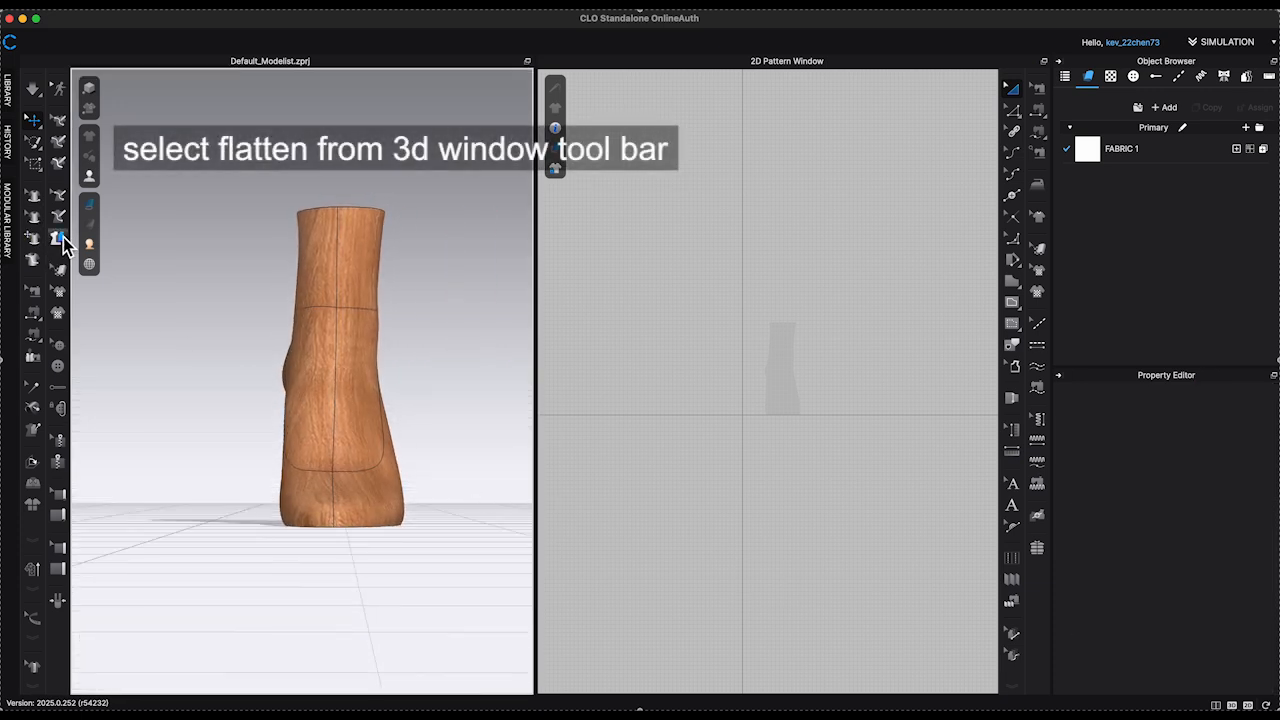
click(52, 236)
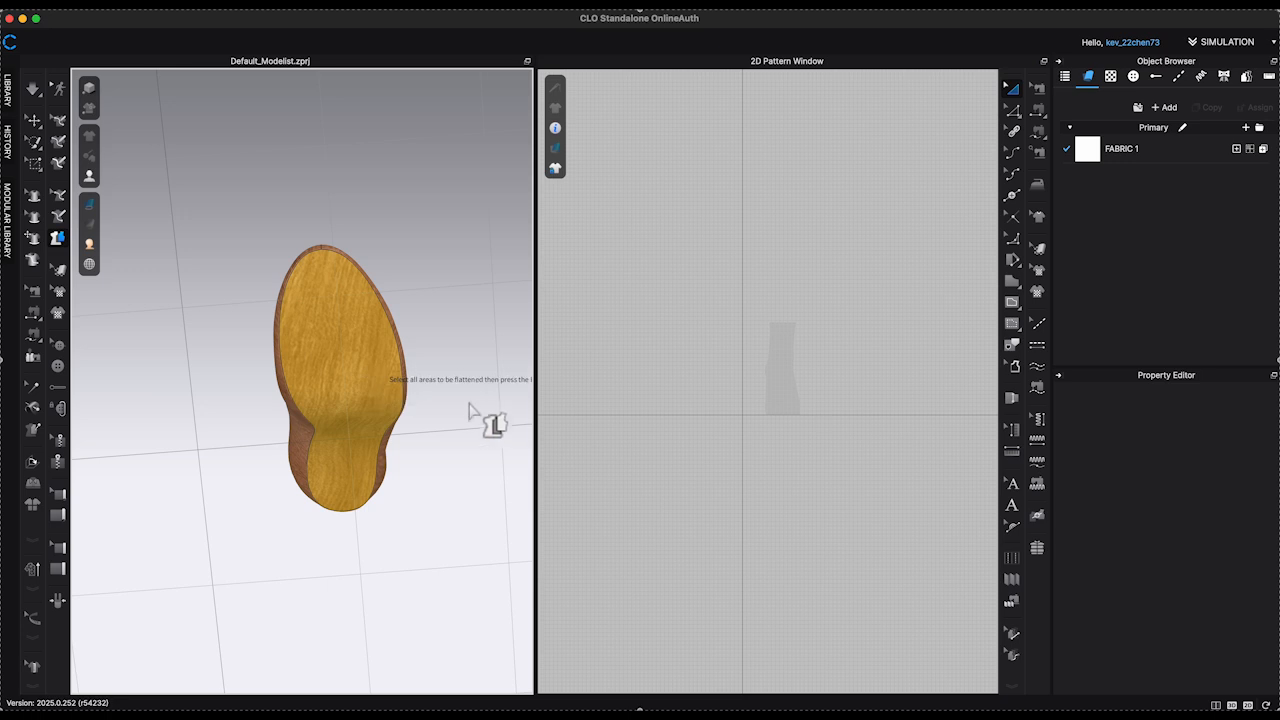
mouse_move(558, 444)
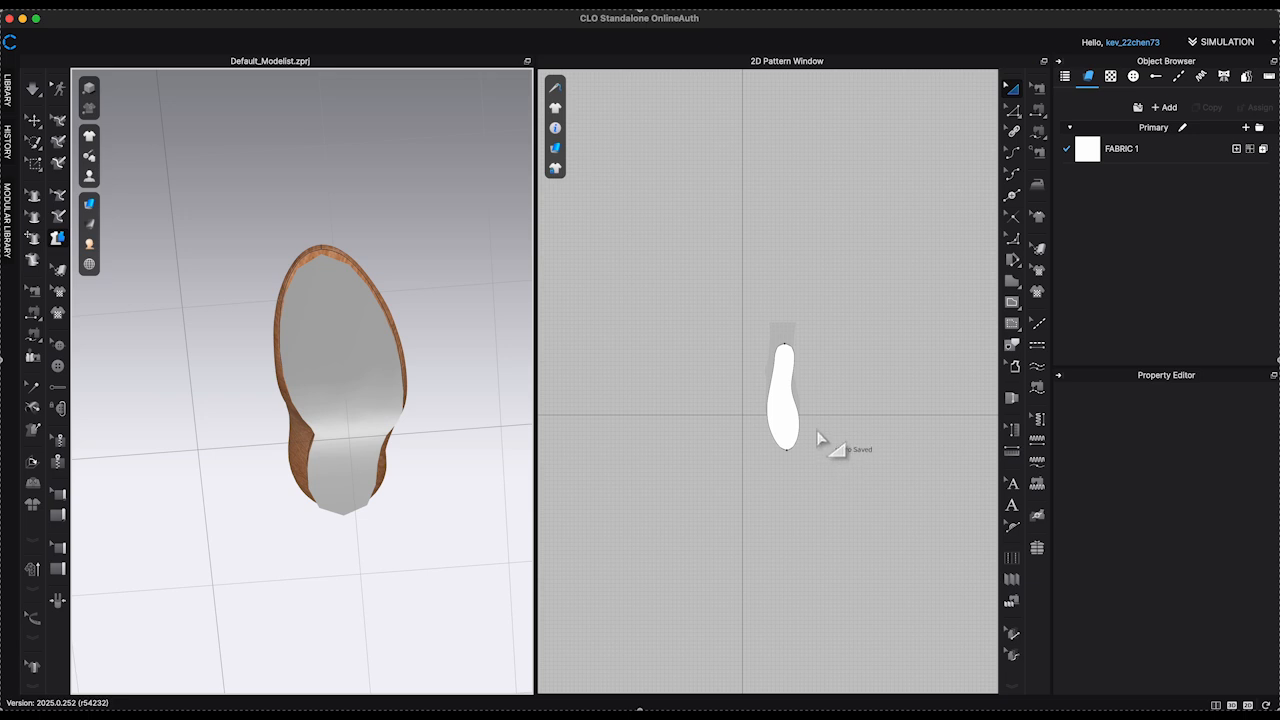
click(784, 410)
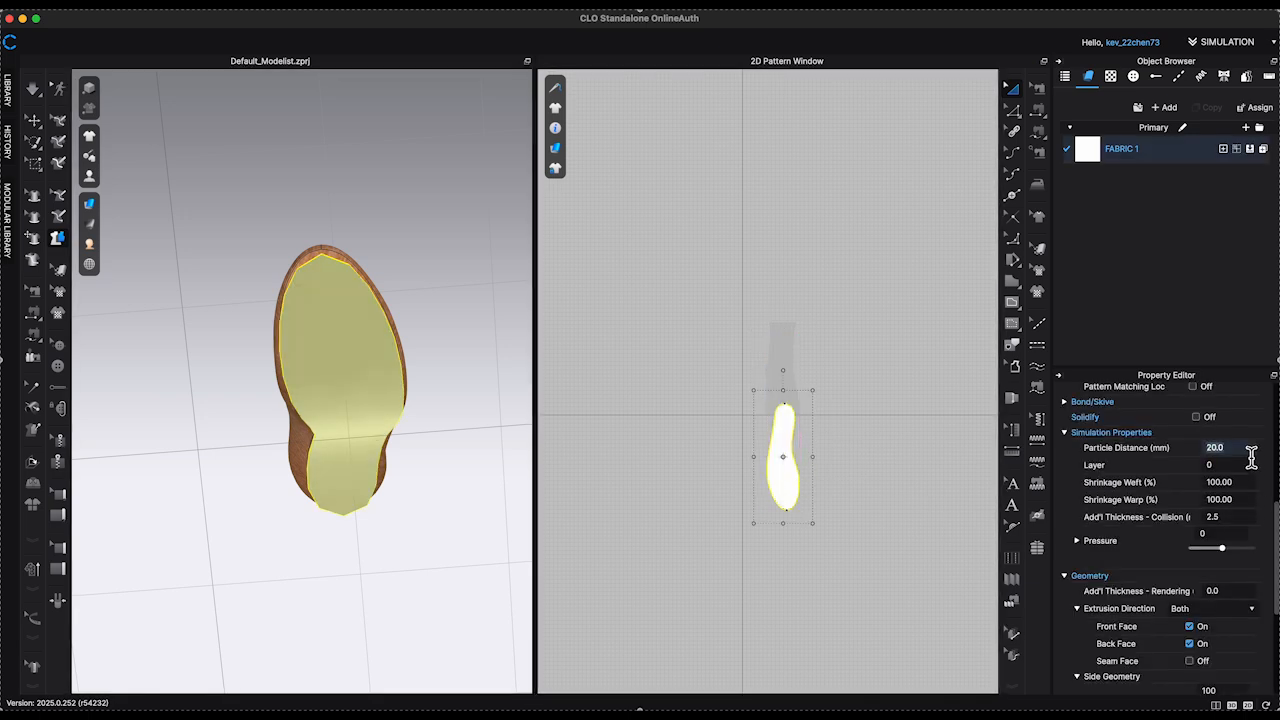
text(3)
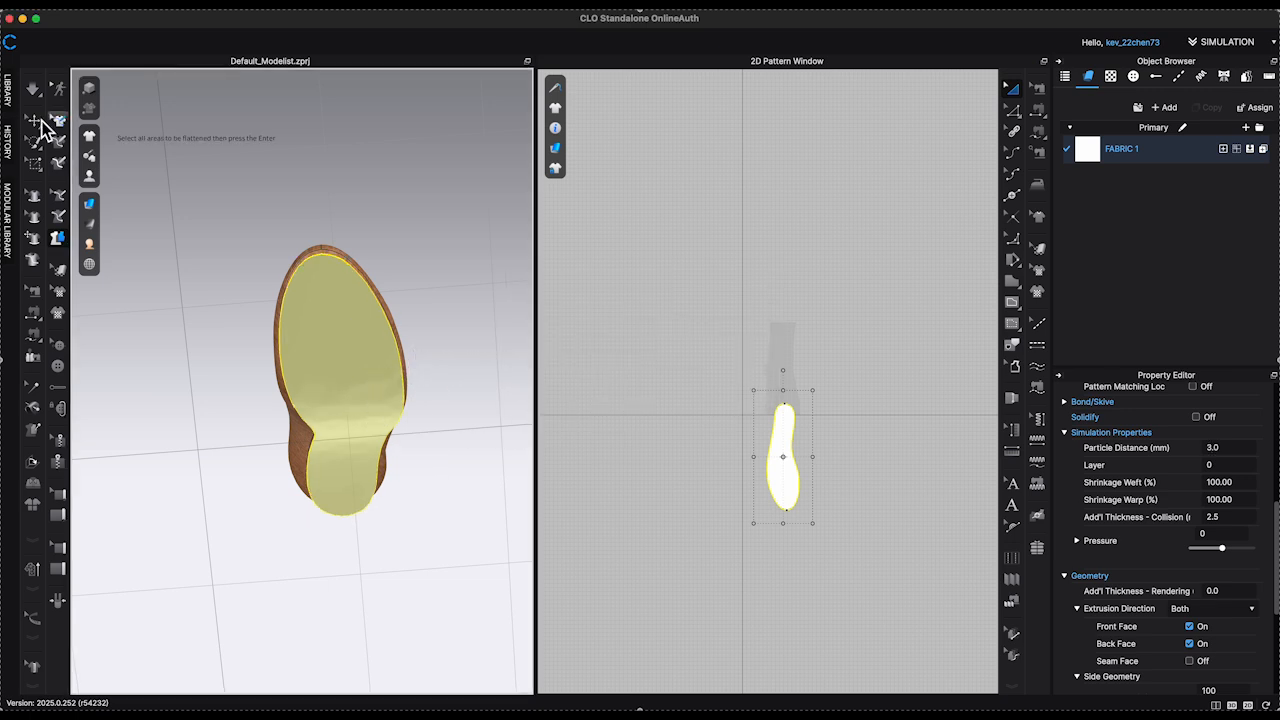
Set the upper patterns' particle distance to 3 and accept the slower-simulation warning.
right_click(344, 380)
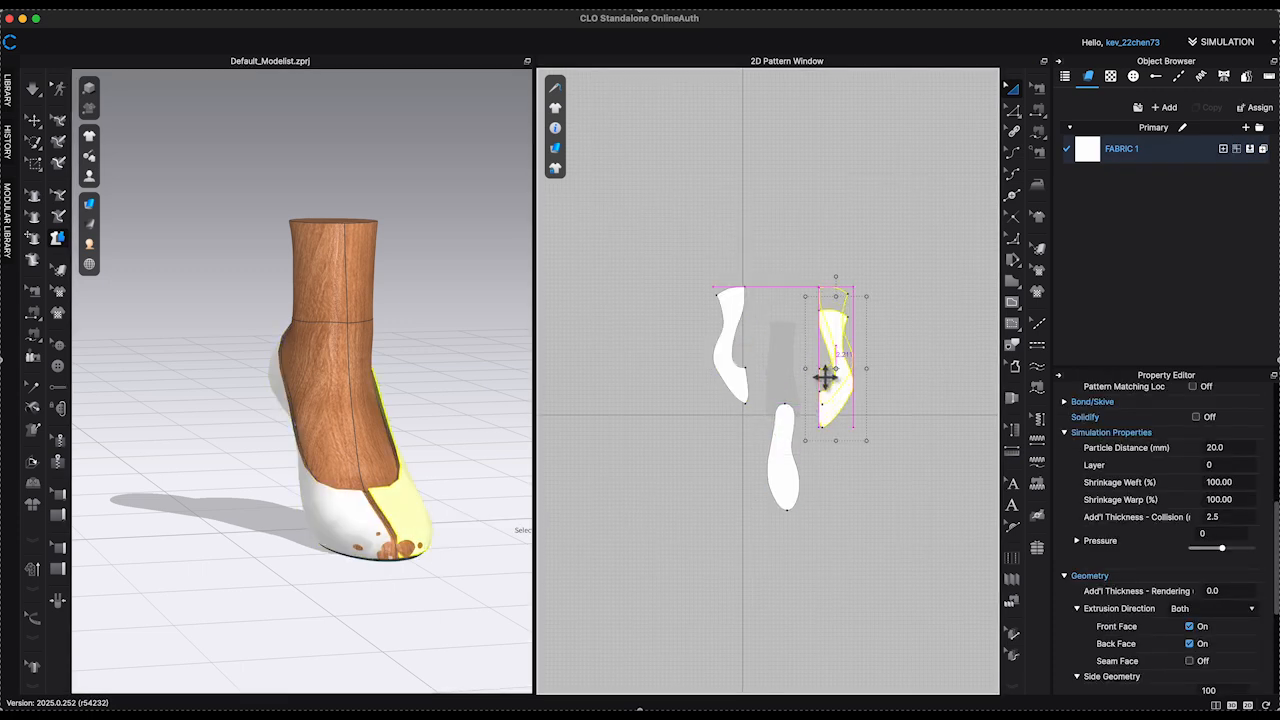
right_click(820, 376)
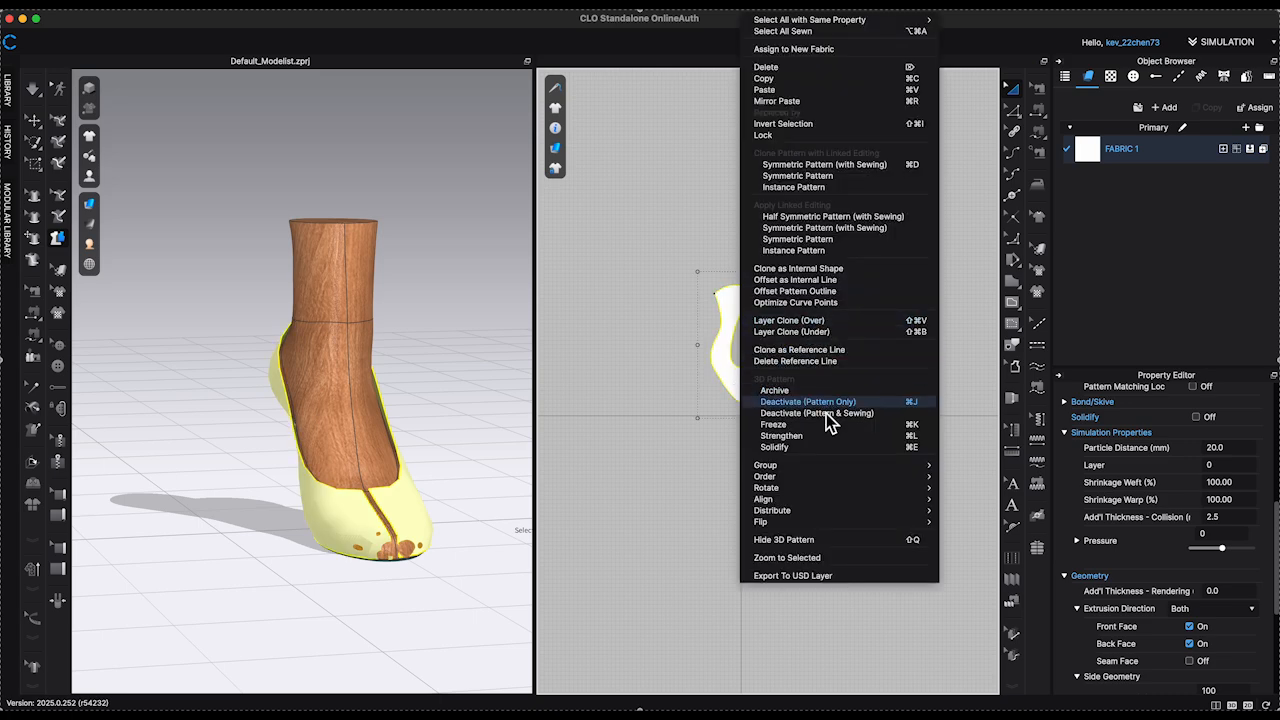
click(808, 400)
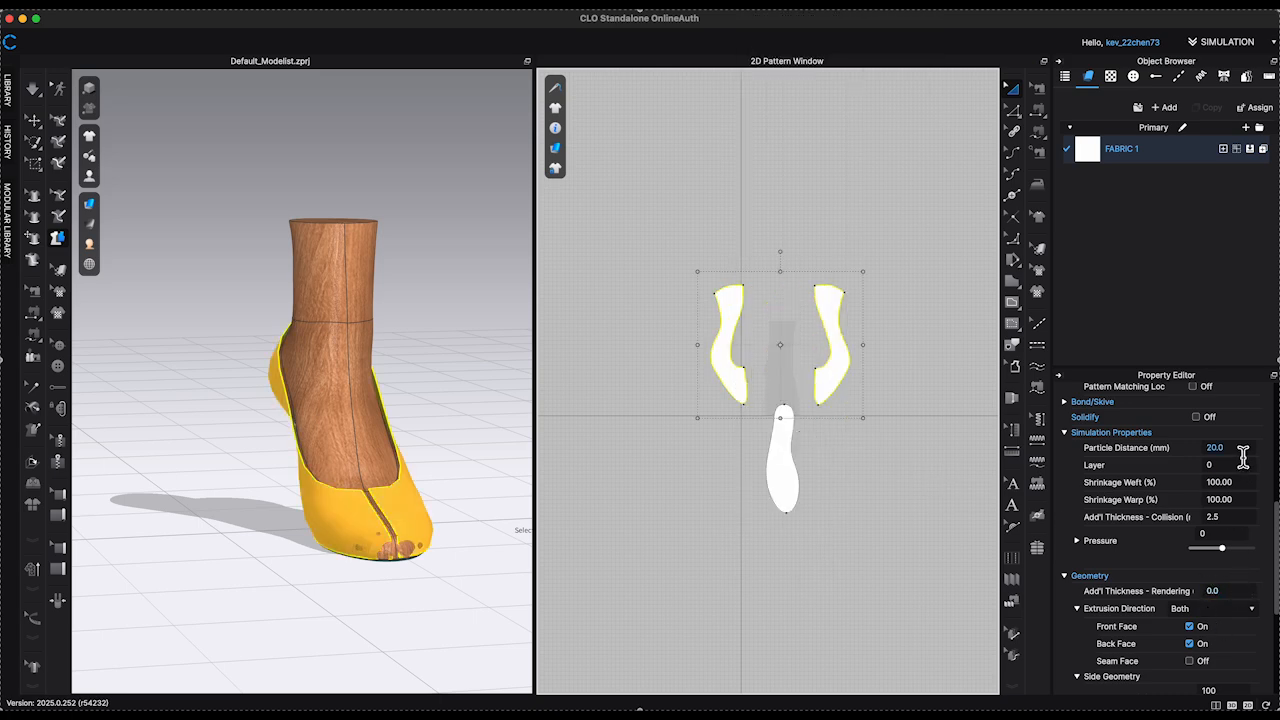
text(3)
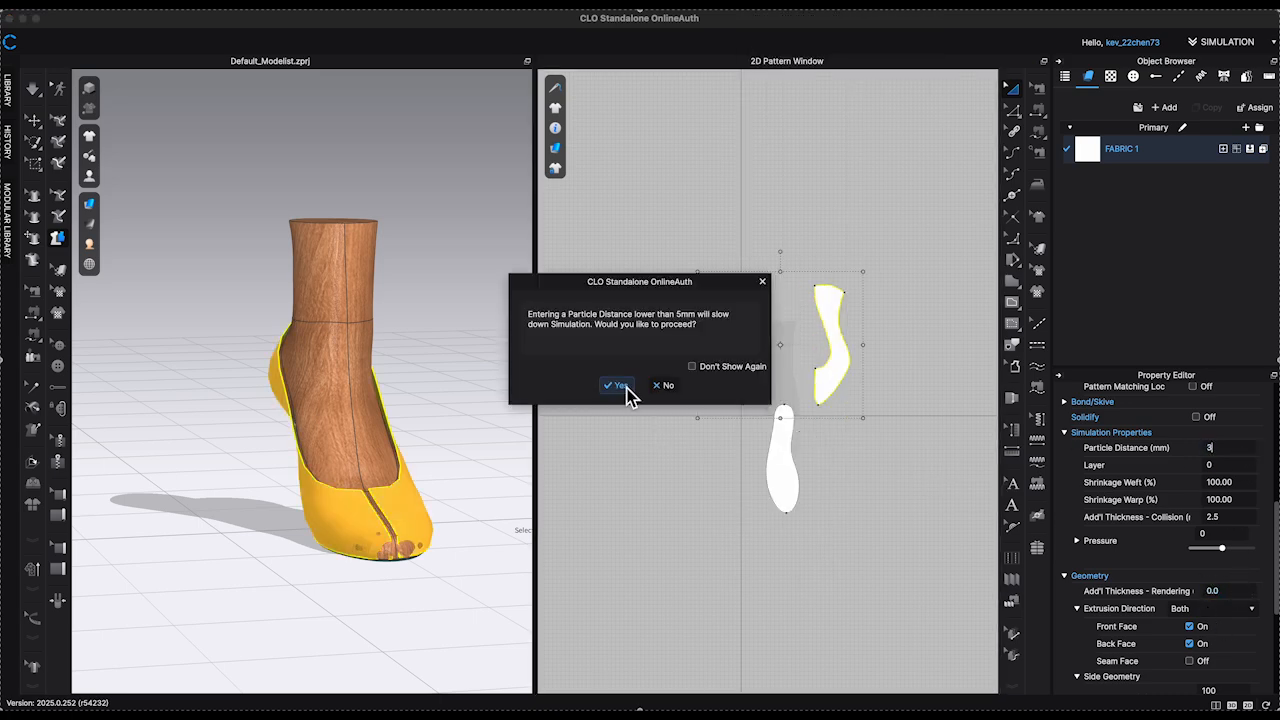
click(614, 384)
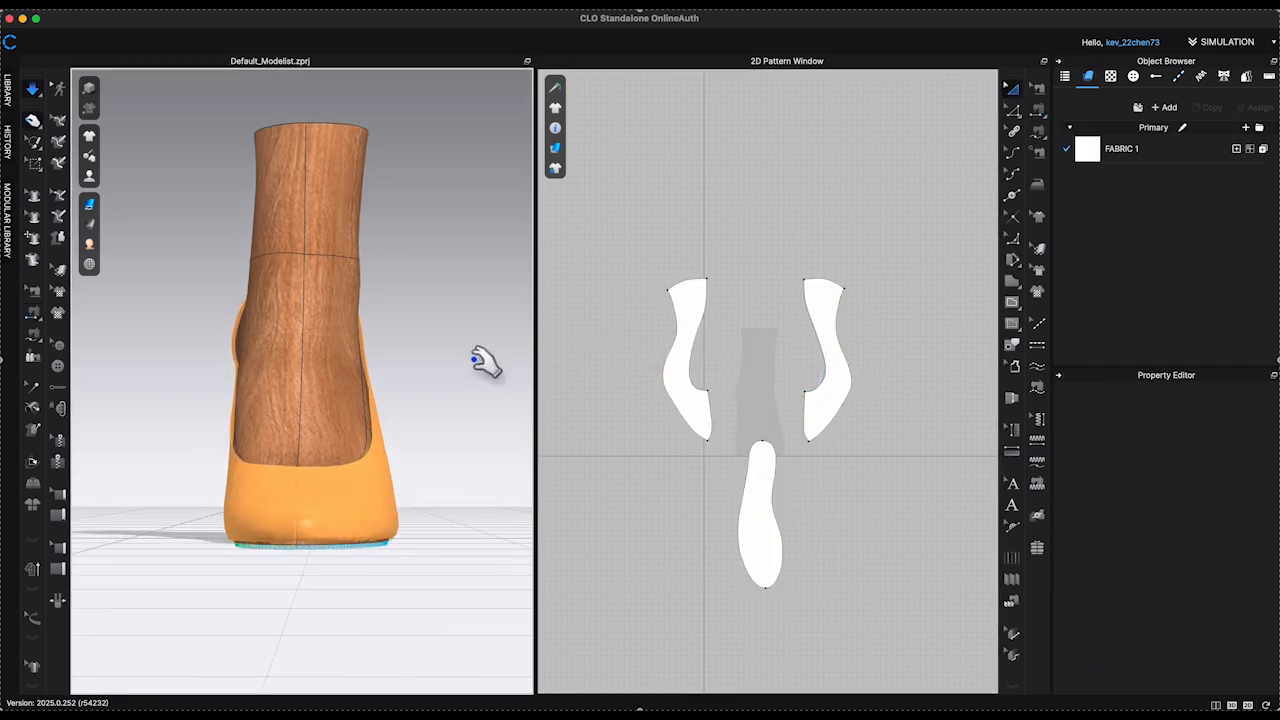
View the shoe's underside and select a seam on the upper to show its properties.
drag(484, 360, 390, 390)
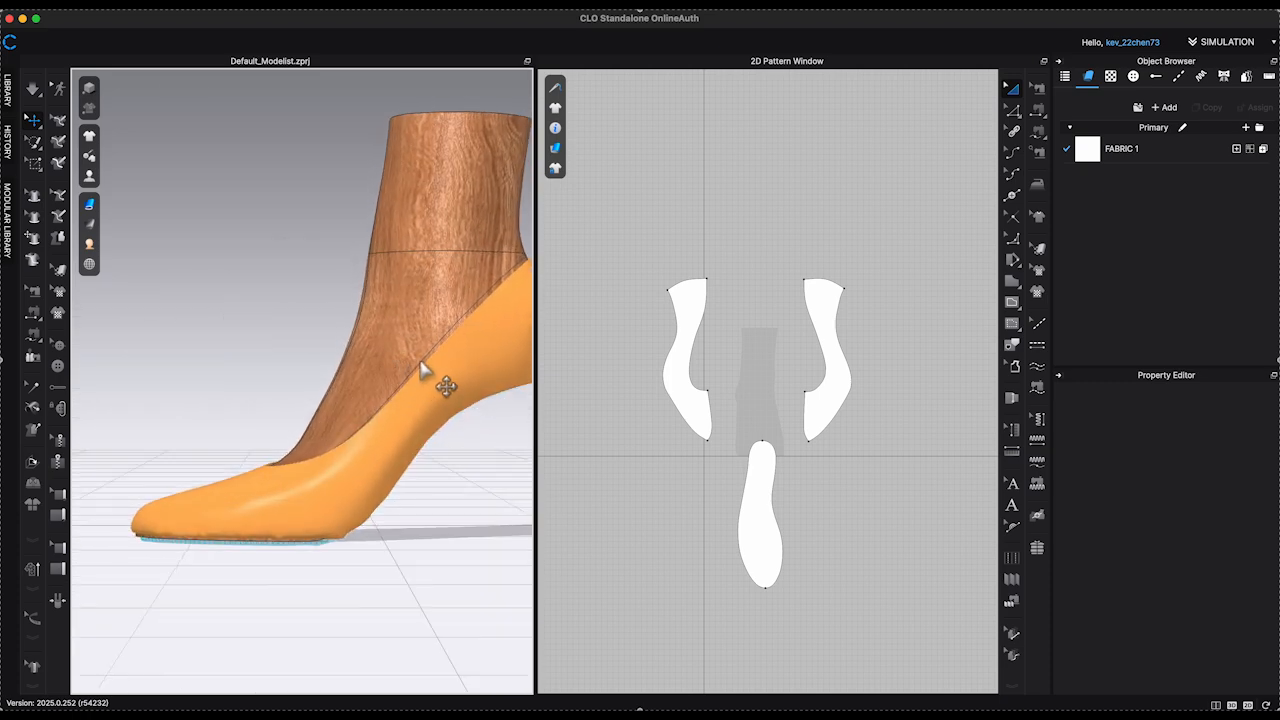
drag(424, 384, 352, 500)
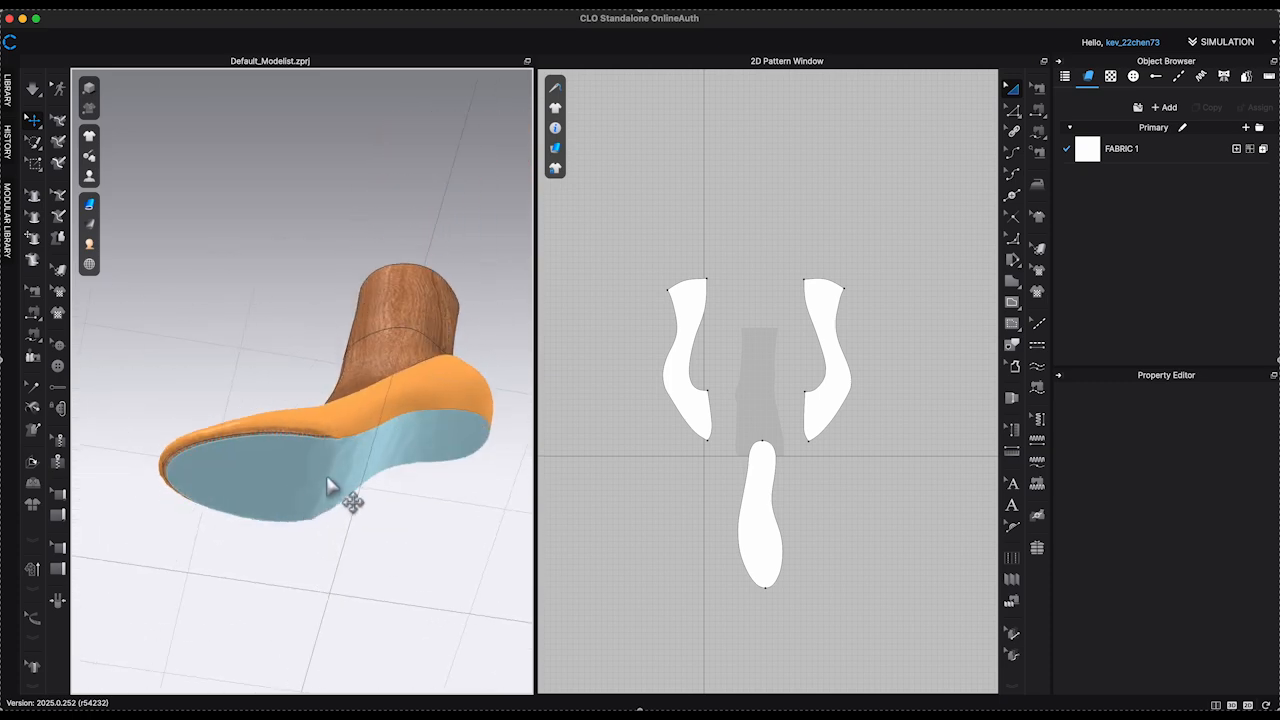
right_click(348, 486)
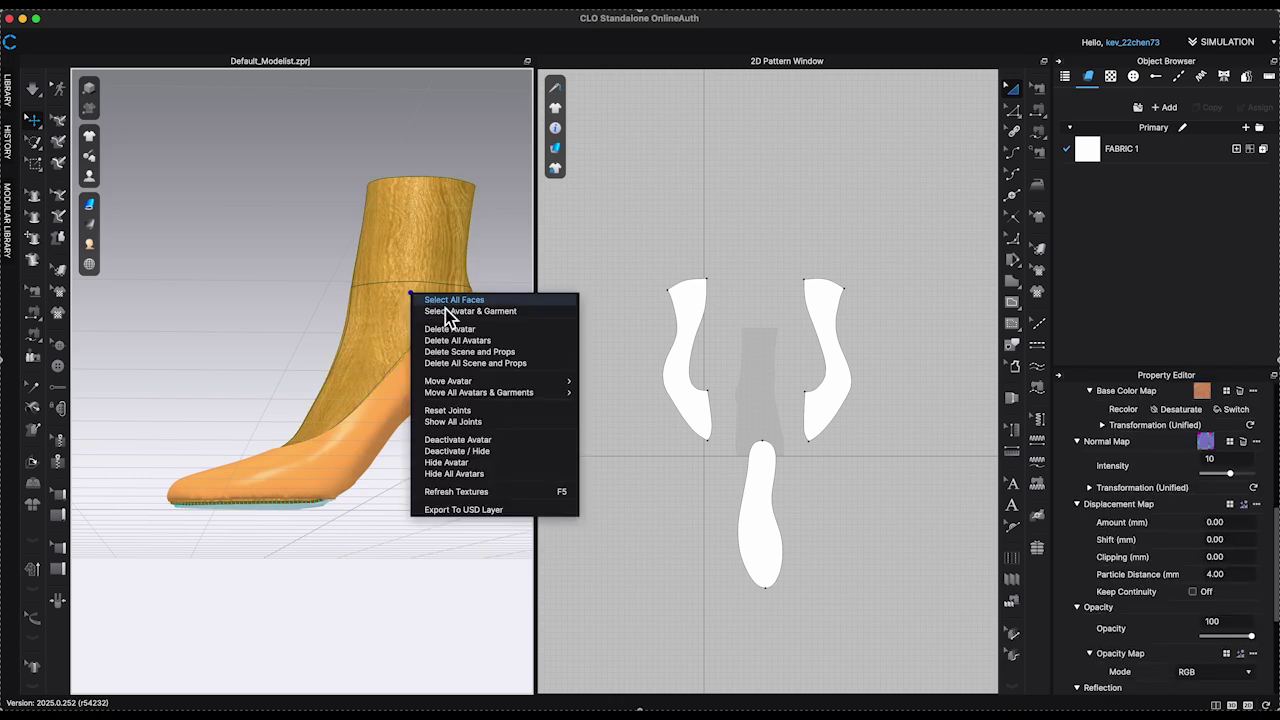
click(454, 300)
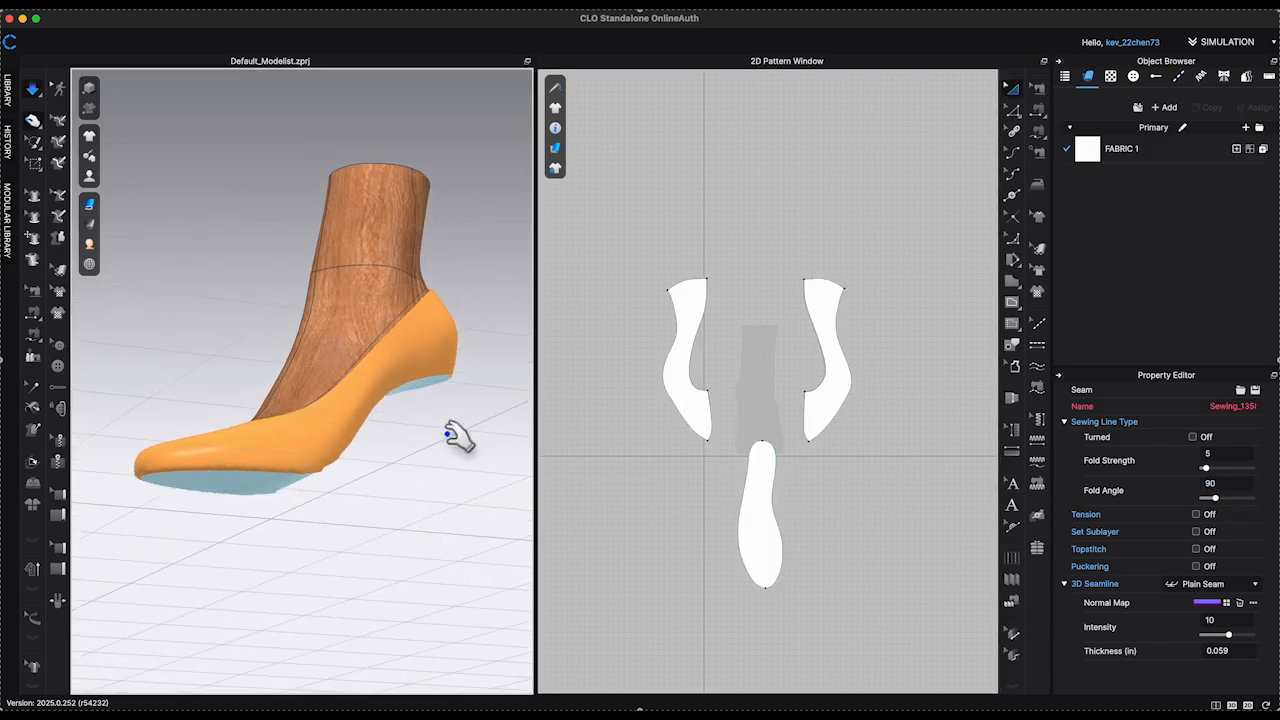
Add a Trim_Hardware fabric and select the left upper piece from a close side view.
drag(460, 436, 478, 460)
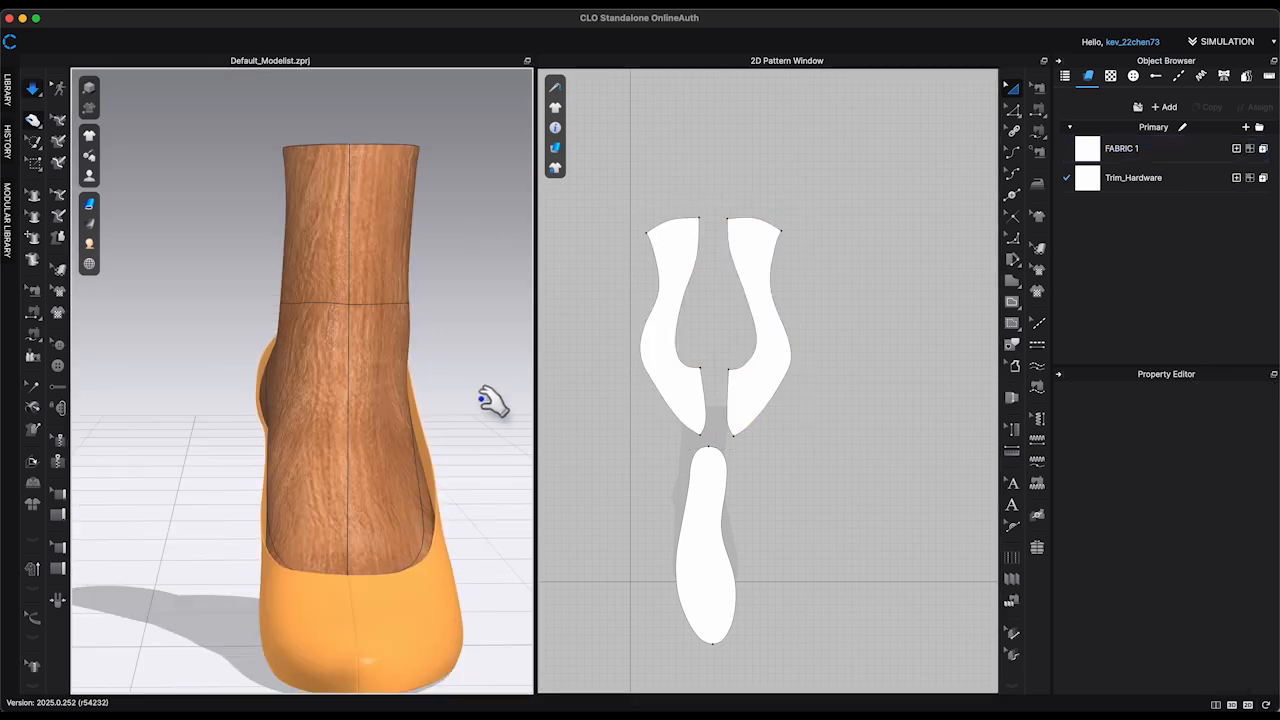
drag(490, 400, 216, 420)
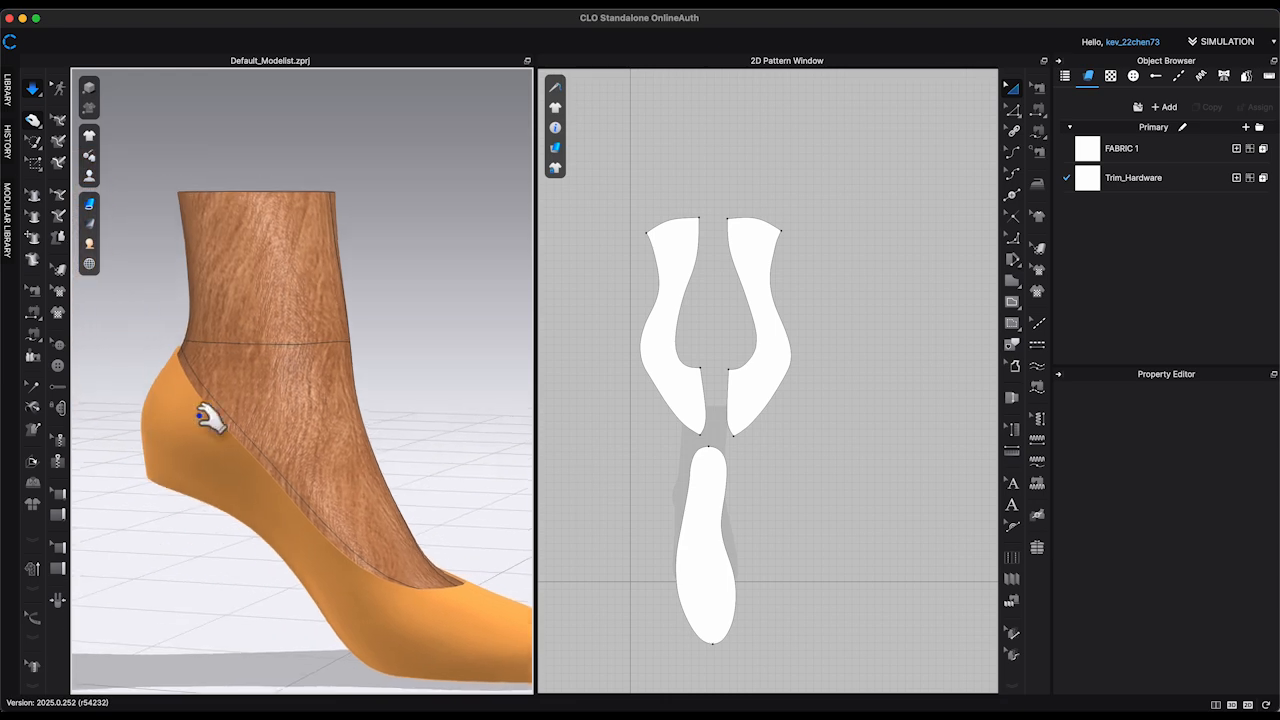
click(668, 320)
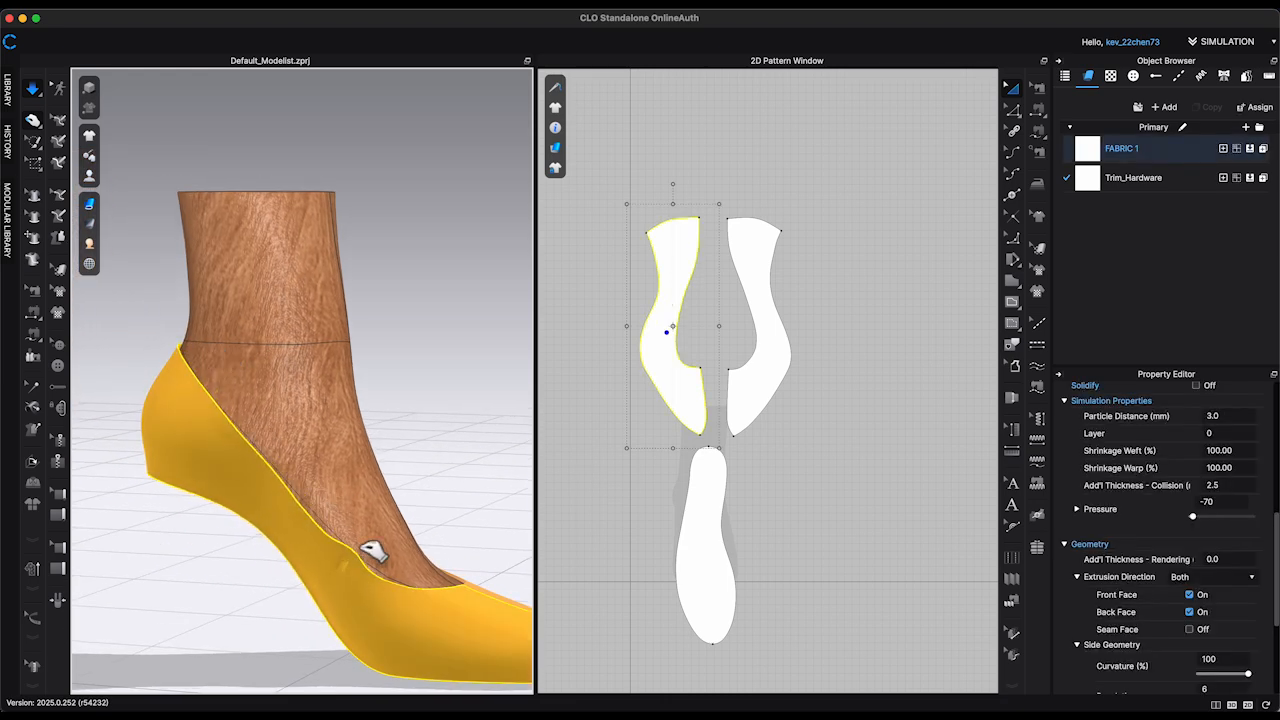
drag(376, 550, 316, 536)
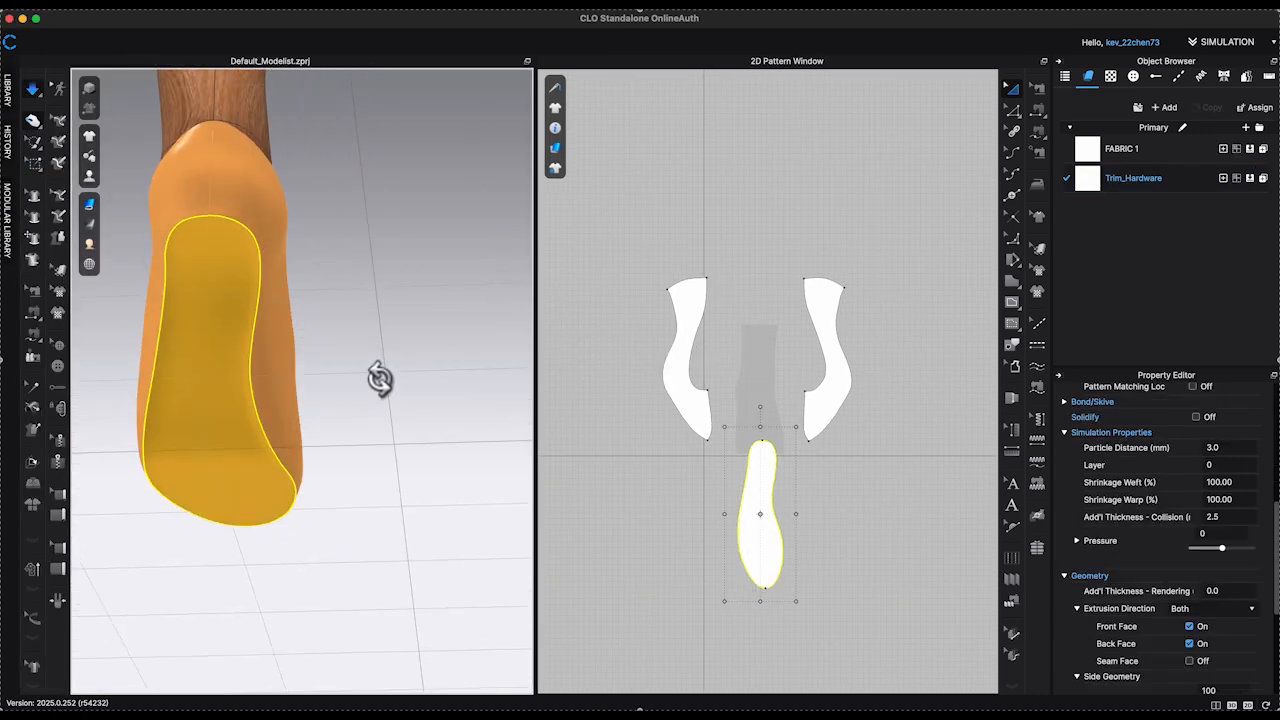
Inspect the heel and sole from behind, then freeze the insole in place.
drag(380, 378, 352, 414)
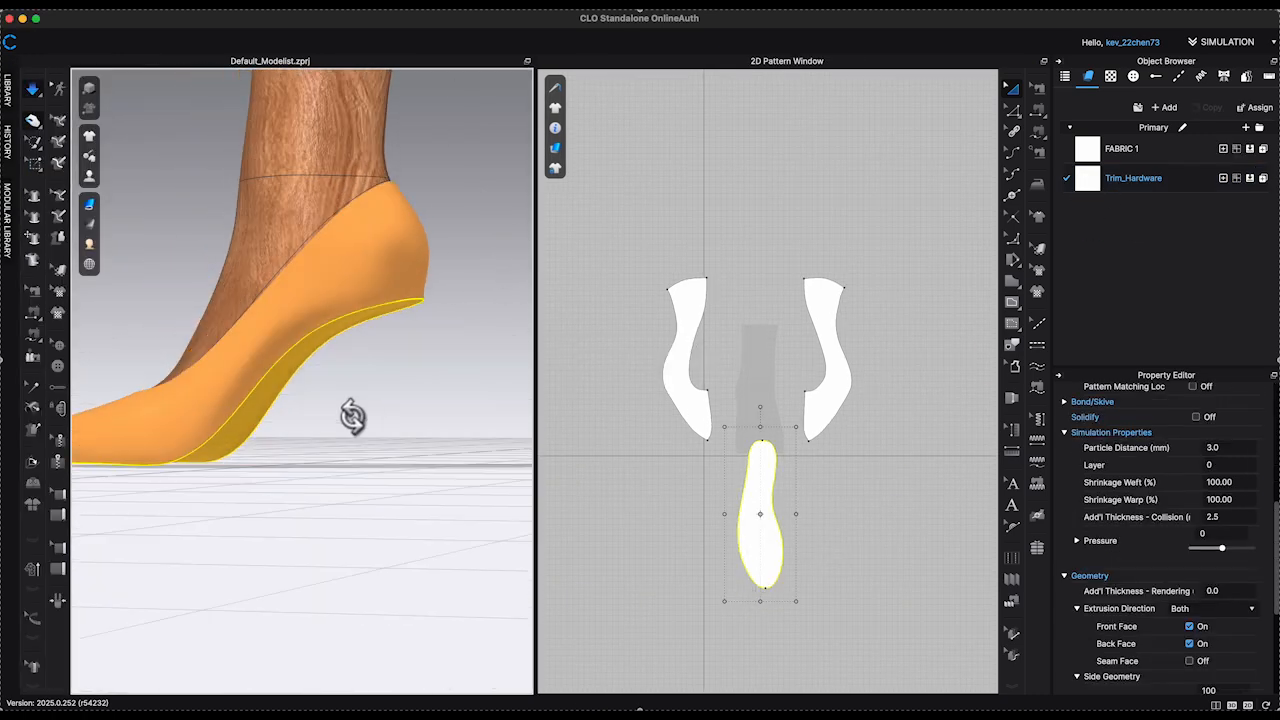
drag(352, 414, 328, 342)
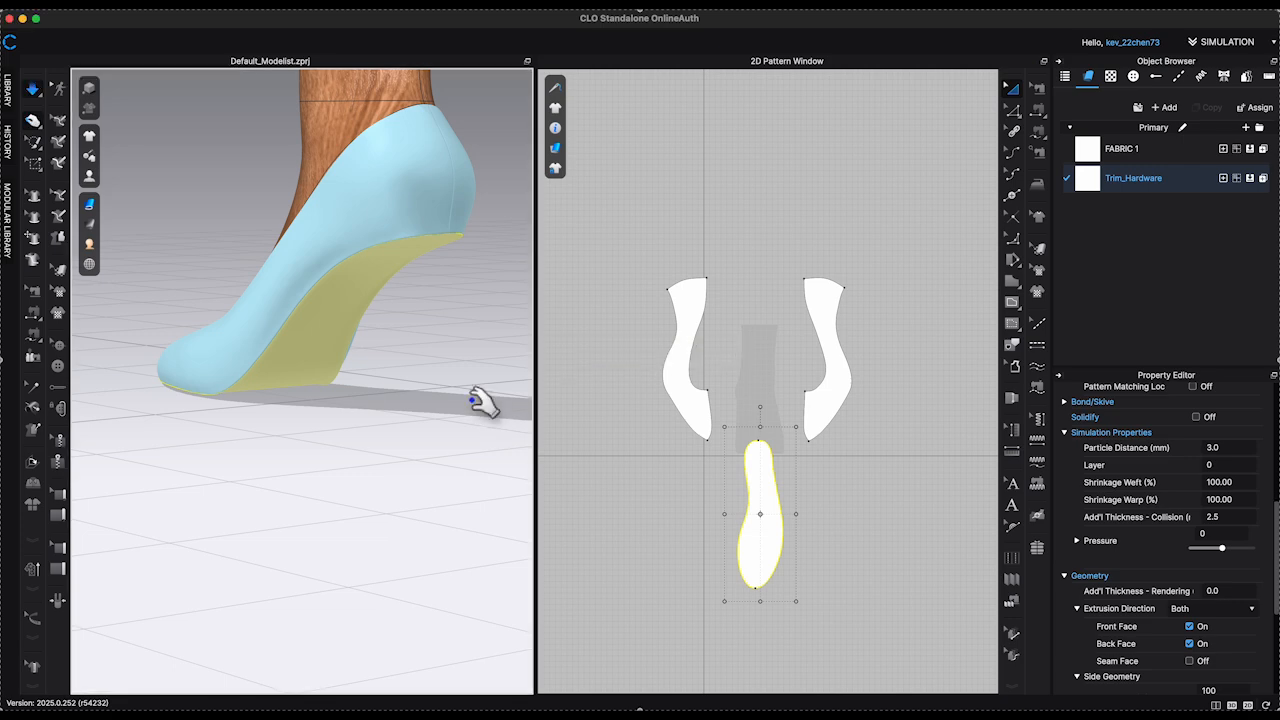
drag(470, 400, 430, 390)
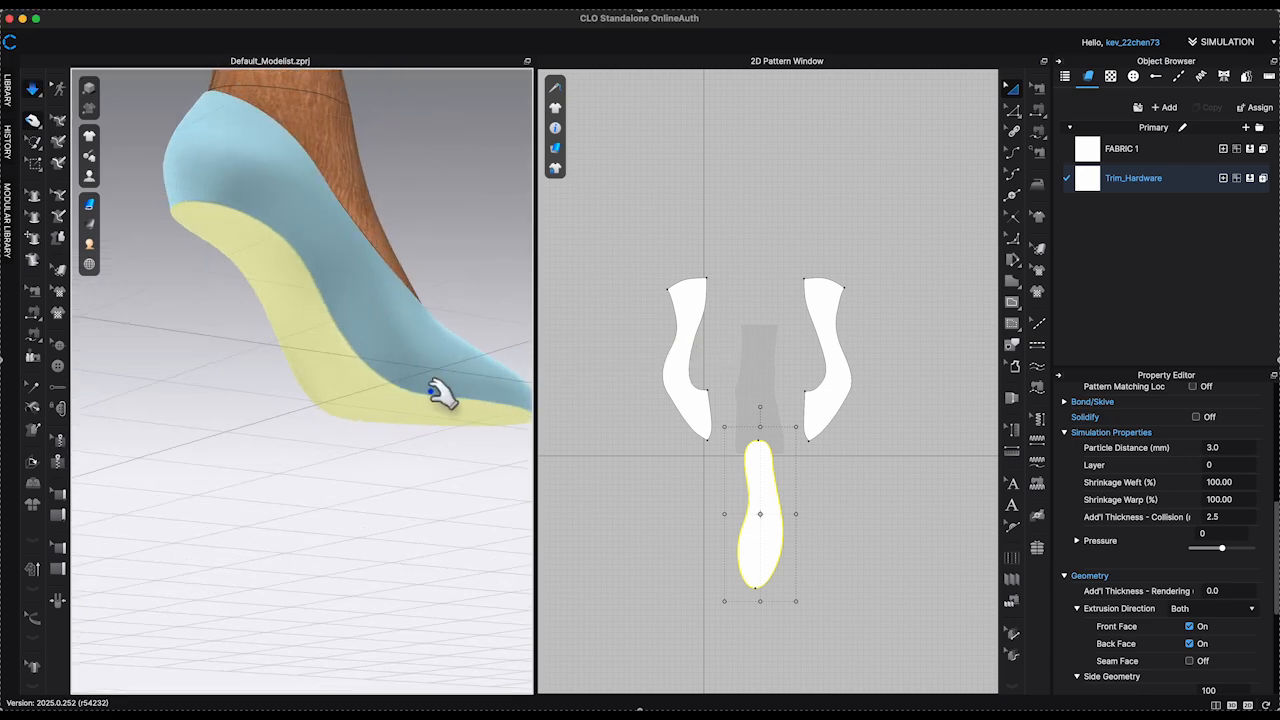
drag(440, 396, 418, 388)
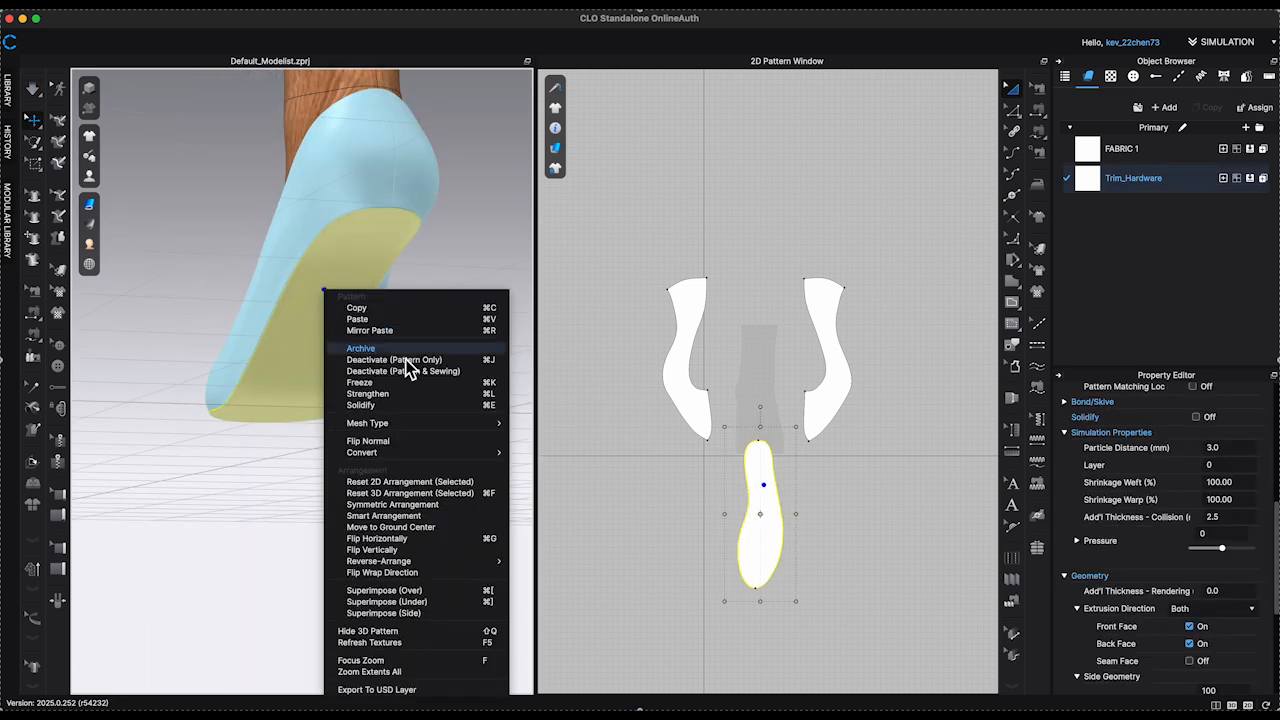
click(392, 360)
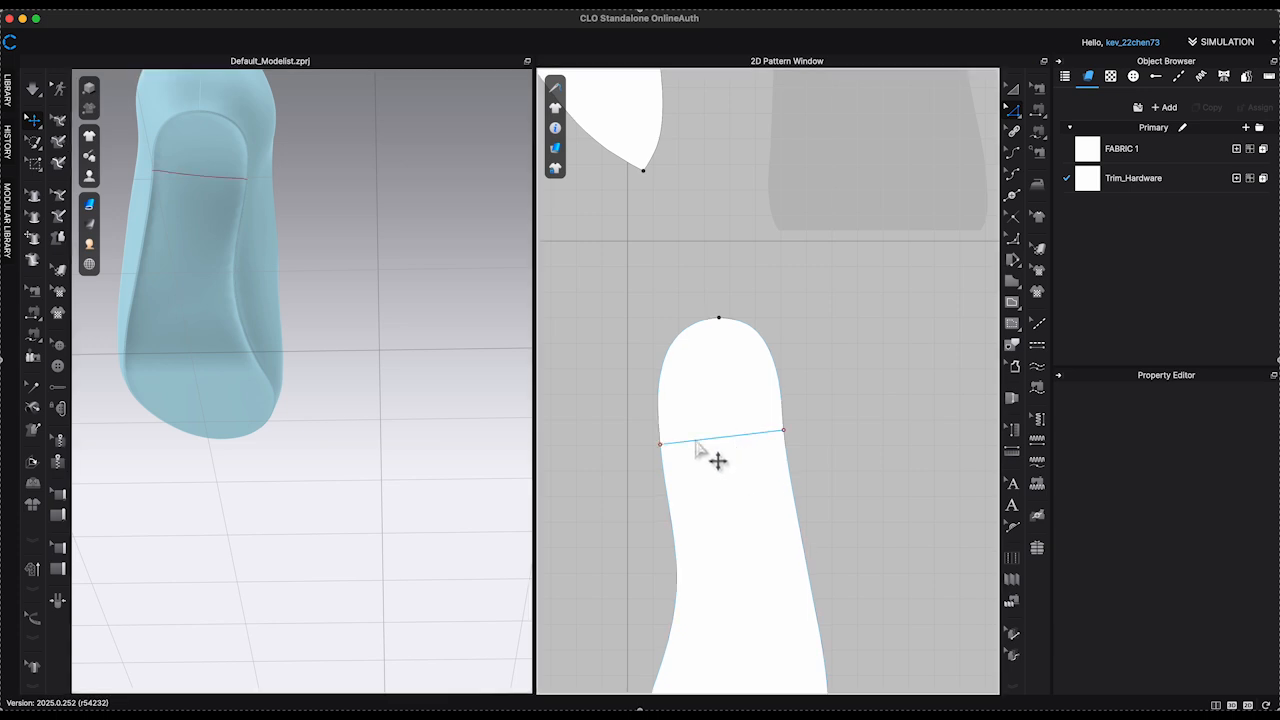
Layer Clone (Under) the insole twice to stack copies beneath the original.
right_click(700, 450)
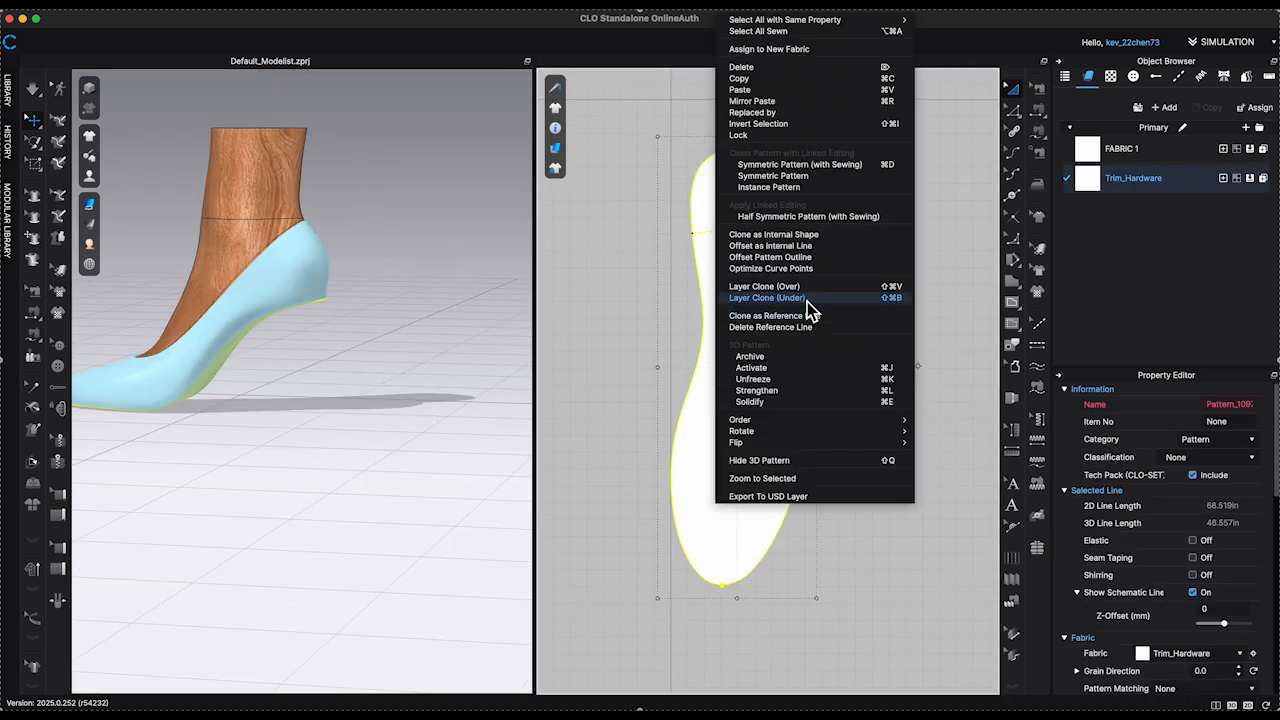
click(766, 296)
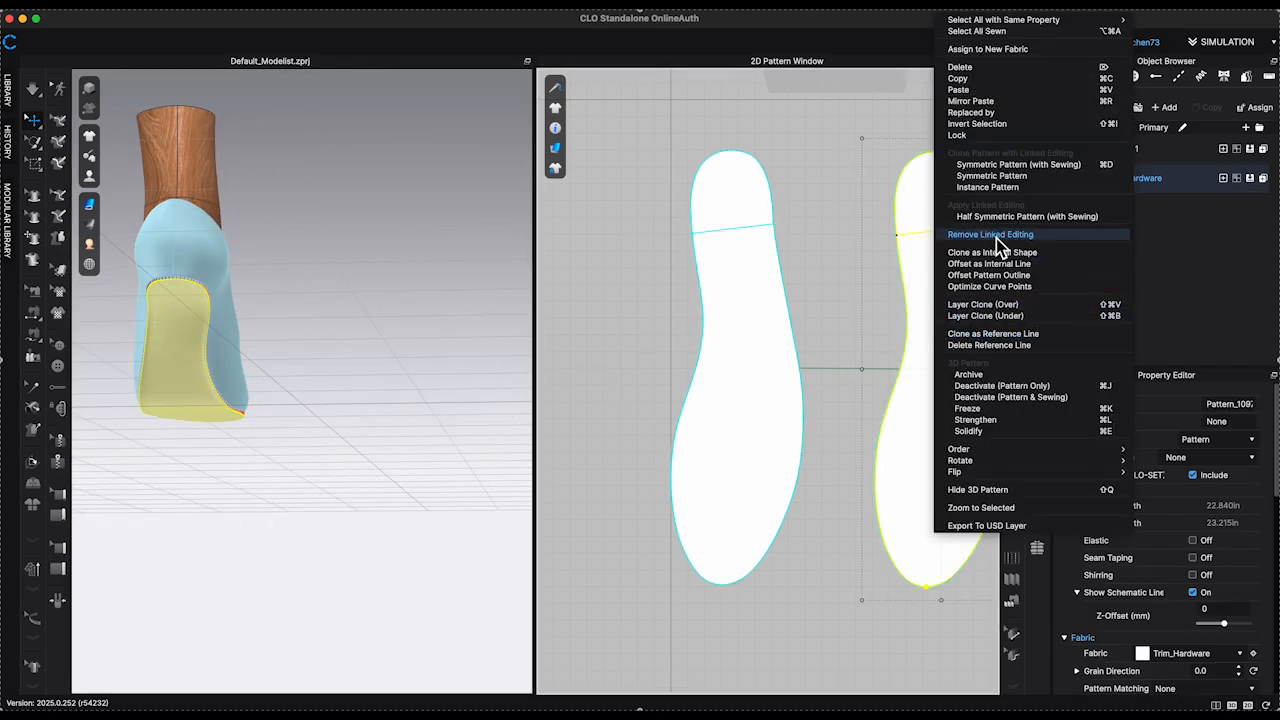
click(992, 232)
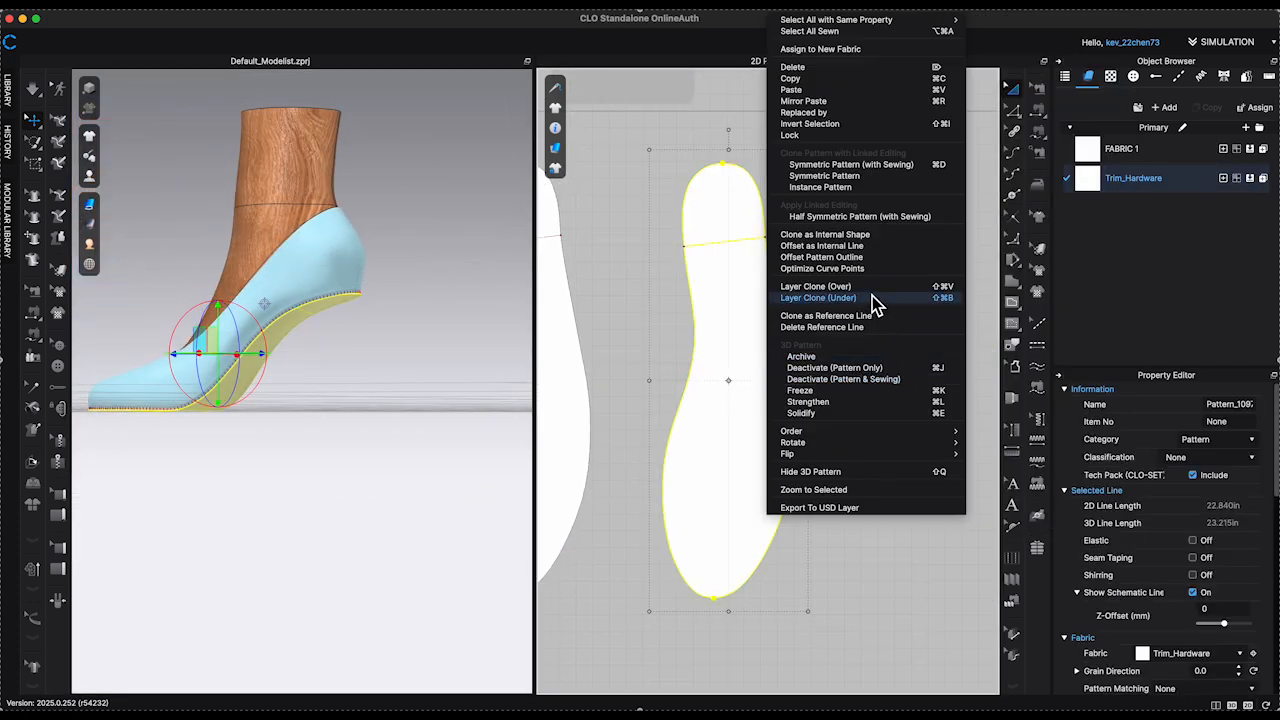
click(816, 296)
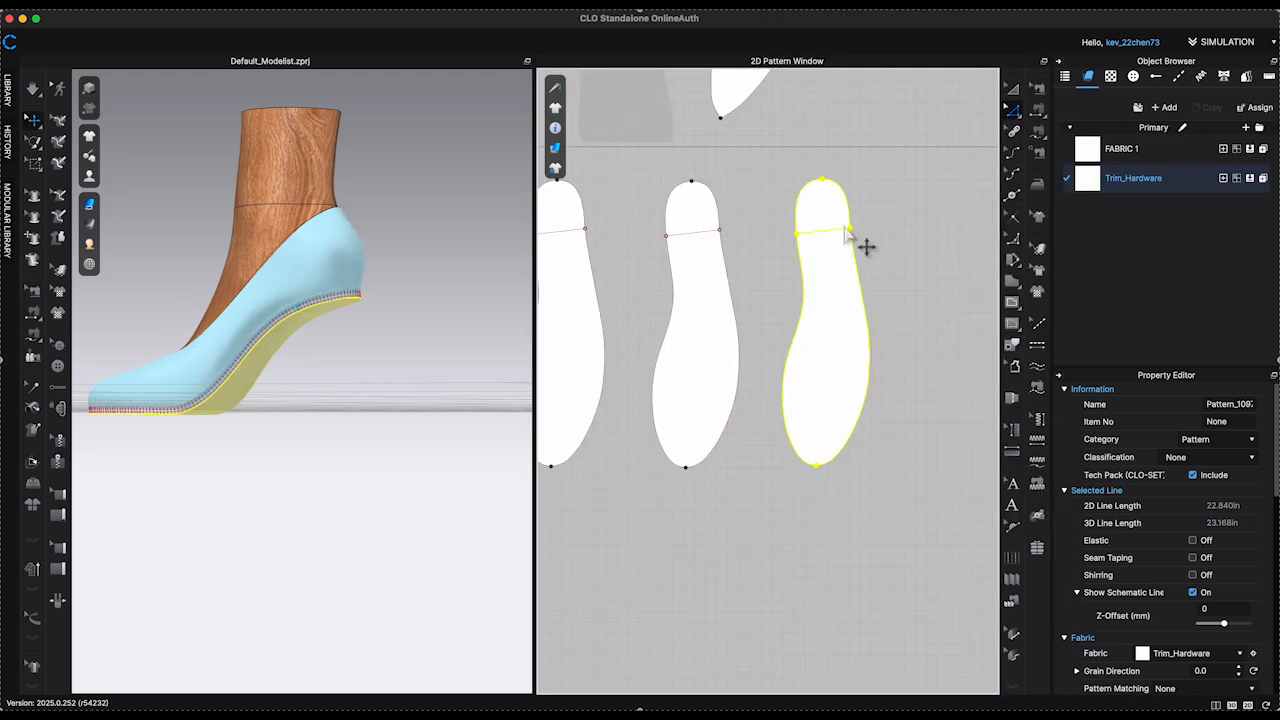
right_click(844, 236)
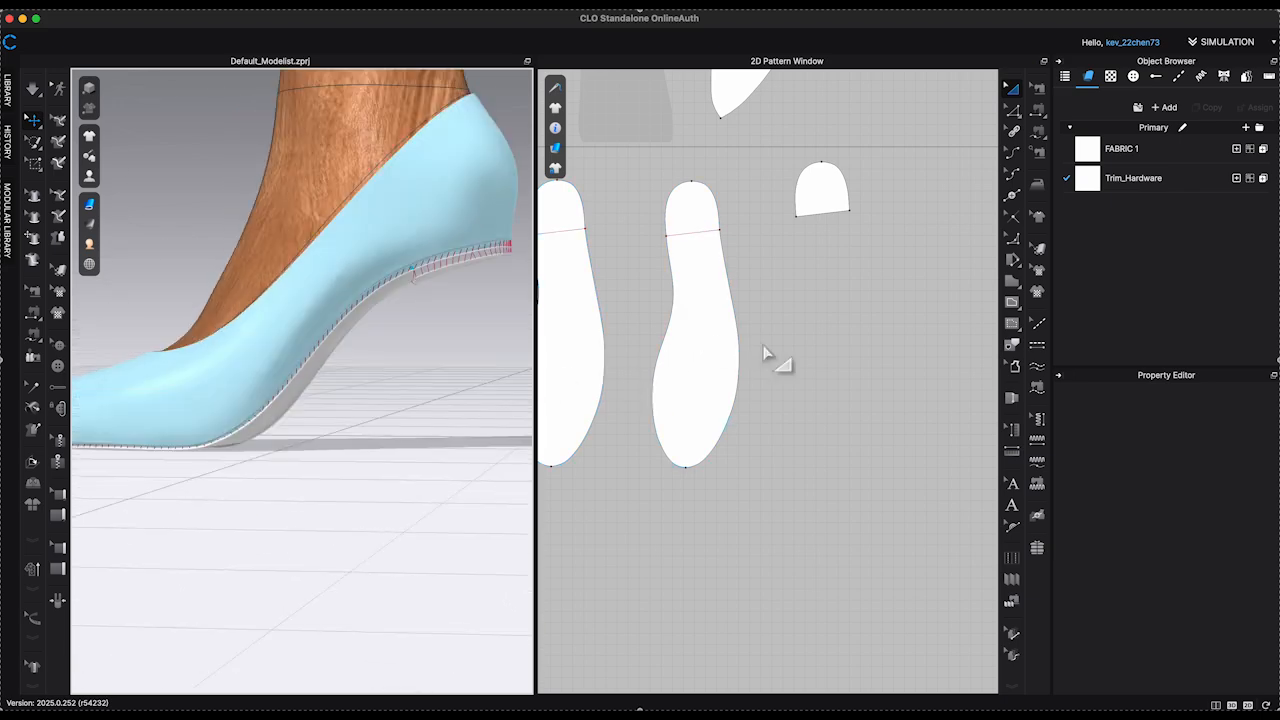
mouse_move(1032, 90)
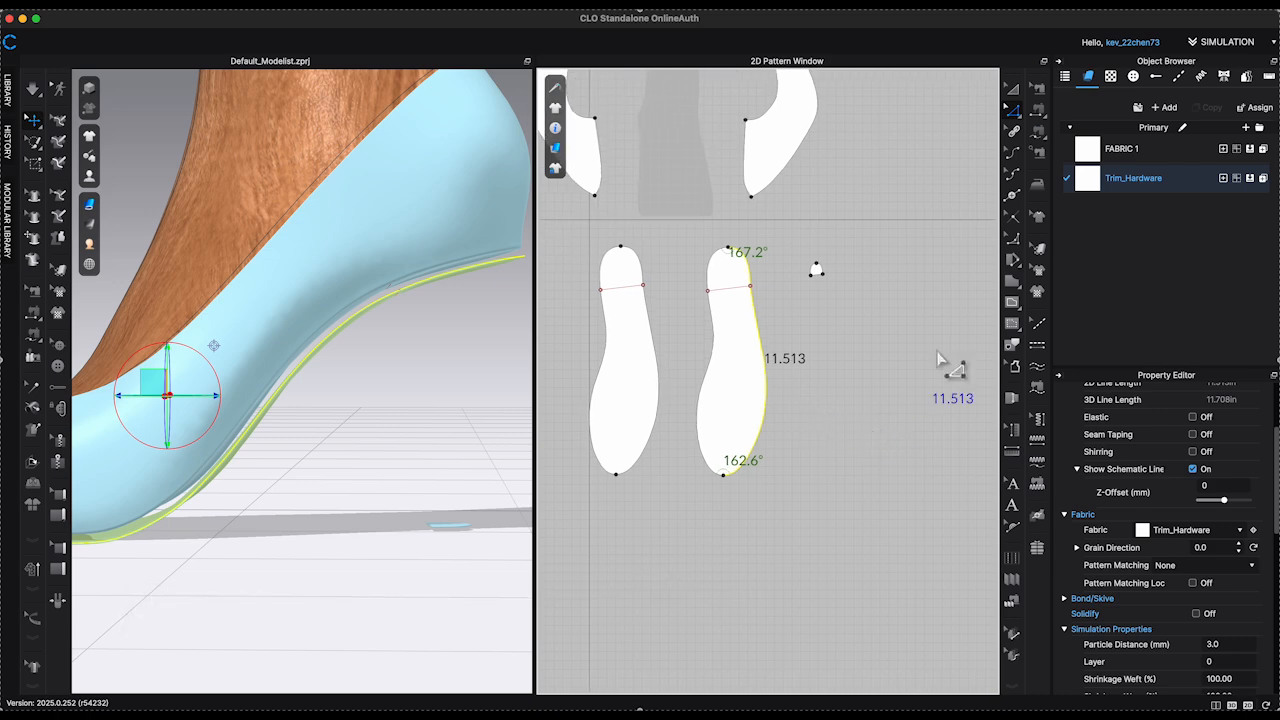
Create a rectangle pattern 11.5 wide by 0.05 high for the heel strip.
click(1132, 148)
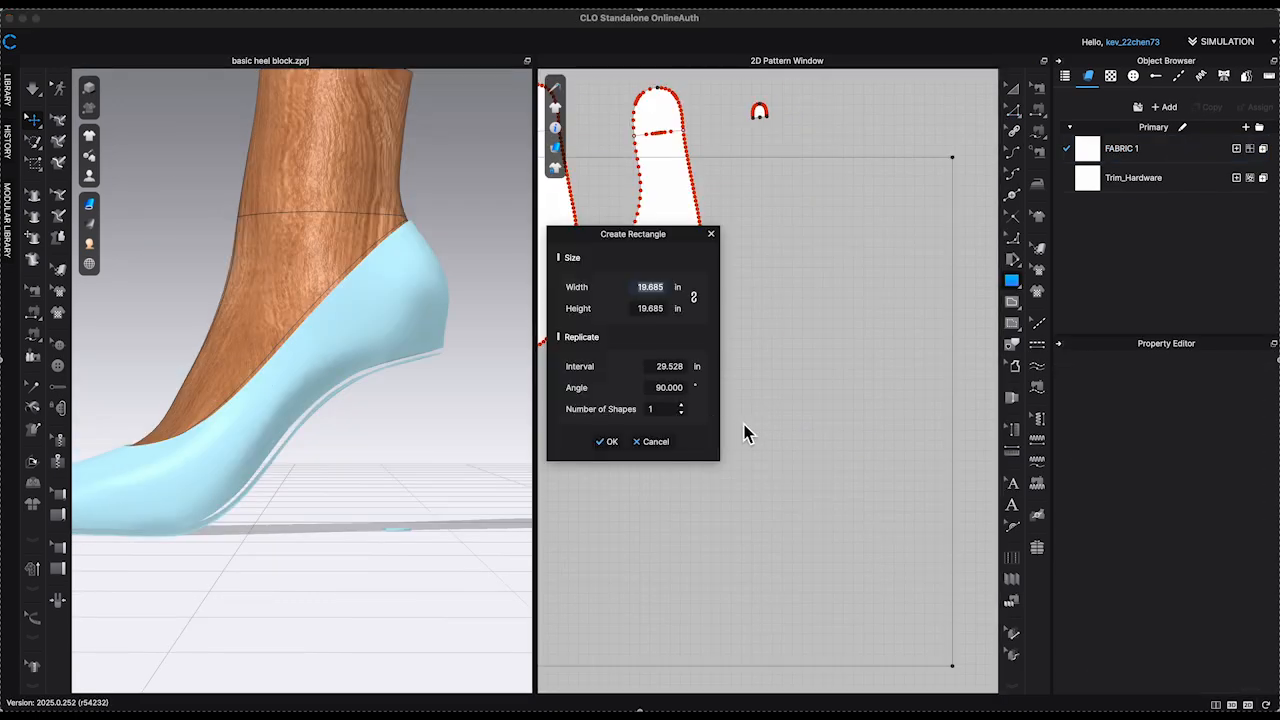
text(11.5)
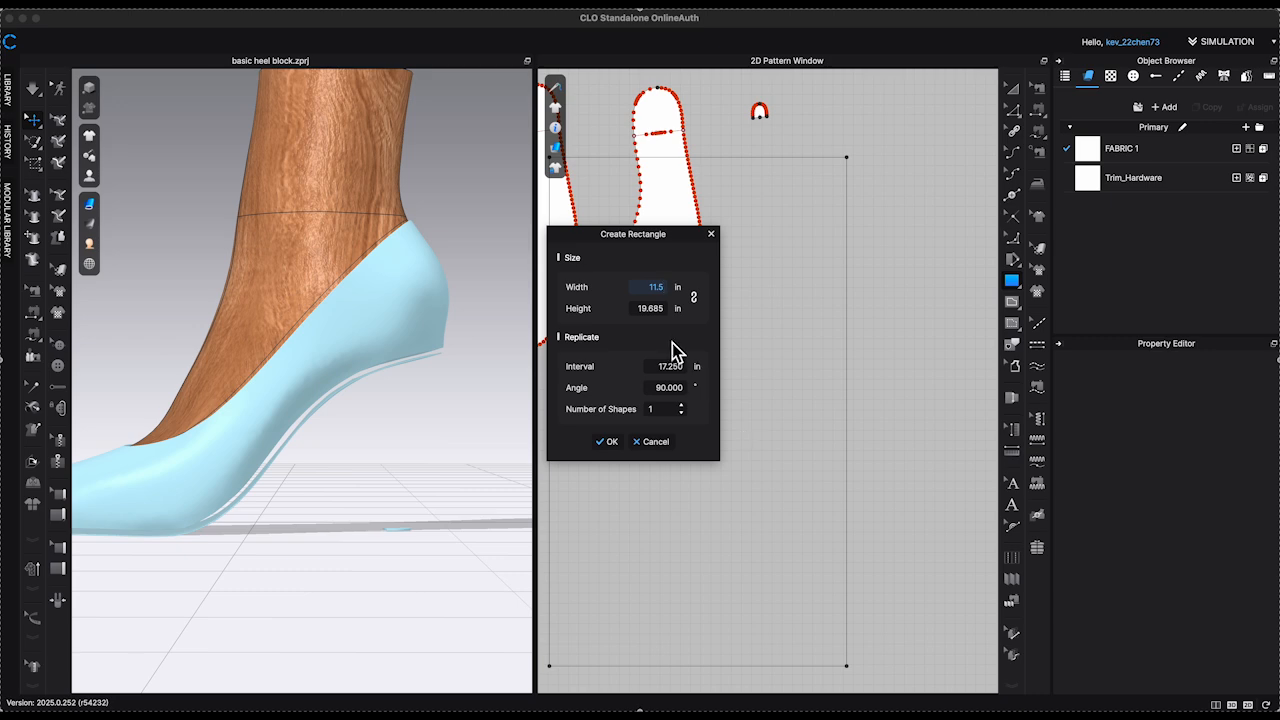
click(650, 308)
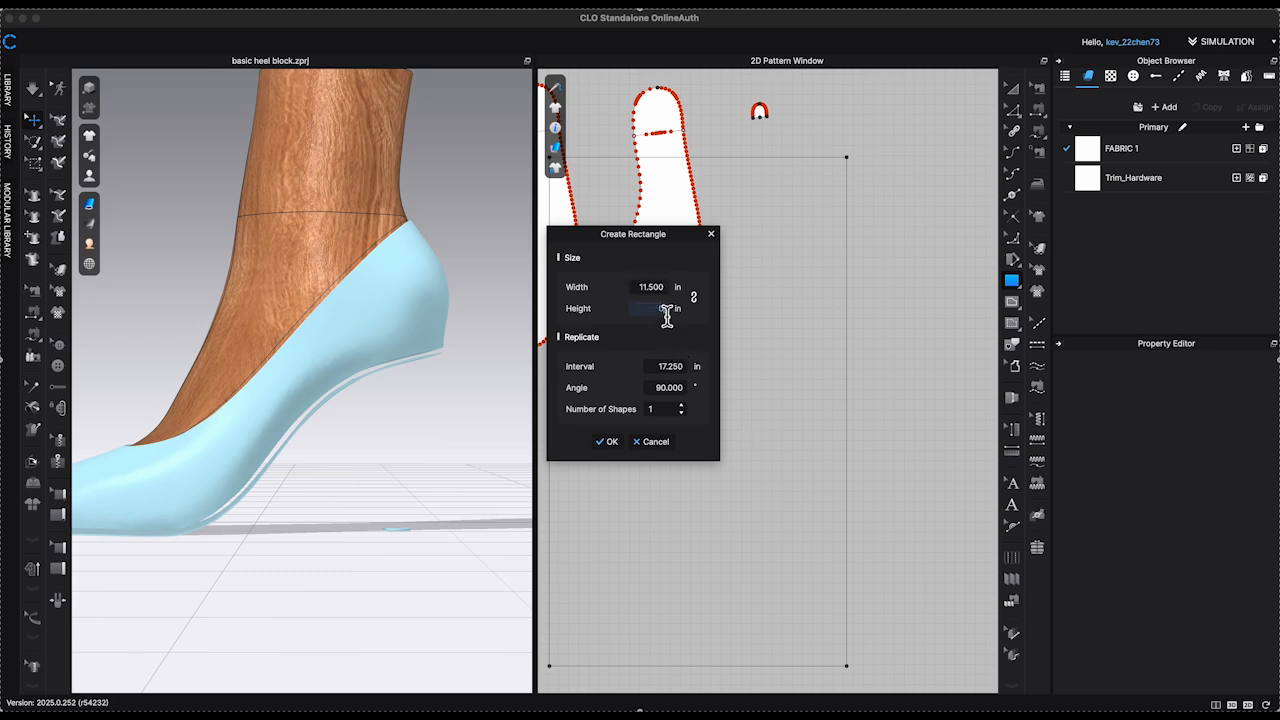
text(0.05)
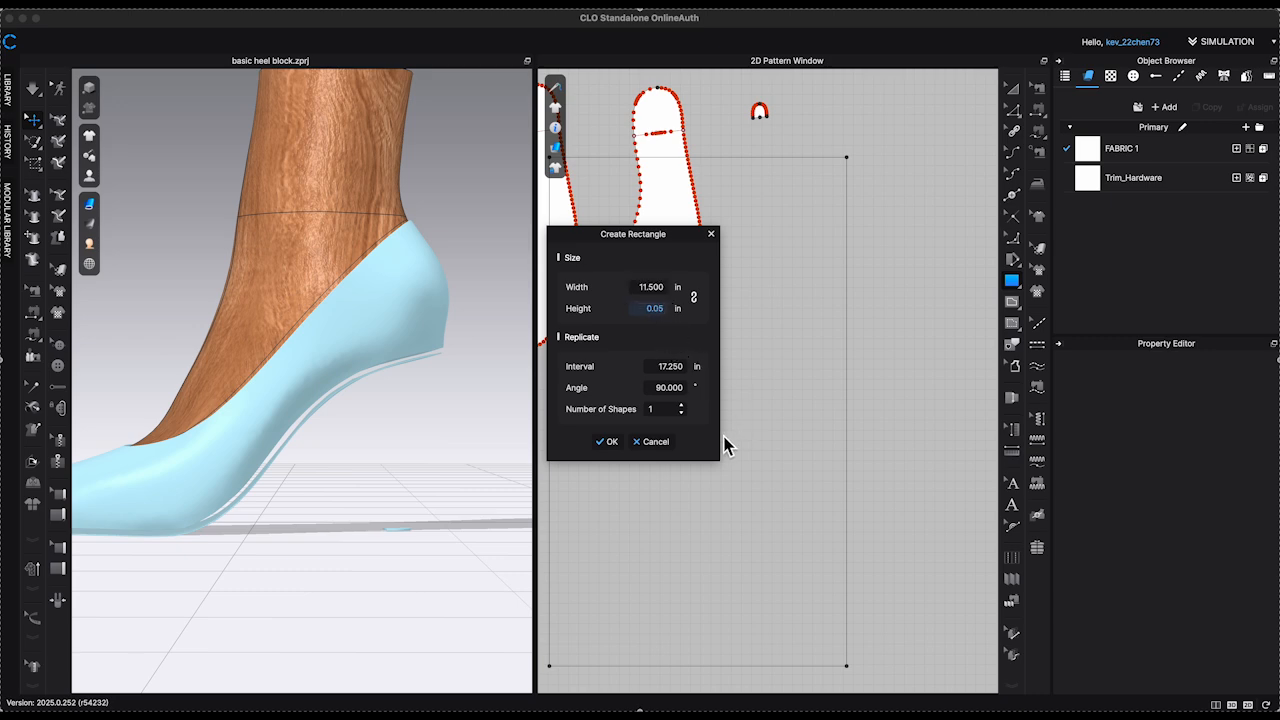
click(608, 442)
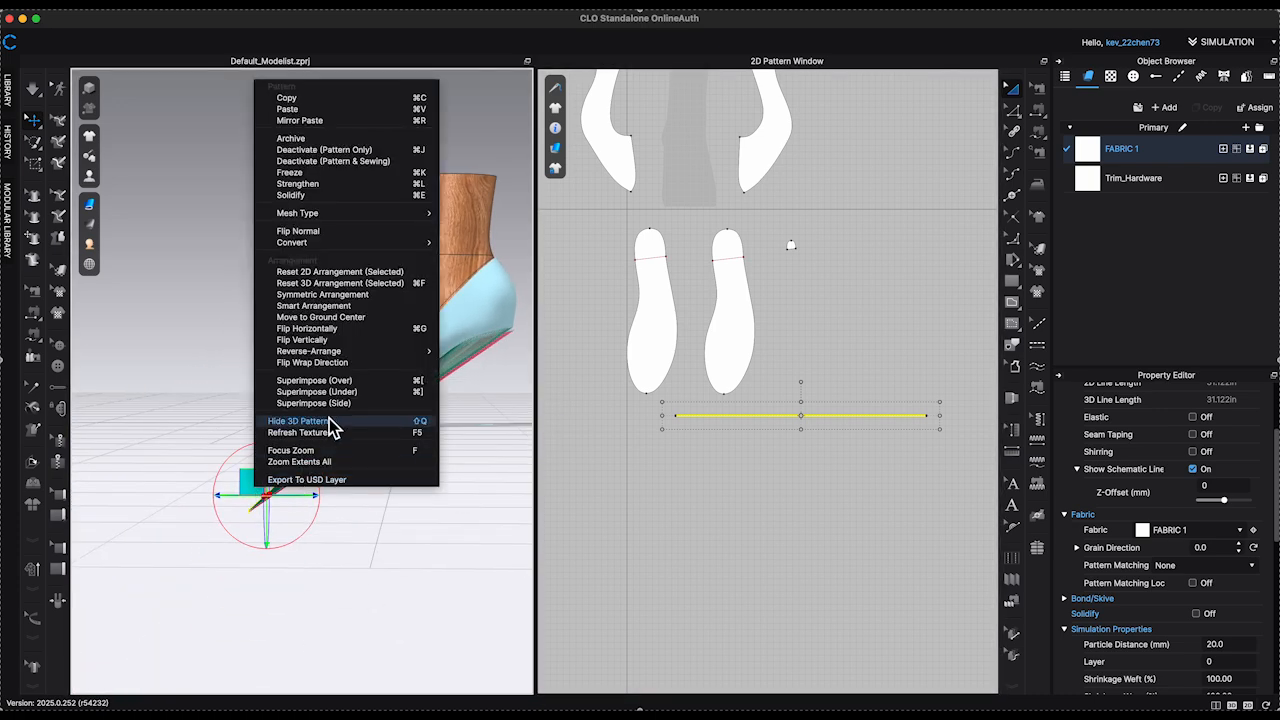
Select the strip in 3D at the heel side and open its options.
click(300, 432)
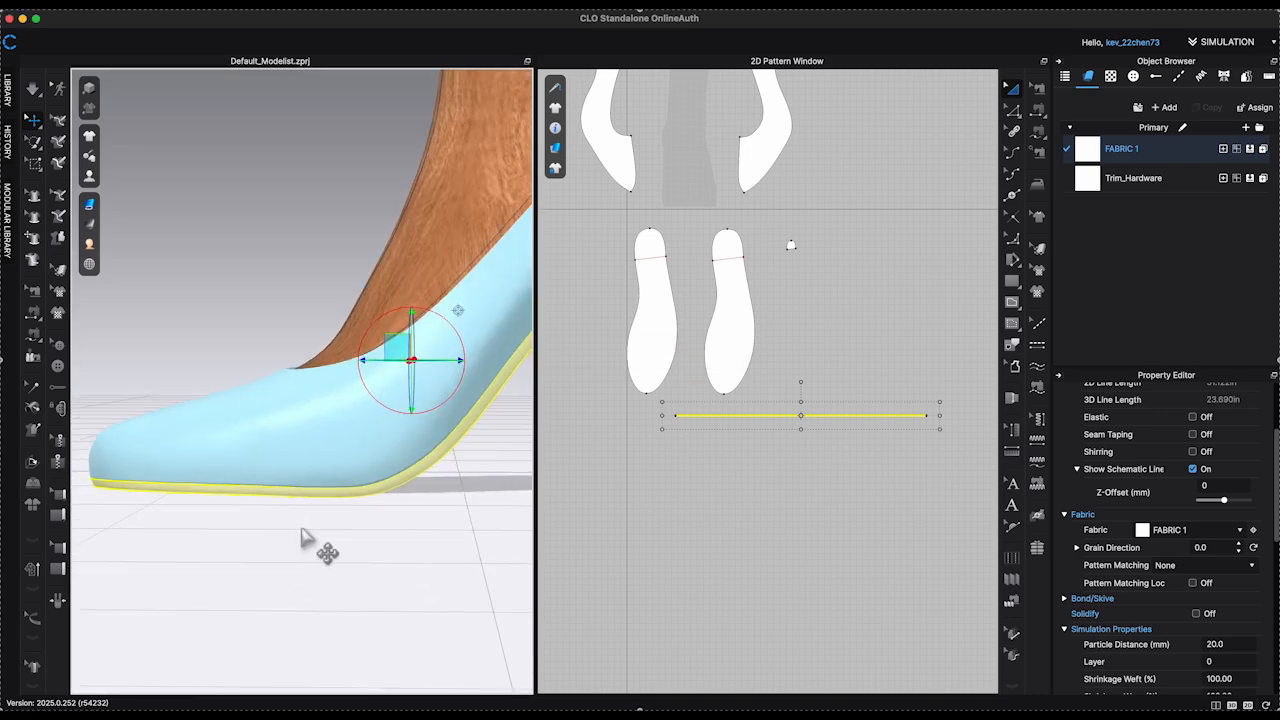
drag(328, 550, 434, 552)
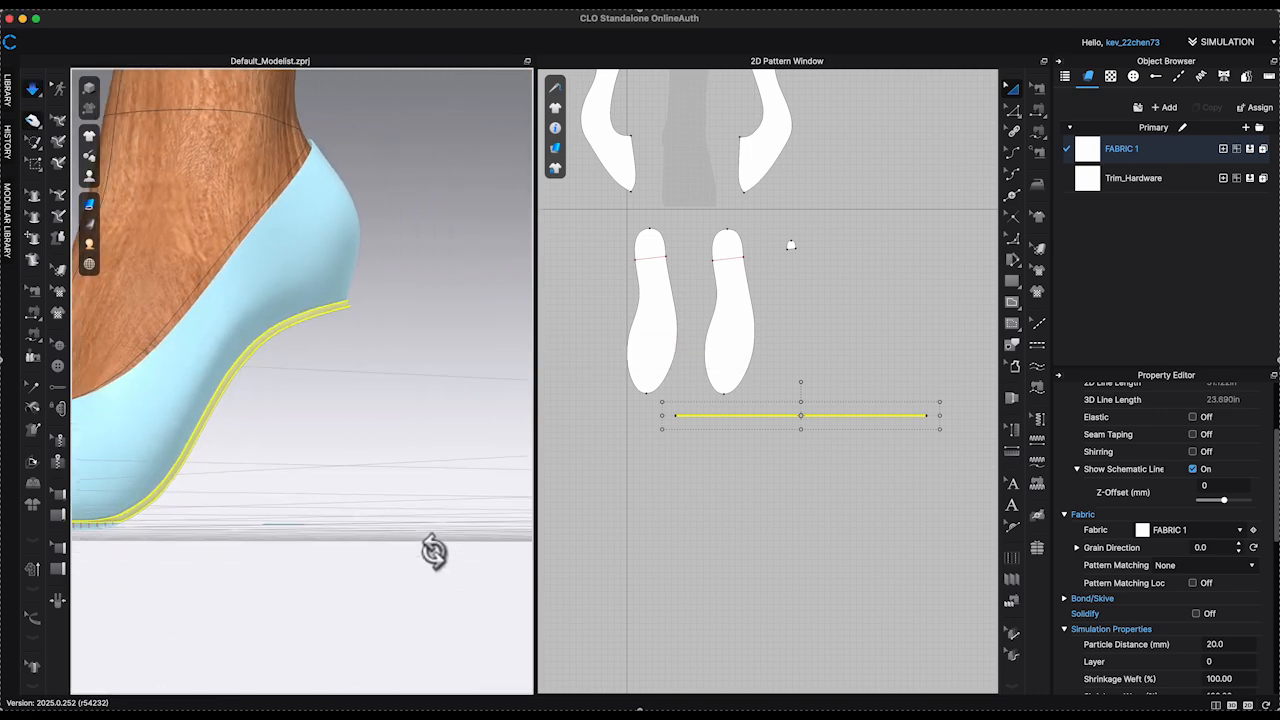
right_click(380, 374)
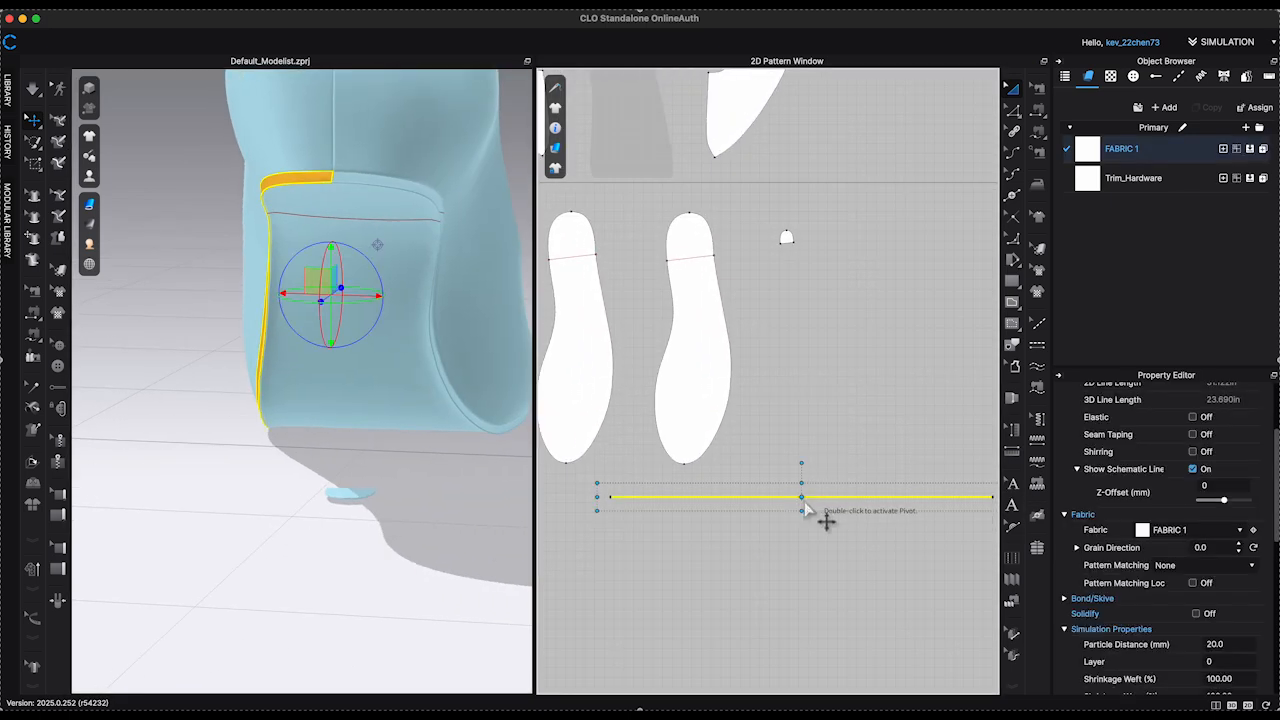
Make a Symmetric Pattern (with Sewing) copy of the thin strip and place it alongside.
right_click(798, 494)
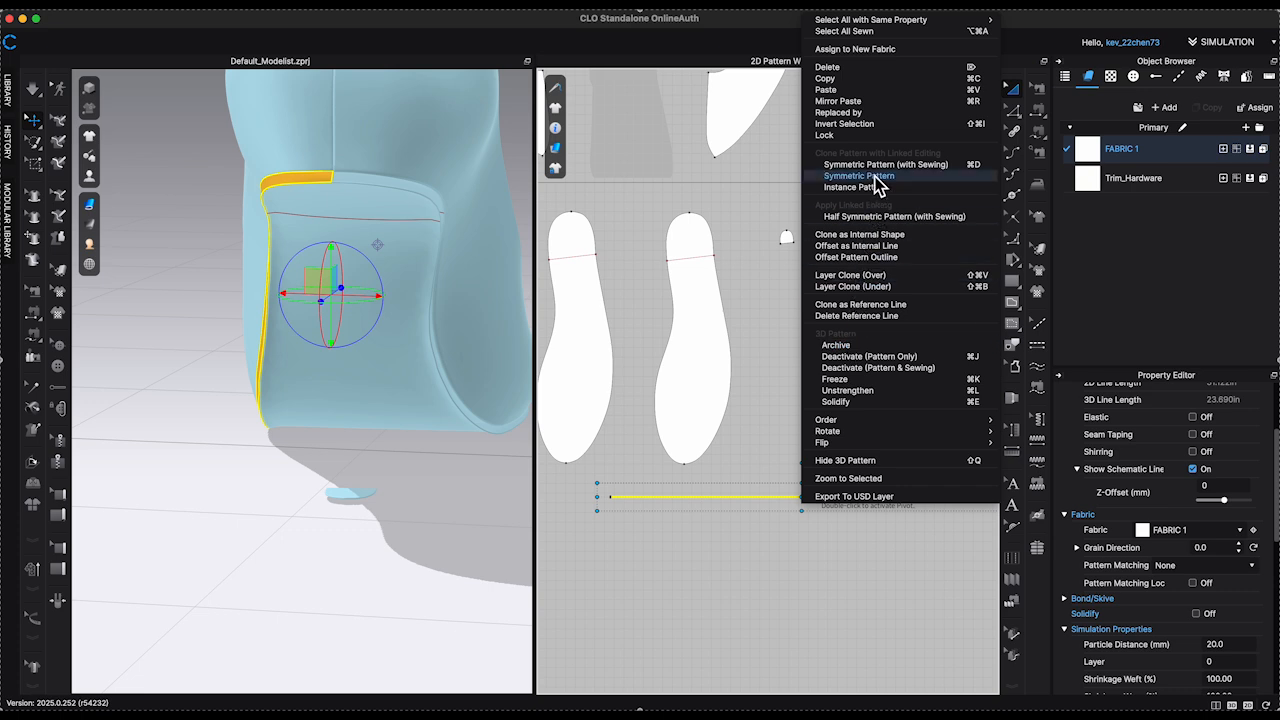
mouse_move(884, 168)
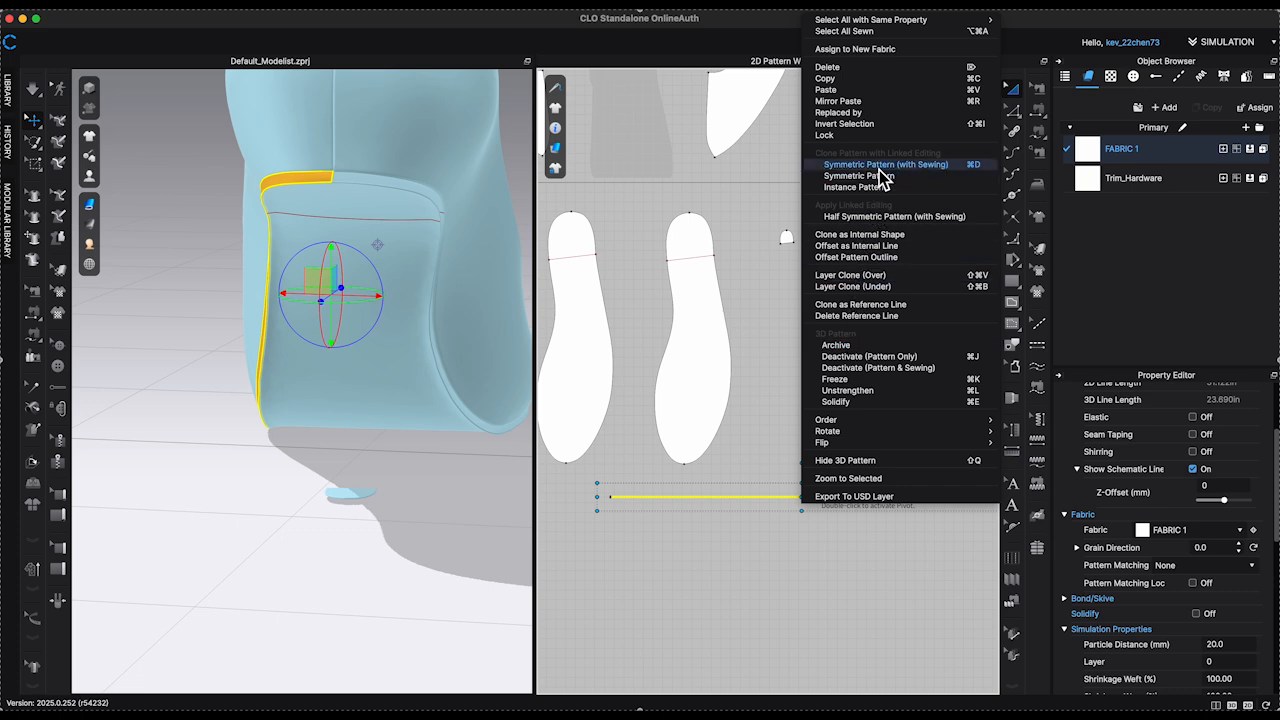
click(876, 164)
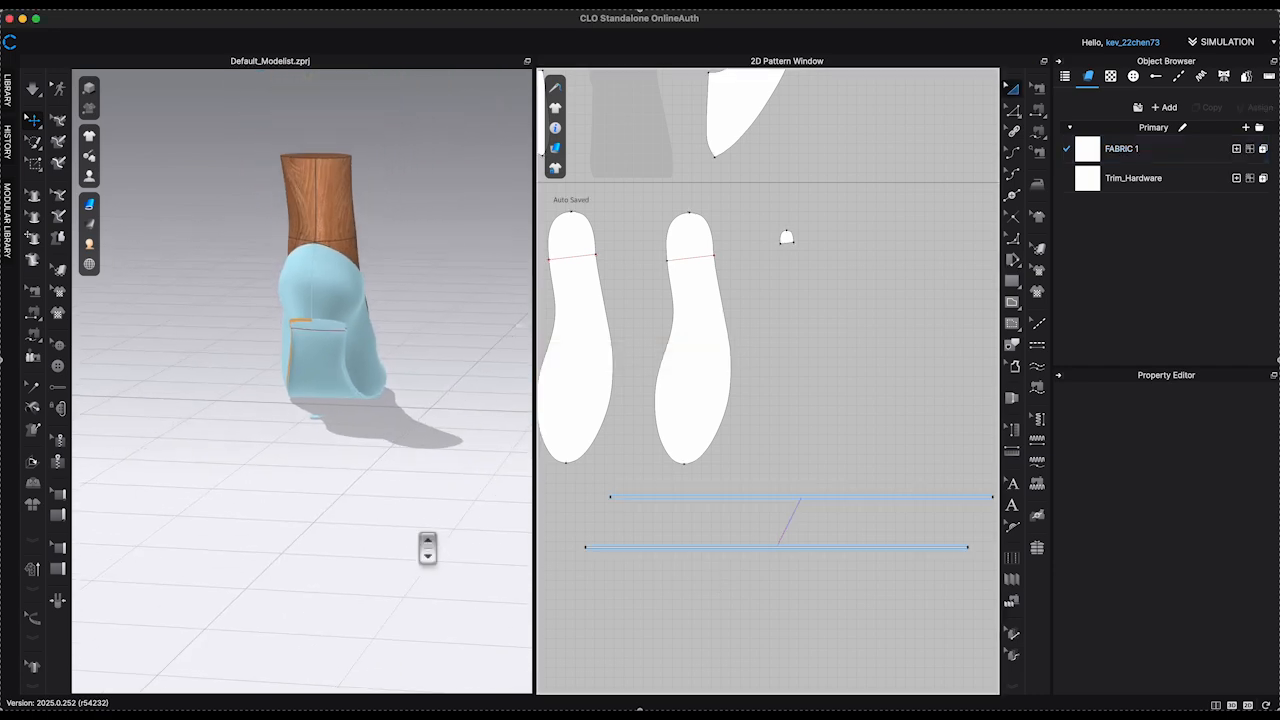
click(776, 548)
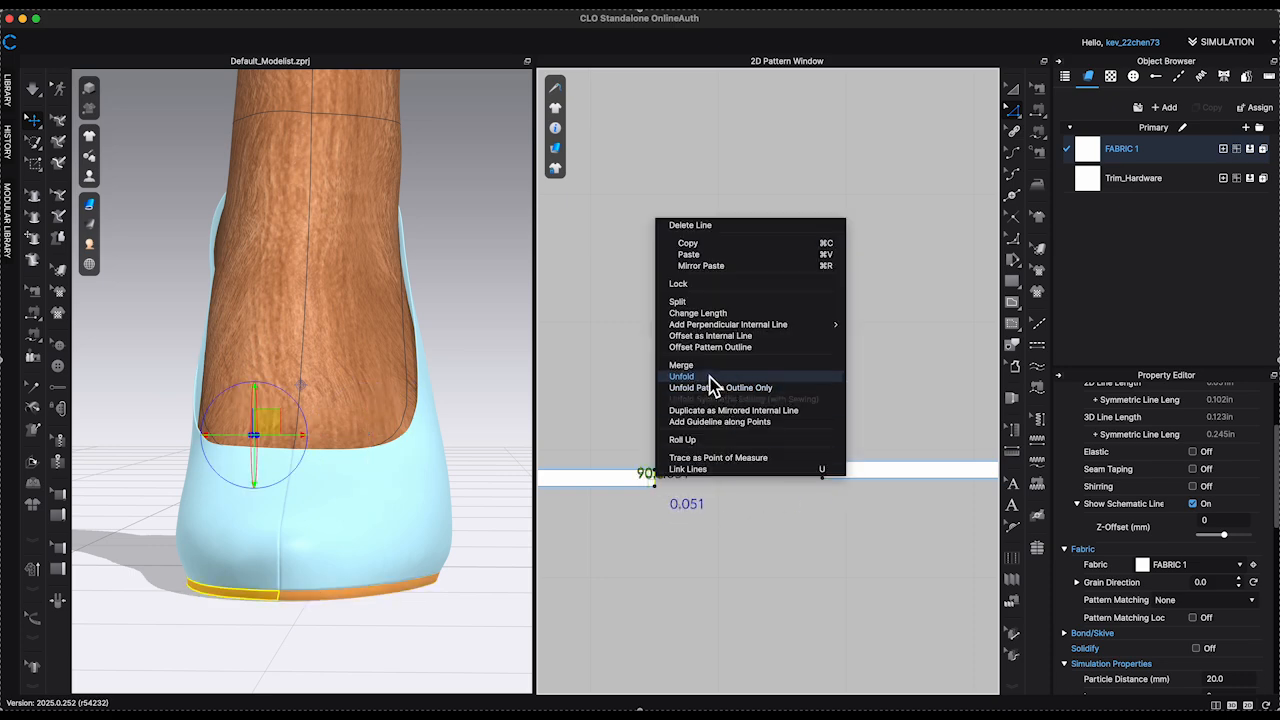
Unfold the mirrored strip into one long band, then freeze the sole edging piece.
click(680, 376)
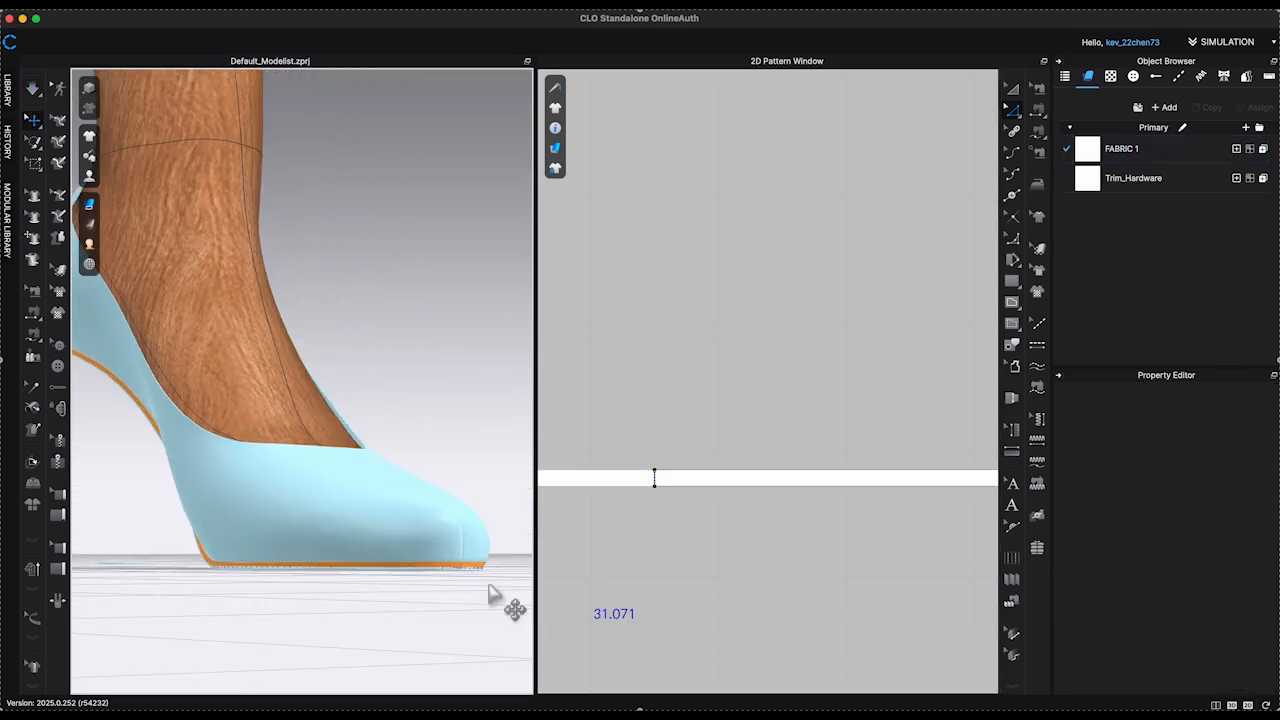
click(654, 478)
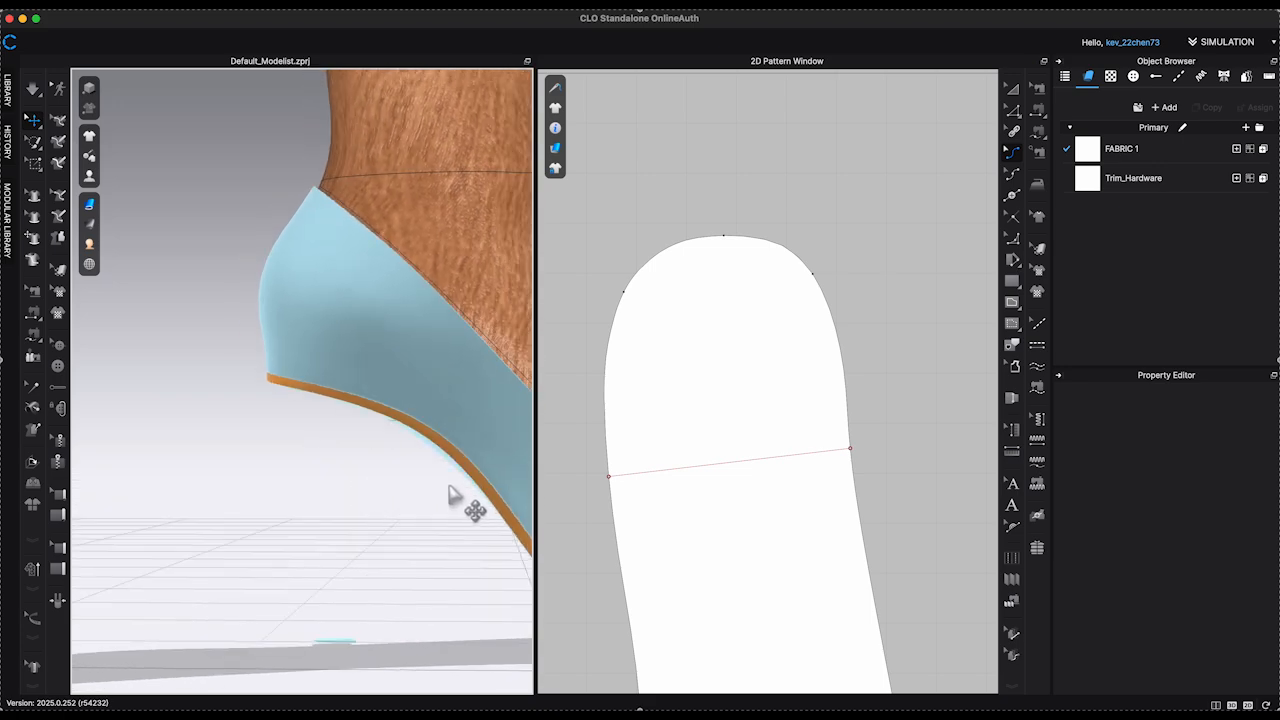
right_click(464, 504)
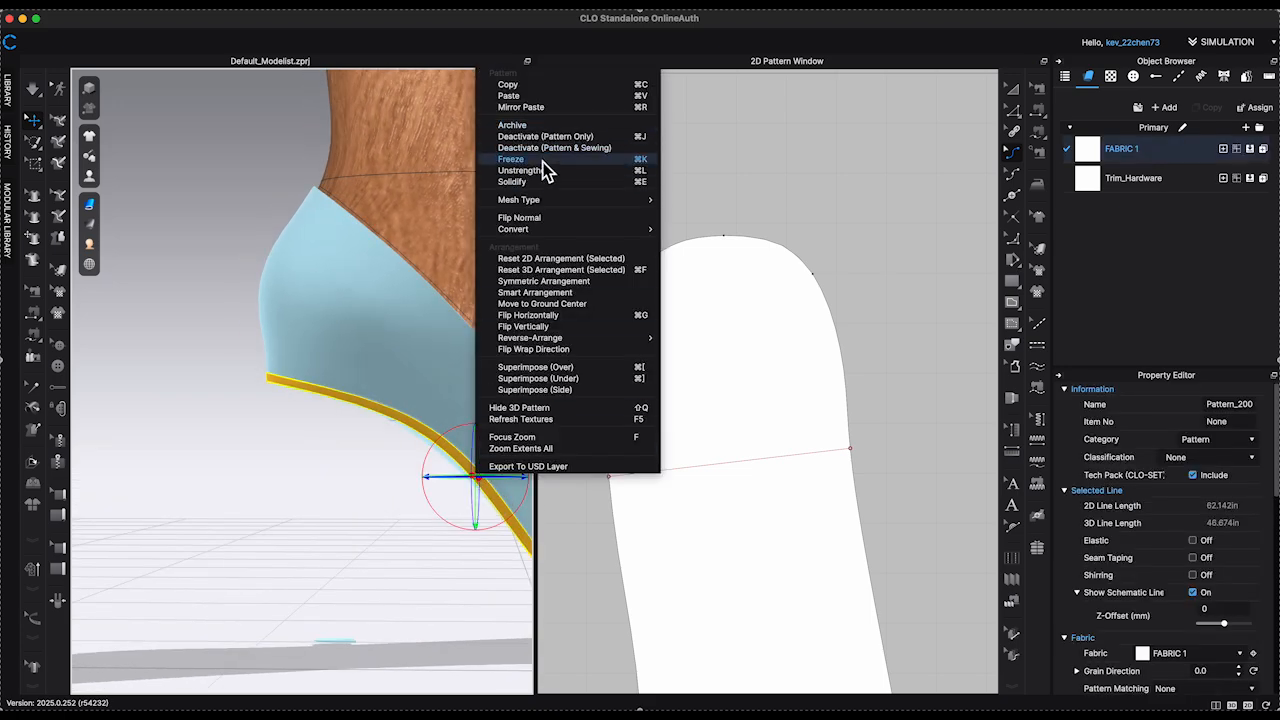
click(512, 158)
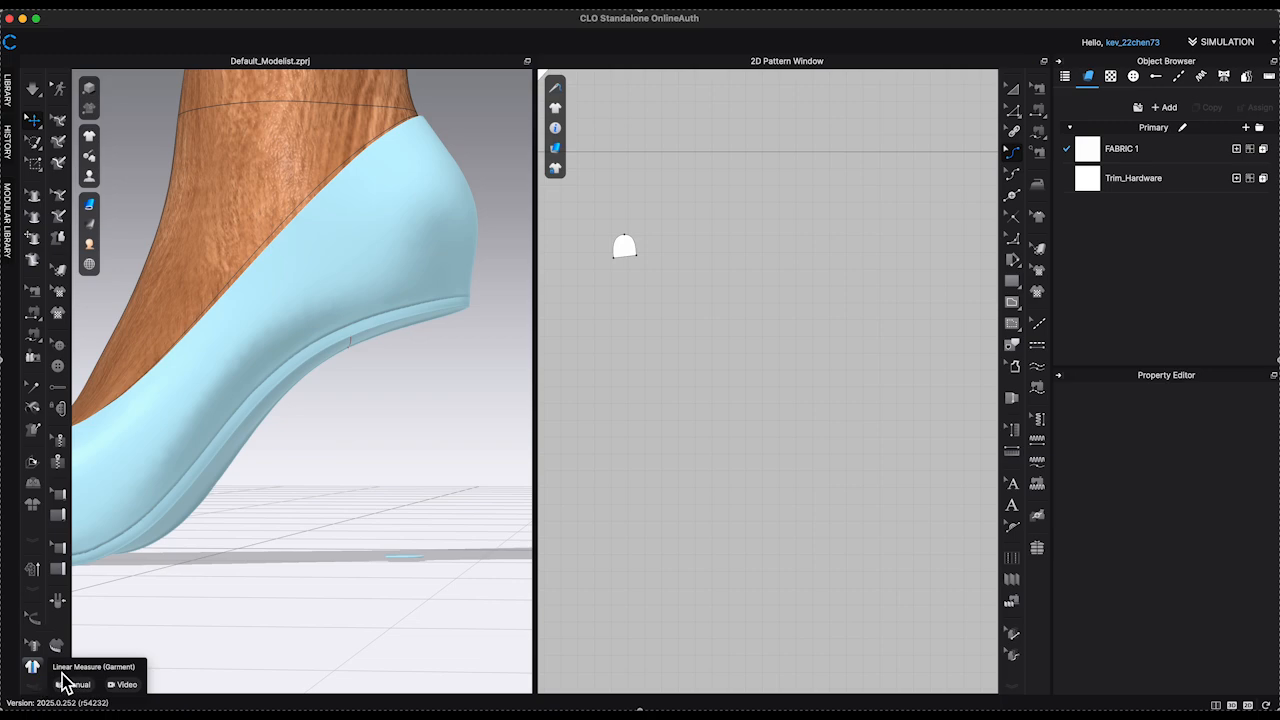
mouse_move(190, 656)
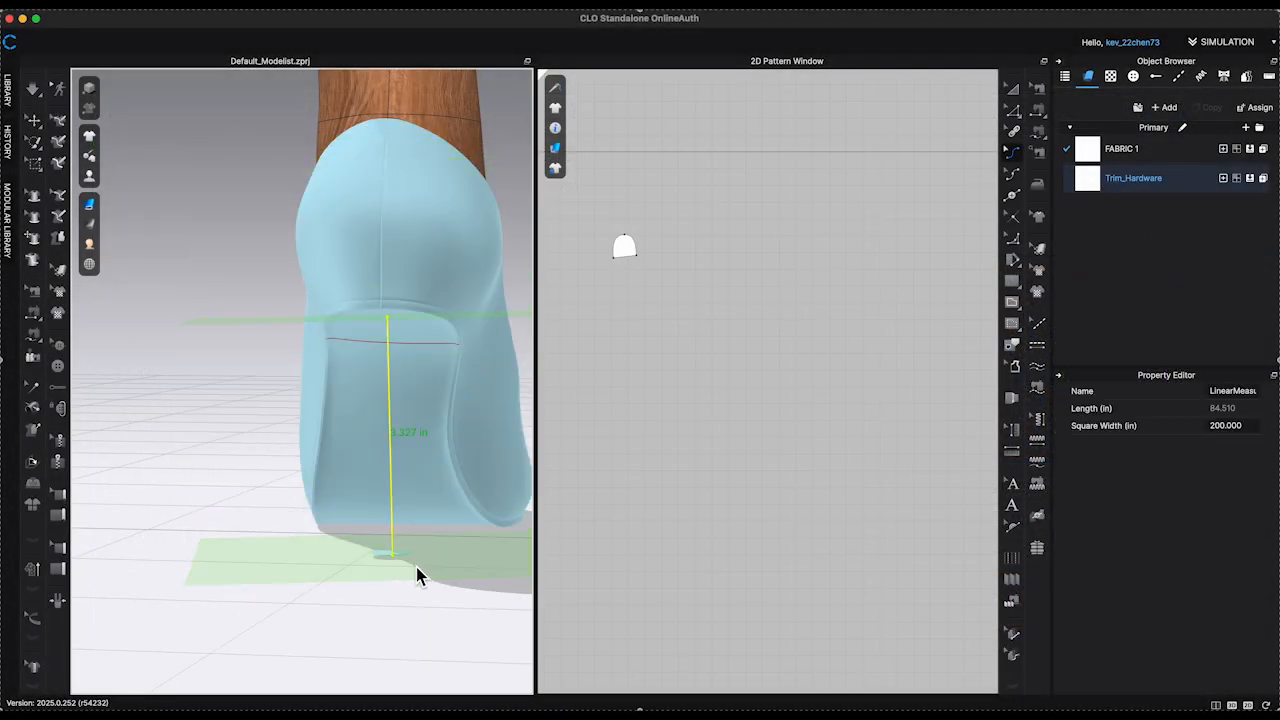
Measure the heel height, add a point on the insole's internal line, and read the heel base length.
drag(420, 576, 470, 460)
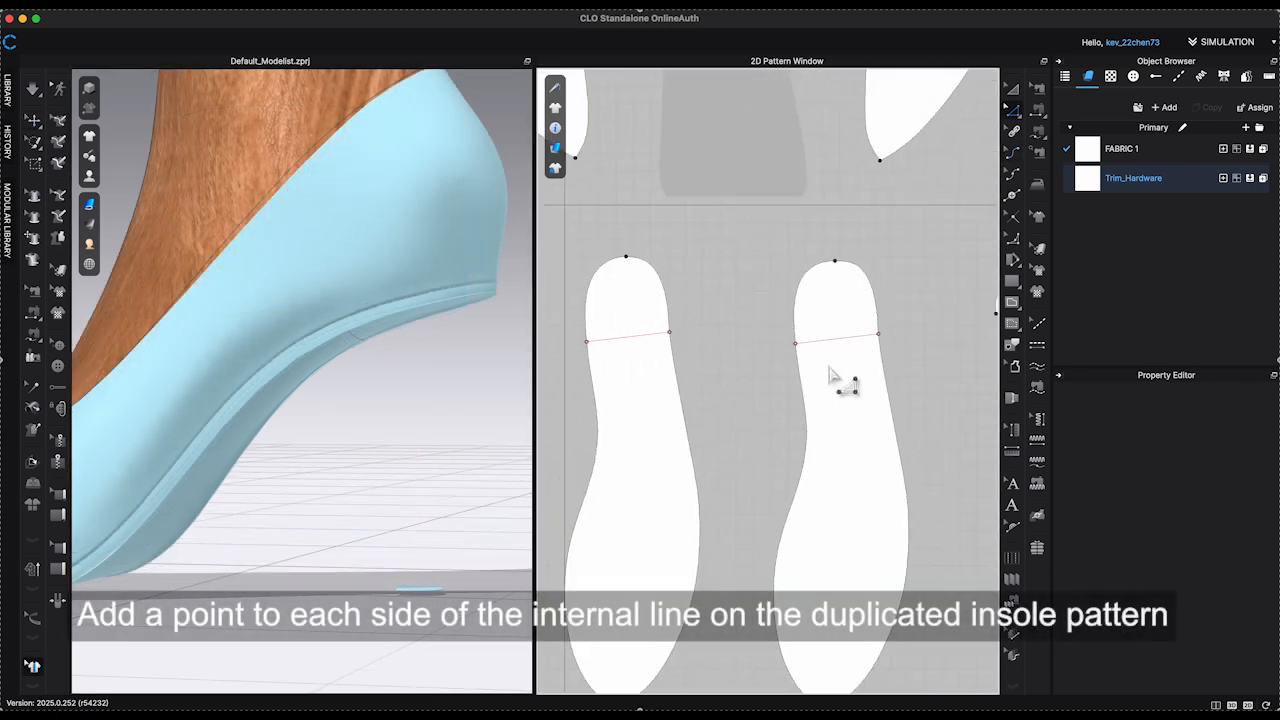
click(792, 344)
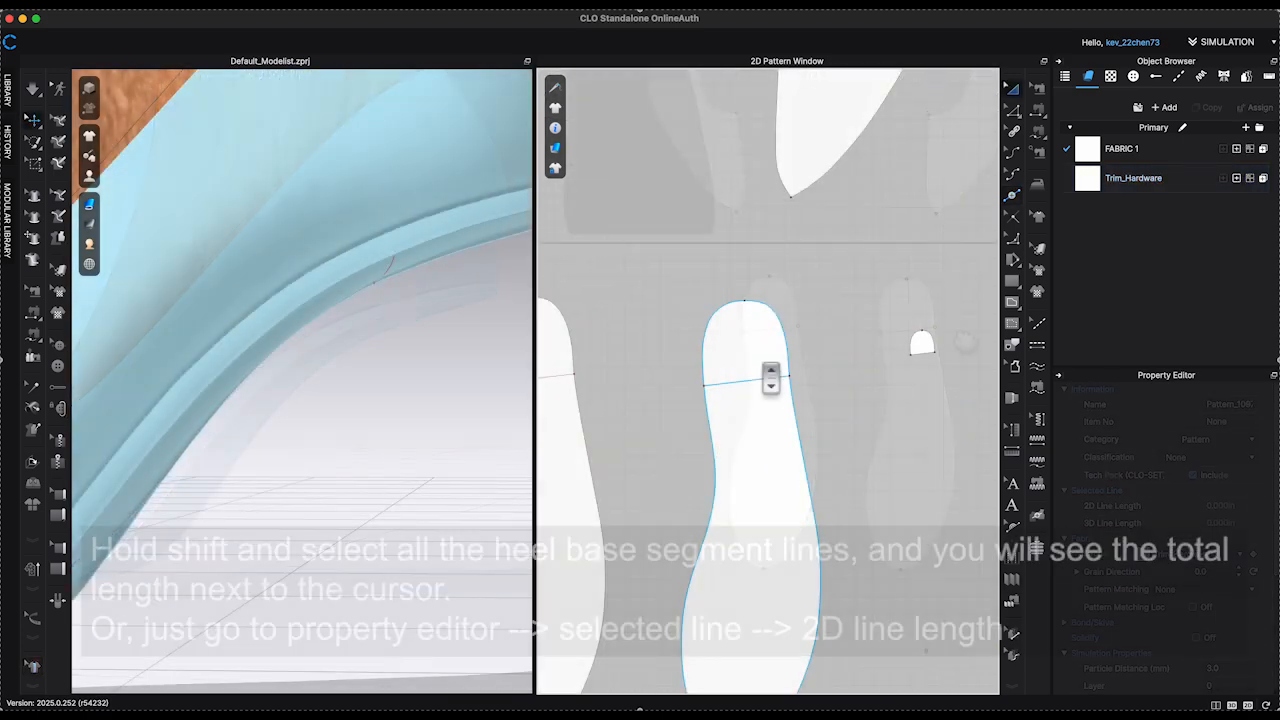
click(730, 382)
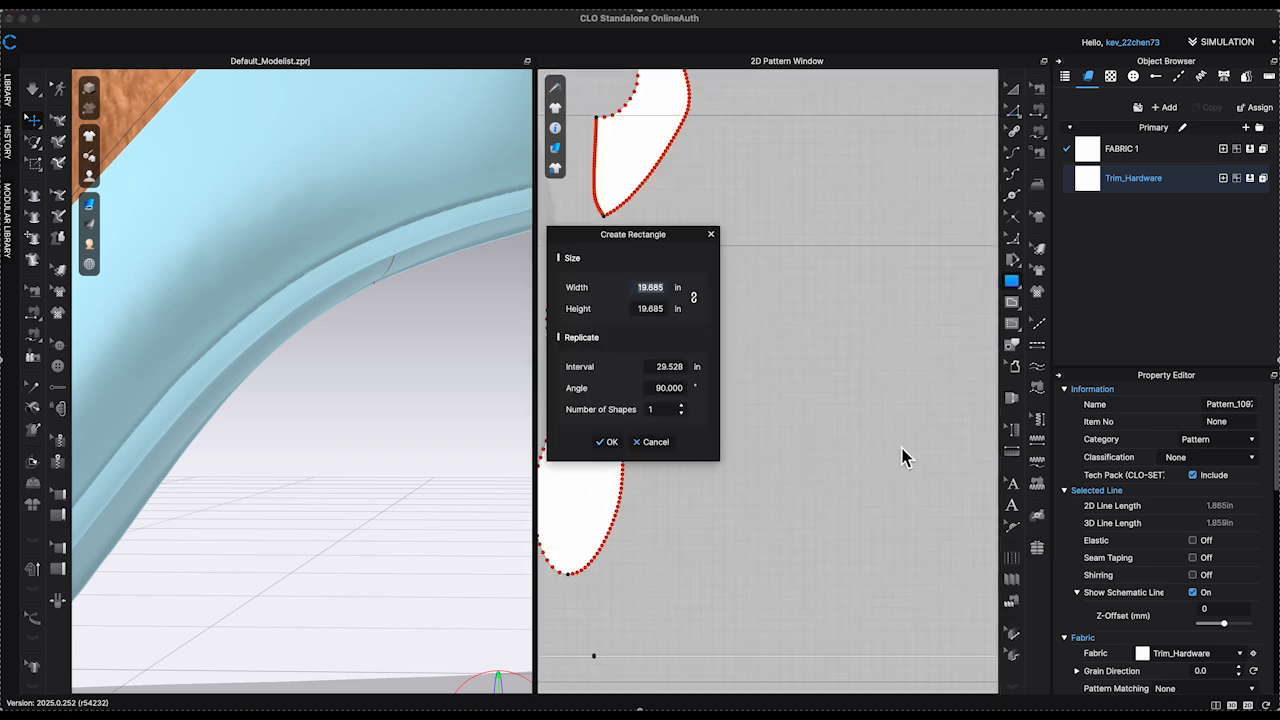
Create a 6.6 in rectangle and apply Fullness in Both directions to fan it out.
text(6.600)
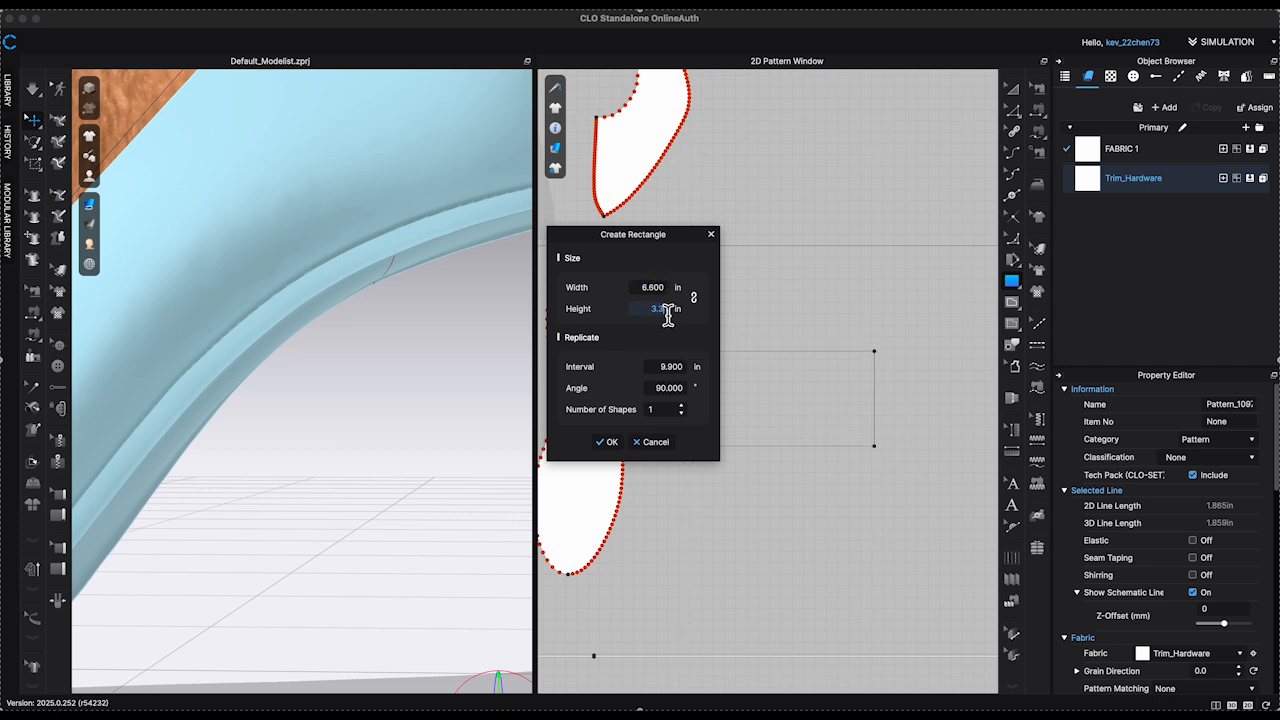
click(608, 442)
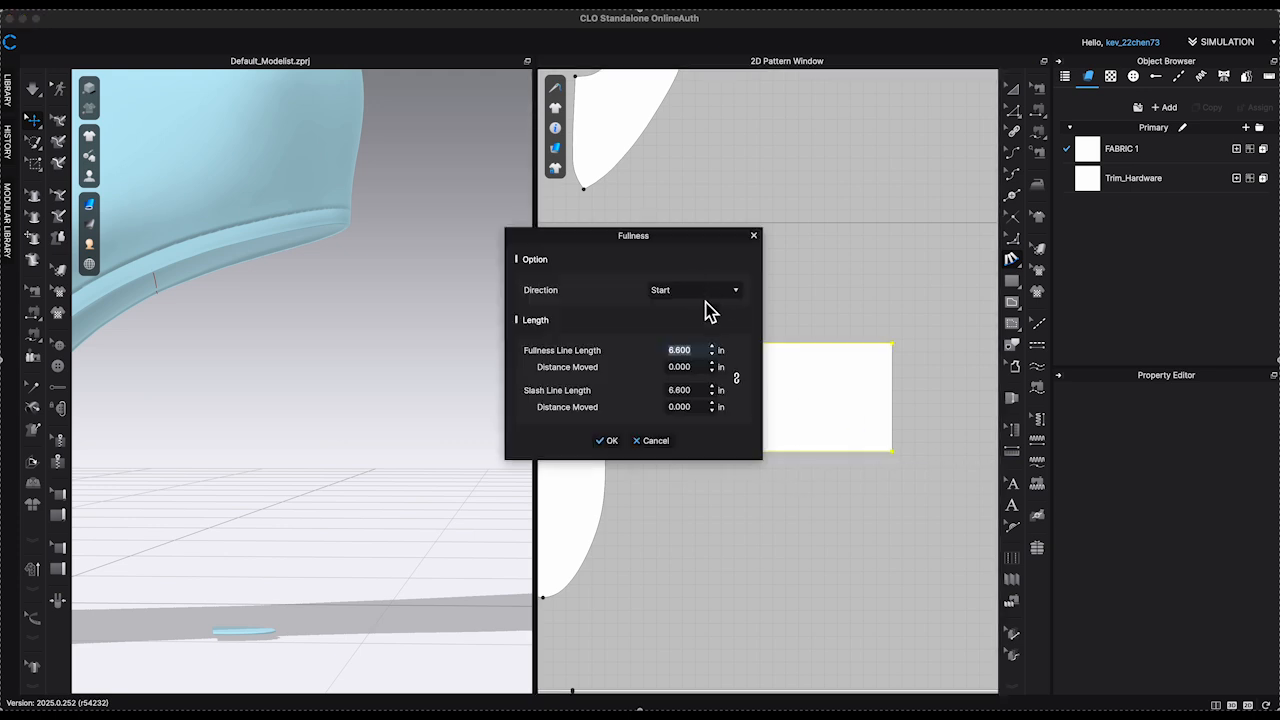
click(692, 290)
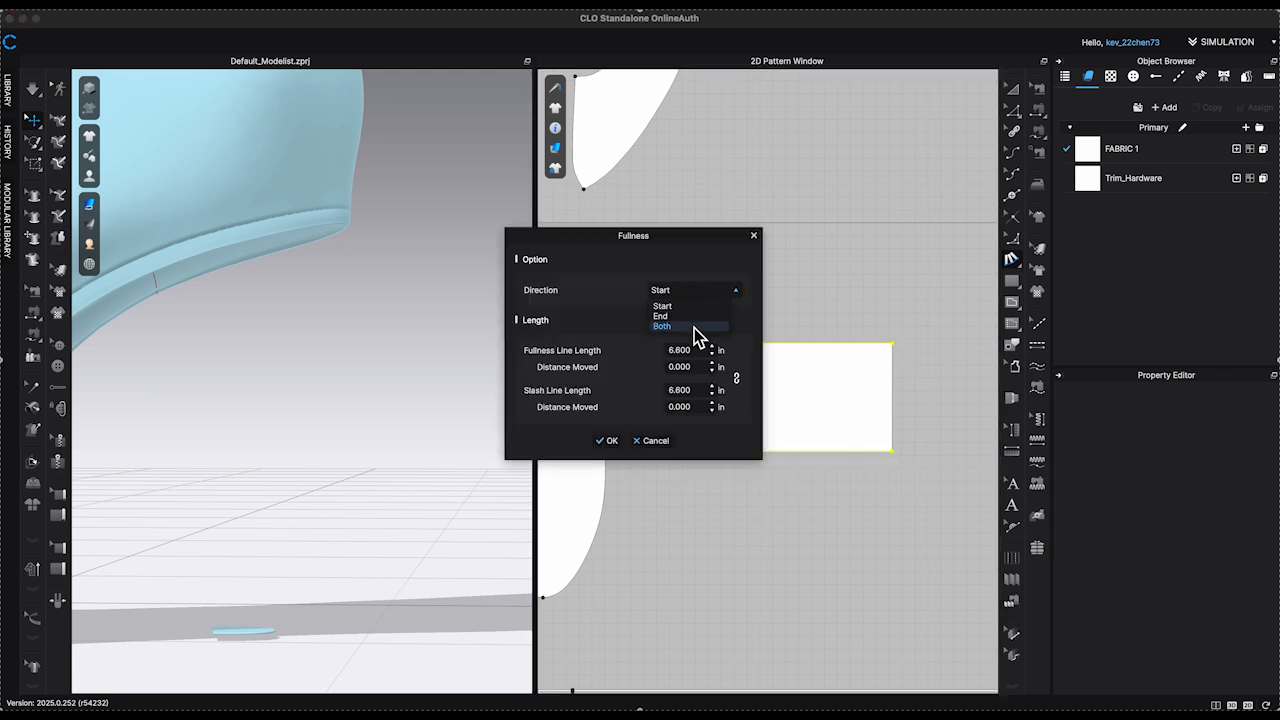
click(662, 326)
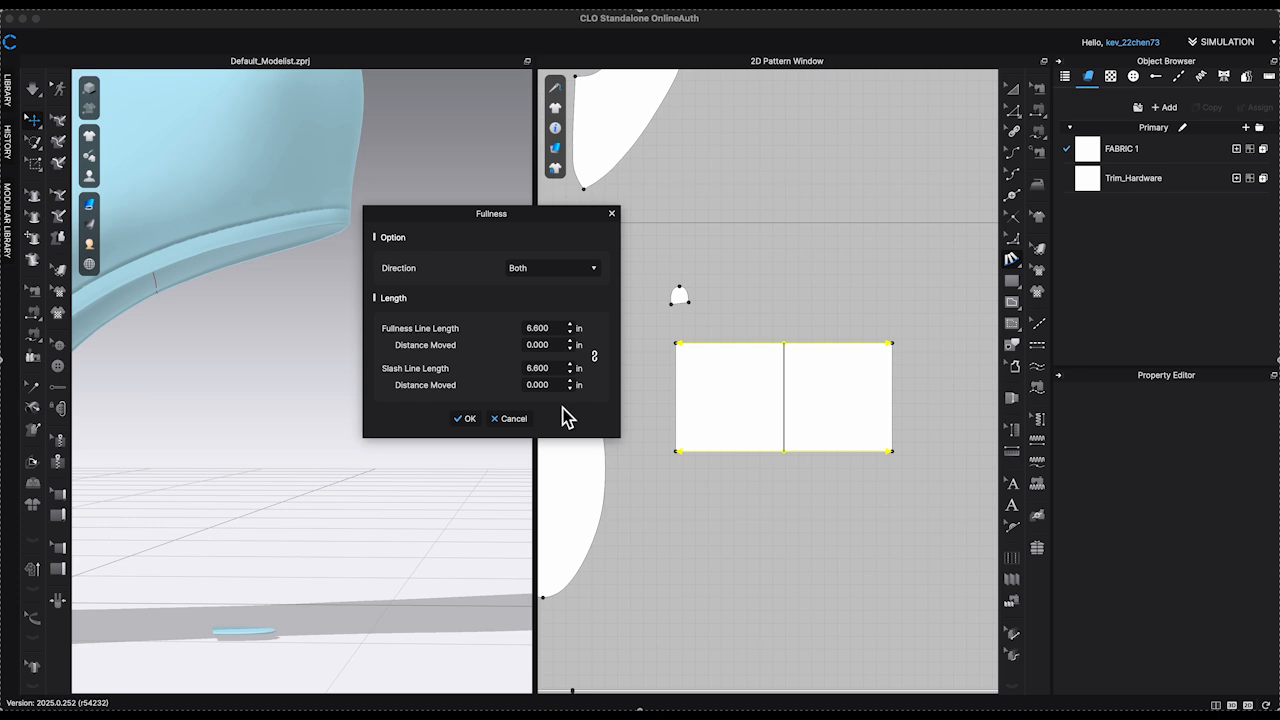
click(536, 384)
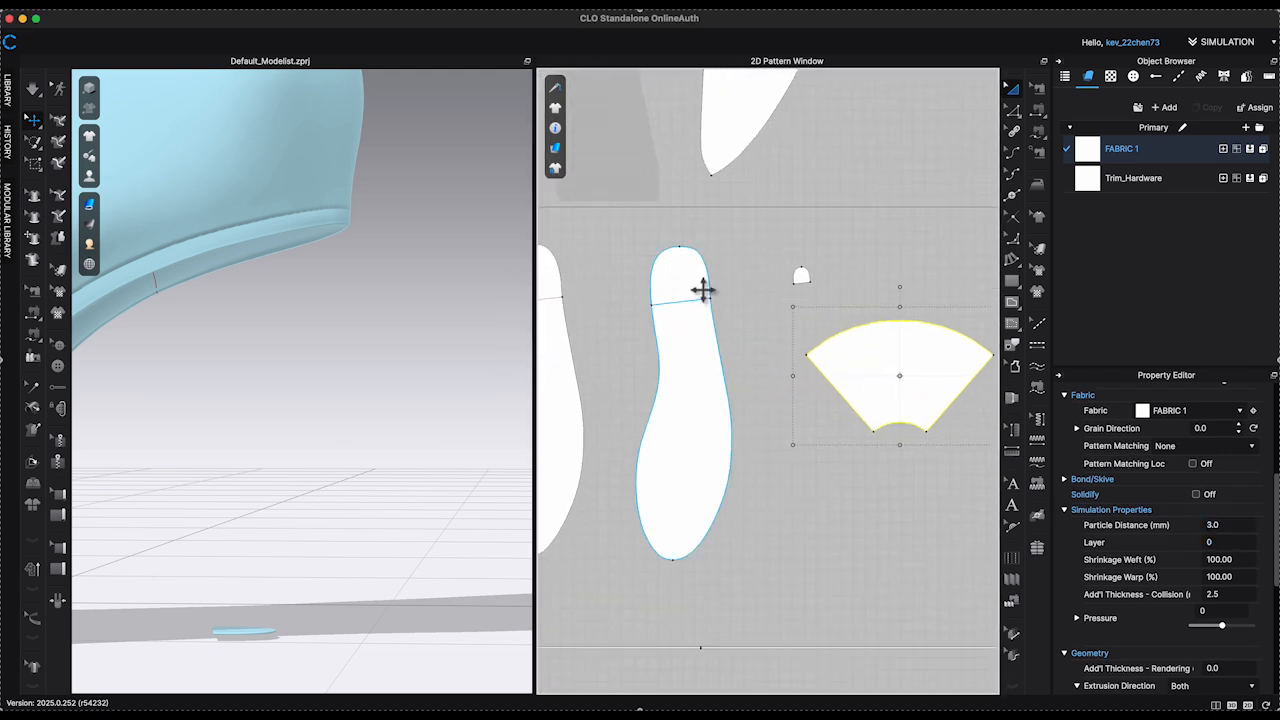
Split the fan pattern's edge uniformly into 2 segments.
click(696, 292)
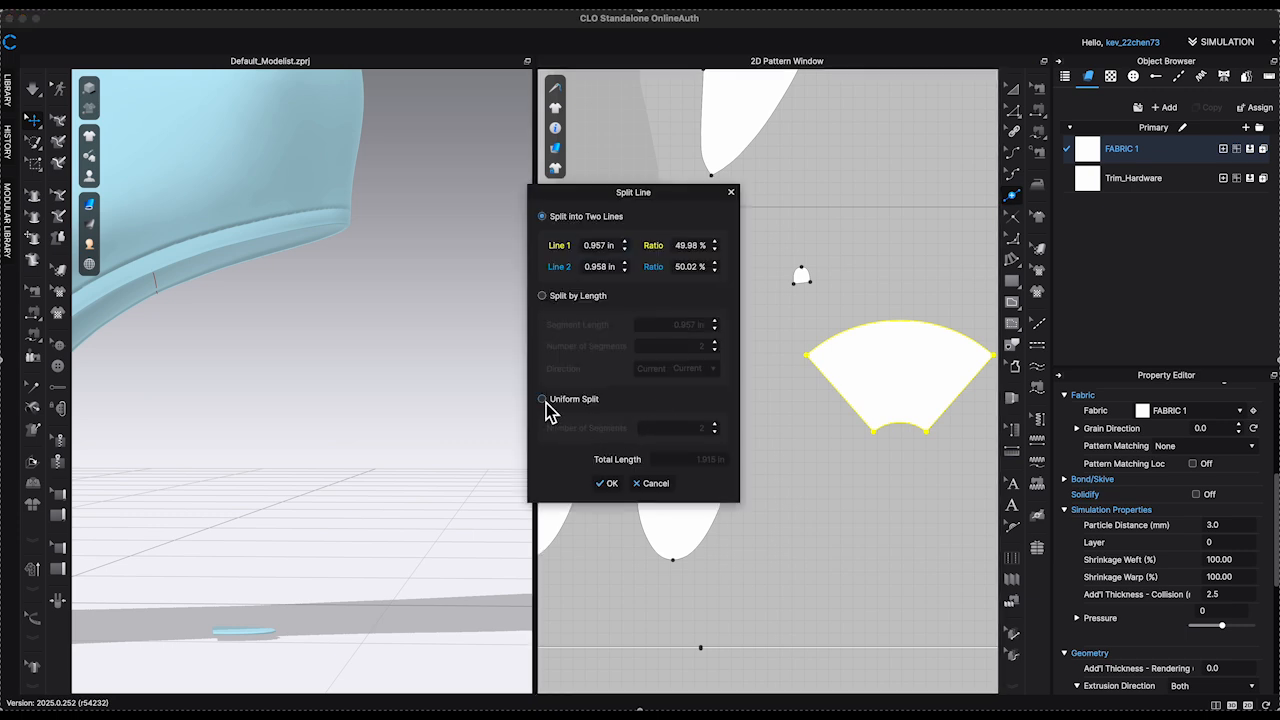
click(606, 482)
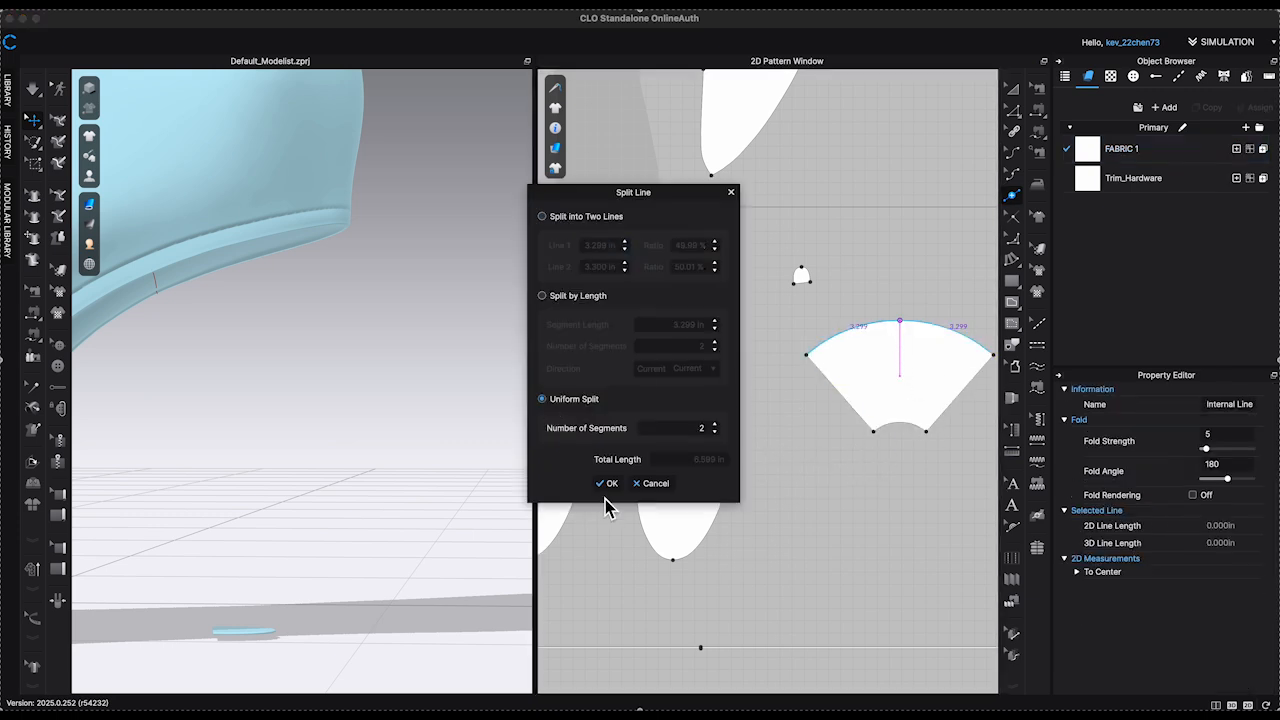
click(608, 482)
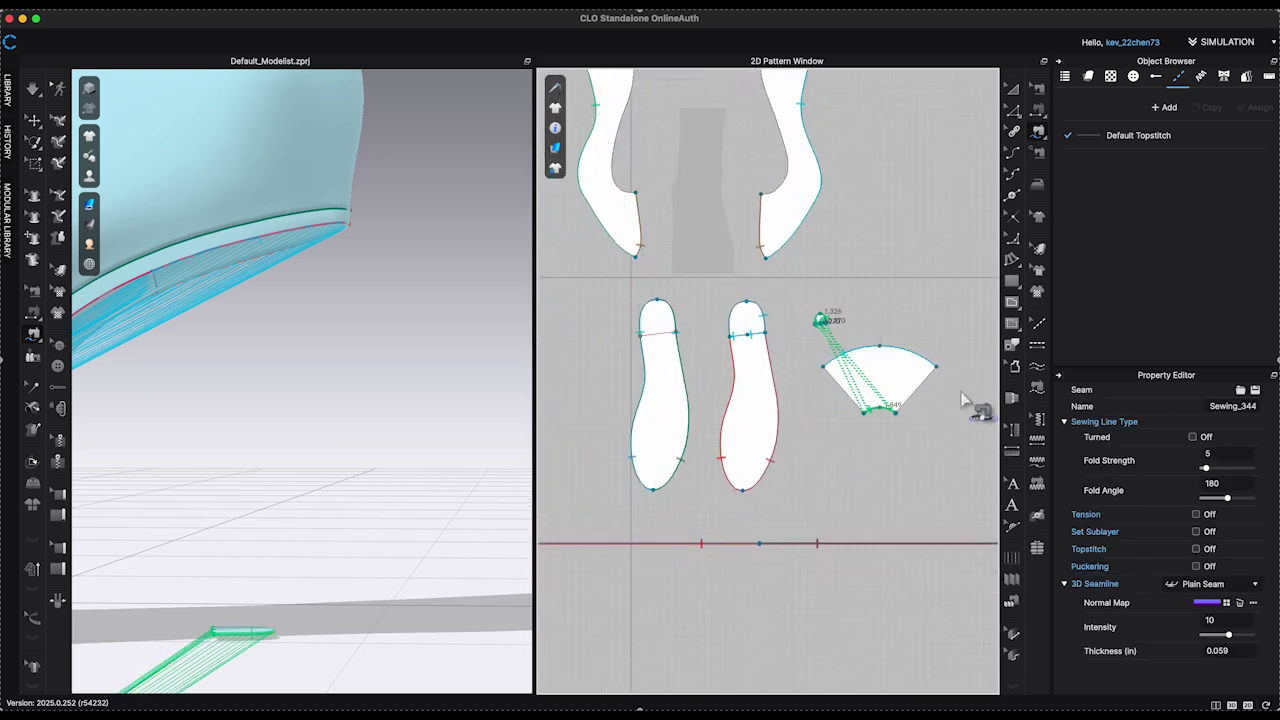
Finish sewing the fan pattern so it simulates into a cone cover around the heel.
click(870, 376)
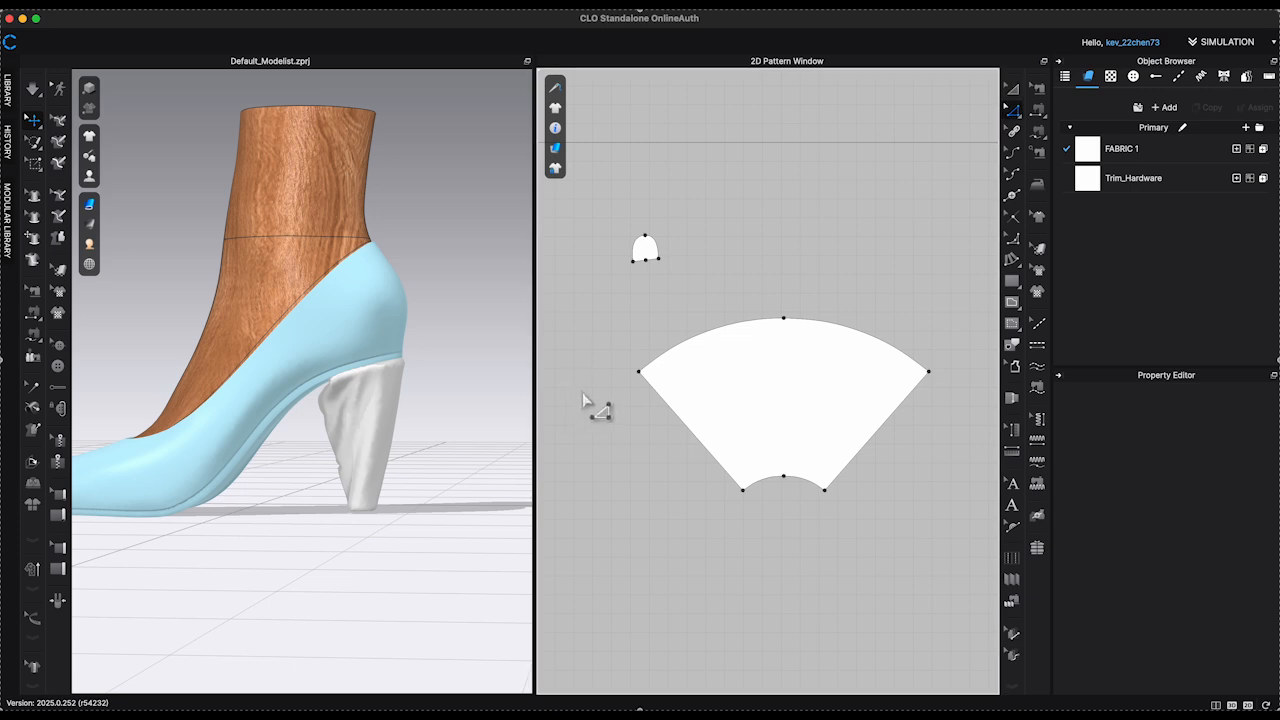
Move the fan's side-edge point by distance, set Shrinkage Warp to 60%, and Solidify the heel.
click(784, 410)
text(0.3)
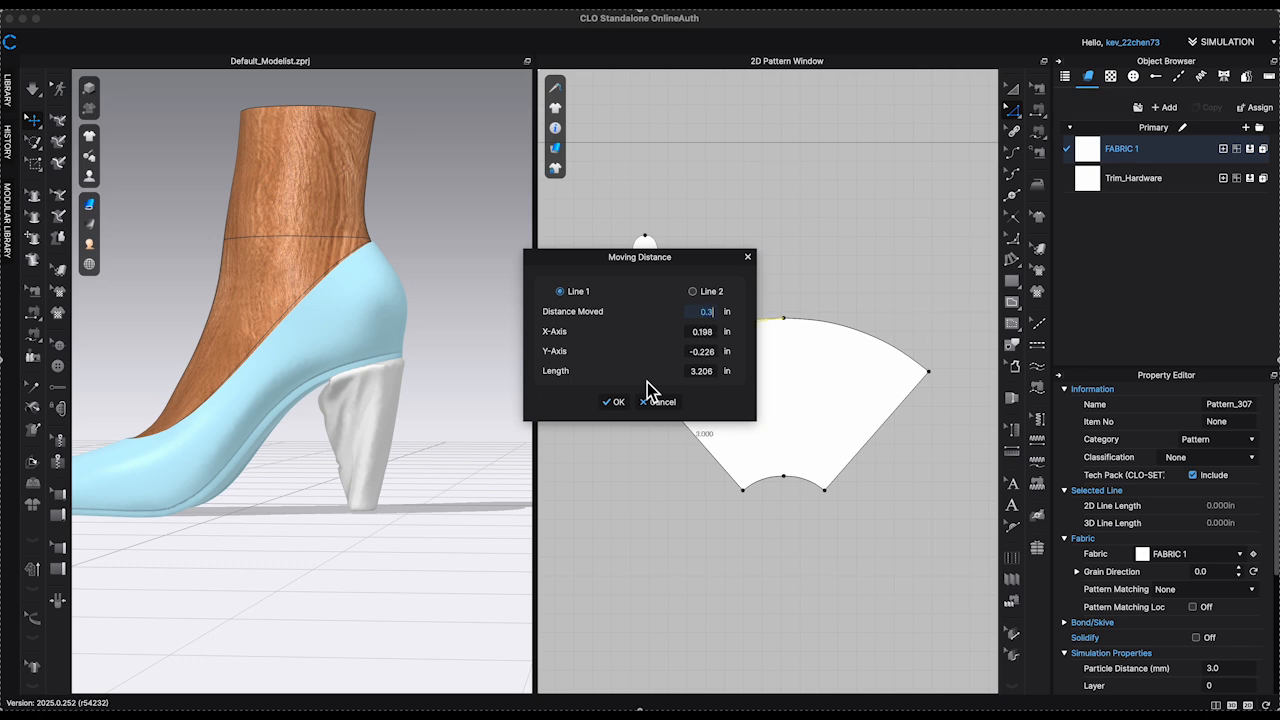
click(612, 402)
text(5)
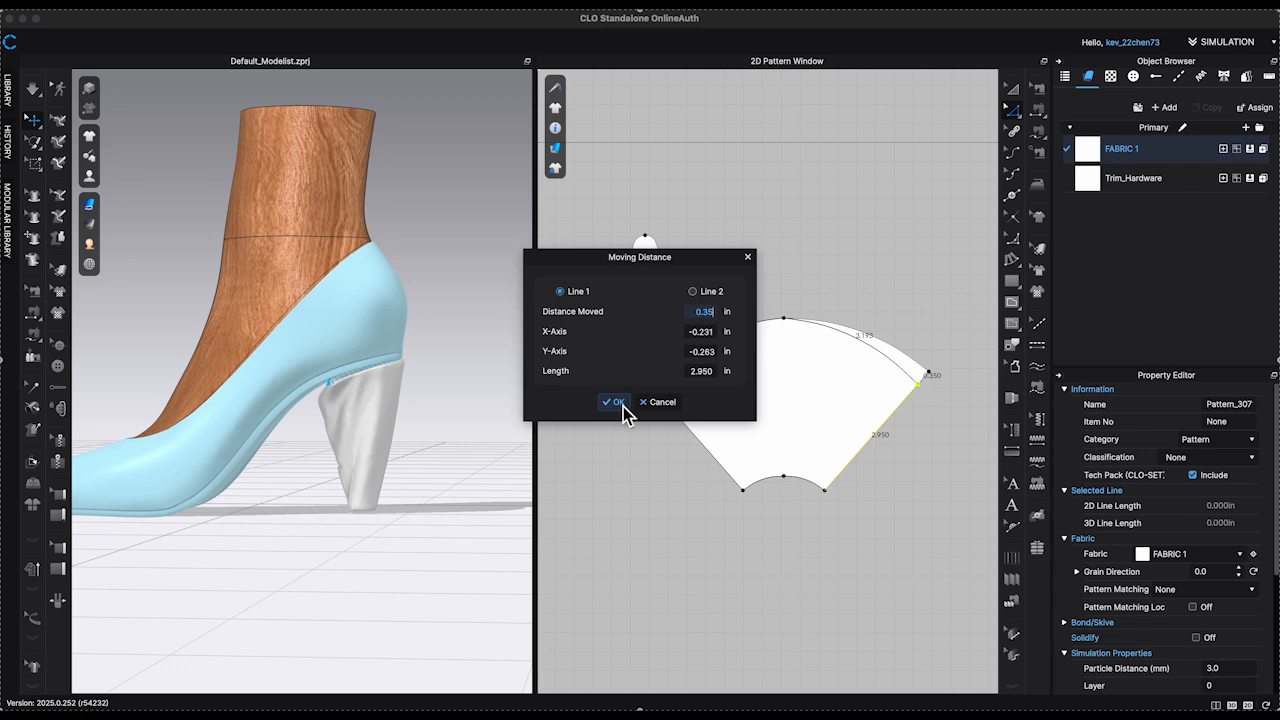
click(612, 402)
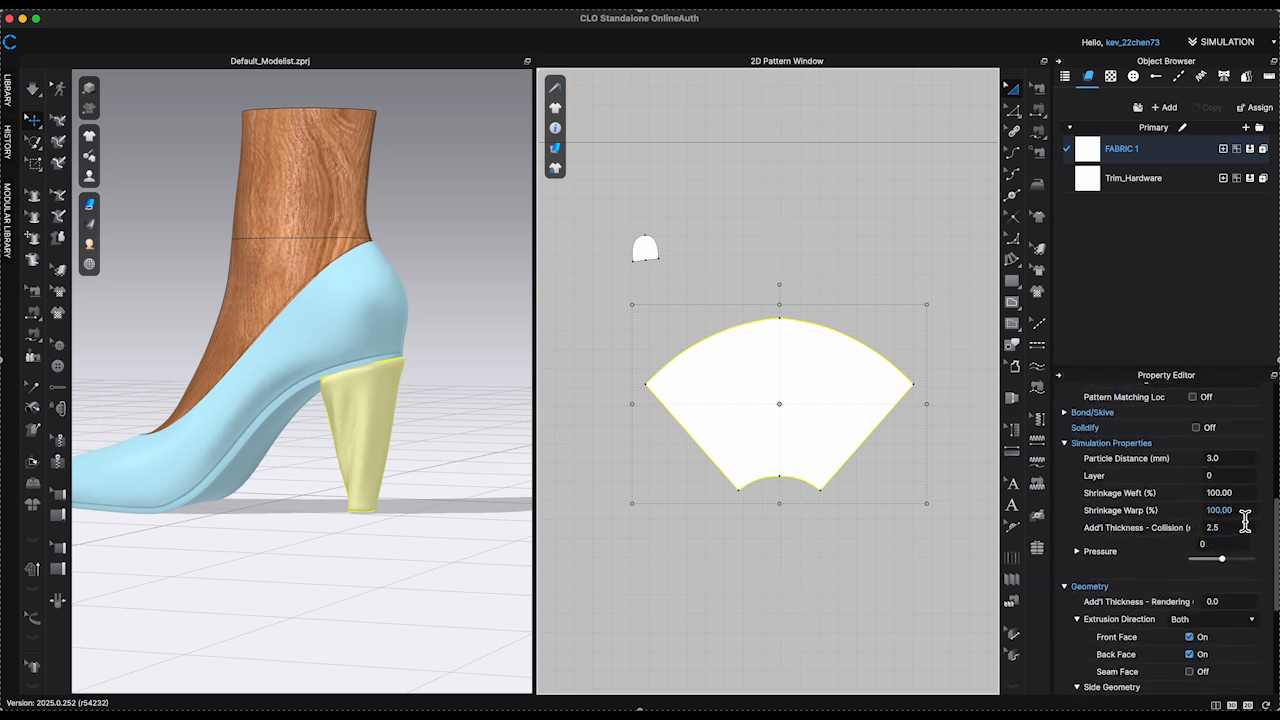
text(60.00)
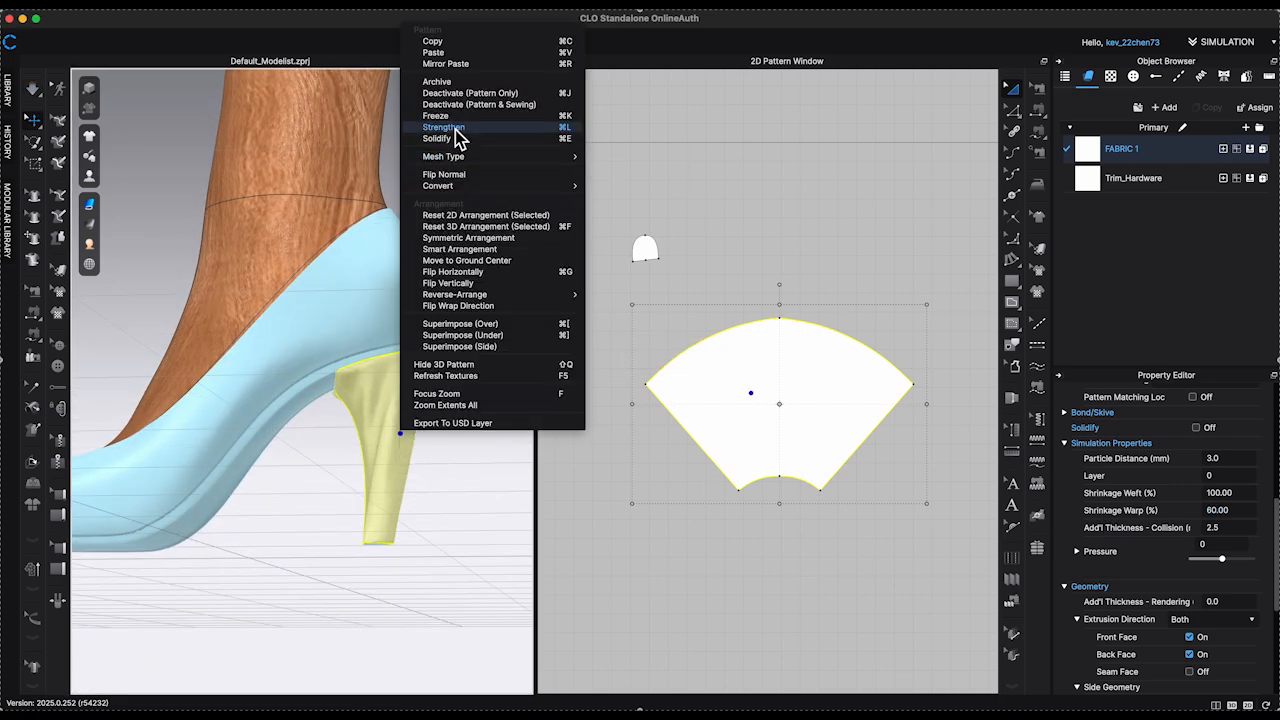
click(446, 128)
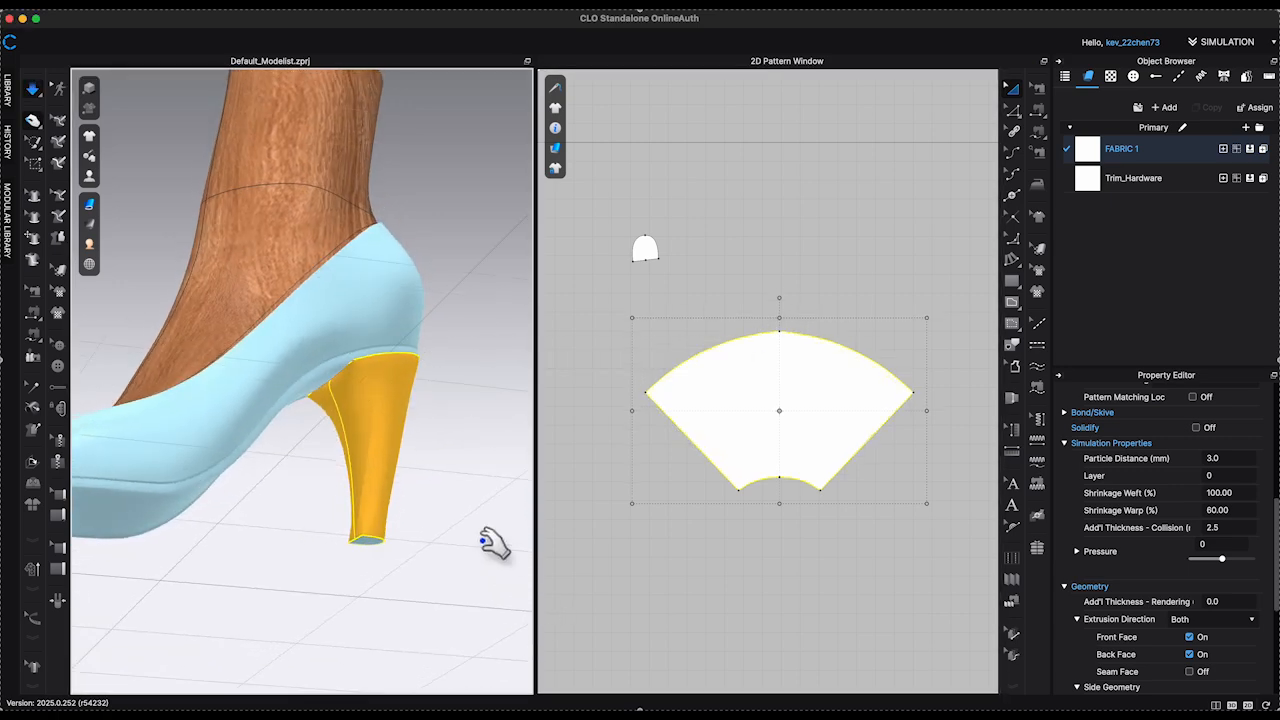
Sew the heel-tip piece to the fan's bottom edge and bring the heel pattern into view.
drag(490, 540, 344, 490)
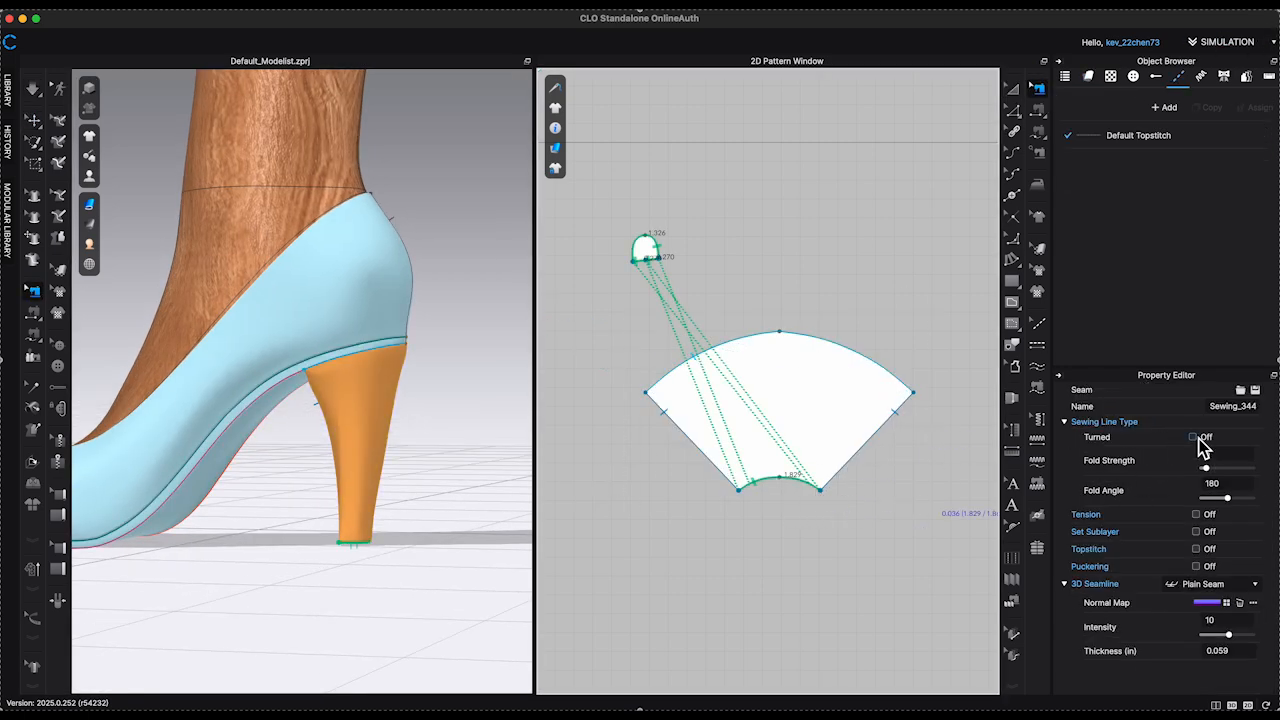
click(1196, 436)
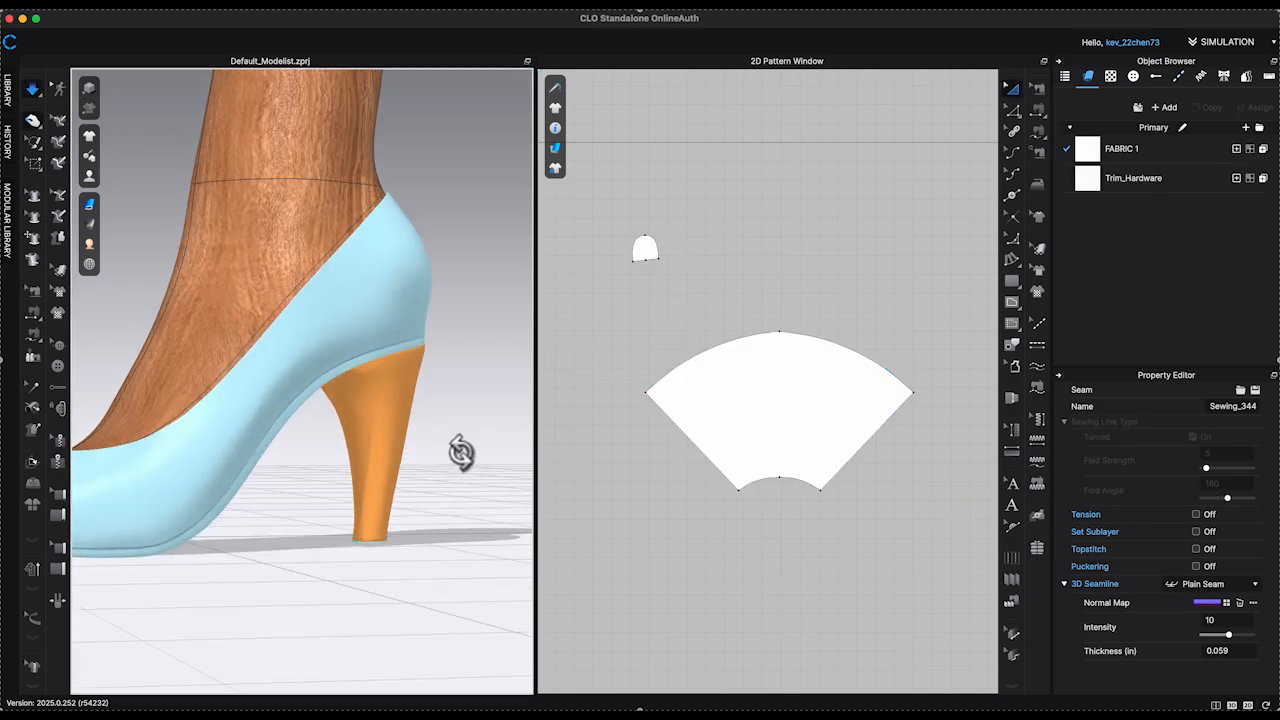
drag(462, 452, 488, 432)
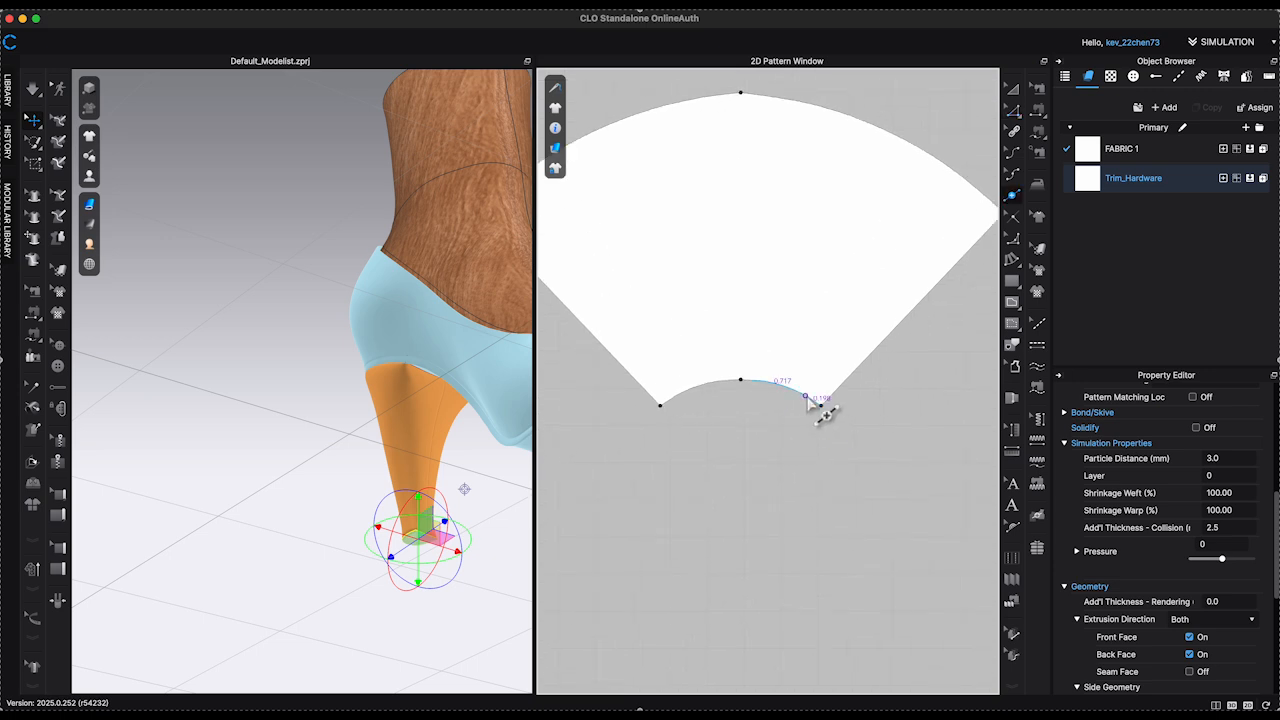
Split the heel pattern's edges, add an internal line with Fold Angle 90, and split the bottom curve.
drag(808, 396, 820, 392)
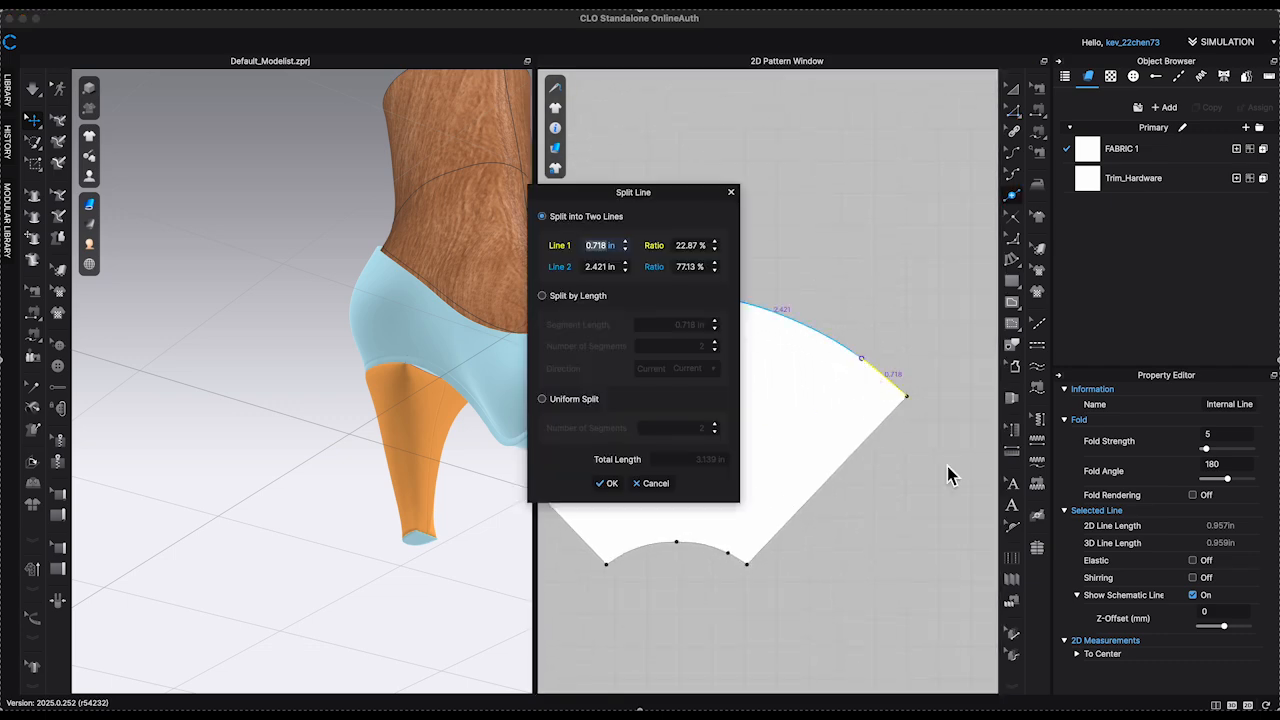
click(596, 482)
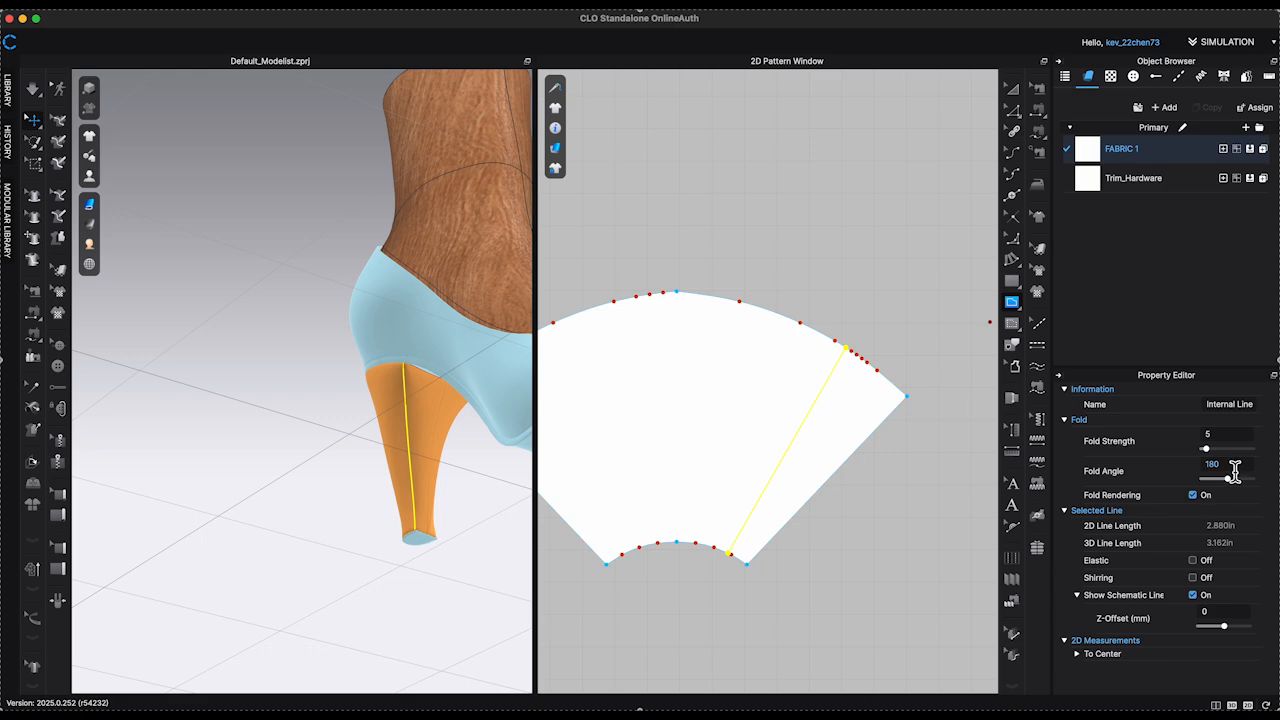
text(90)
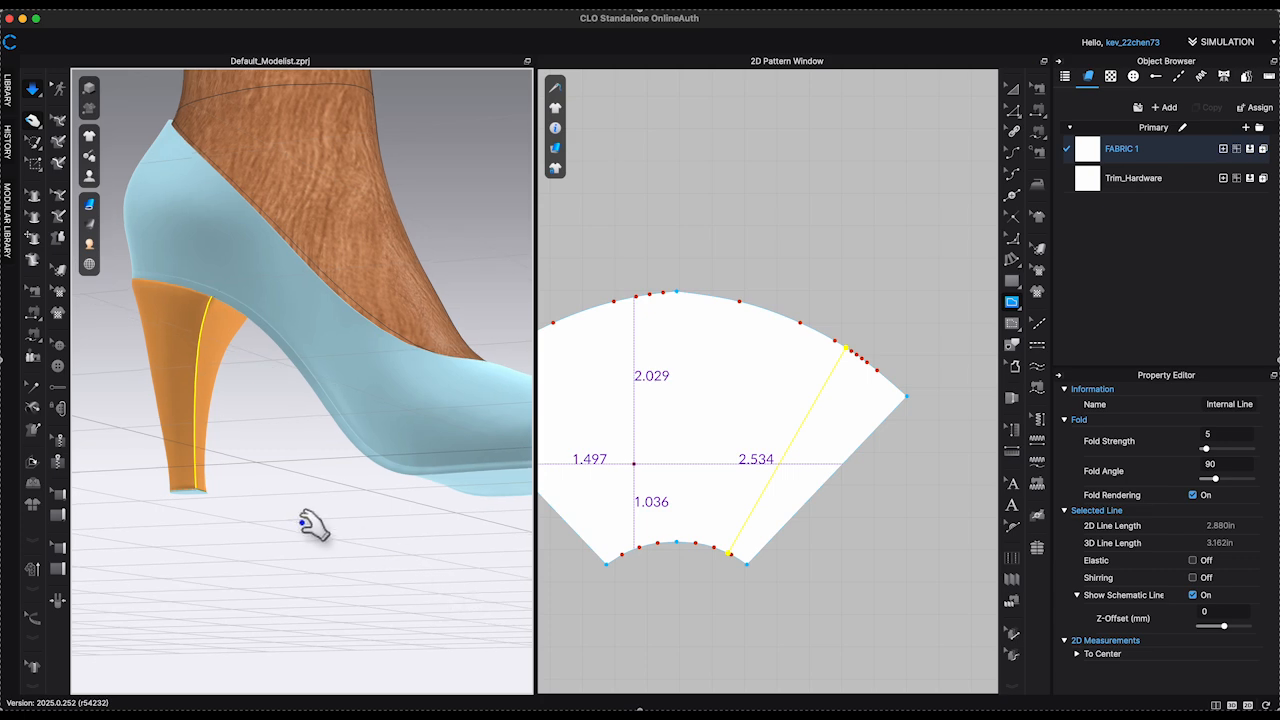
drag(310, 524, 380, 400)
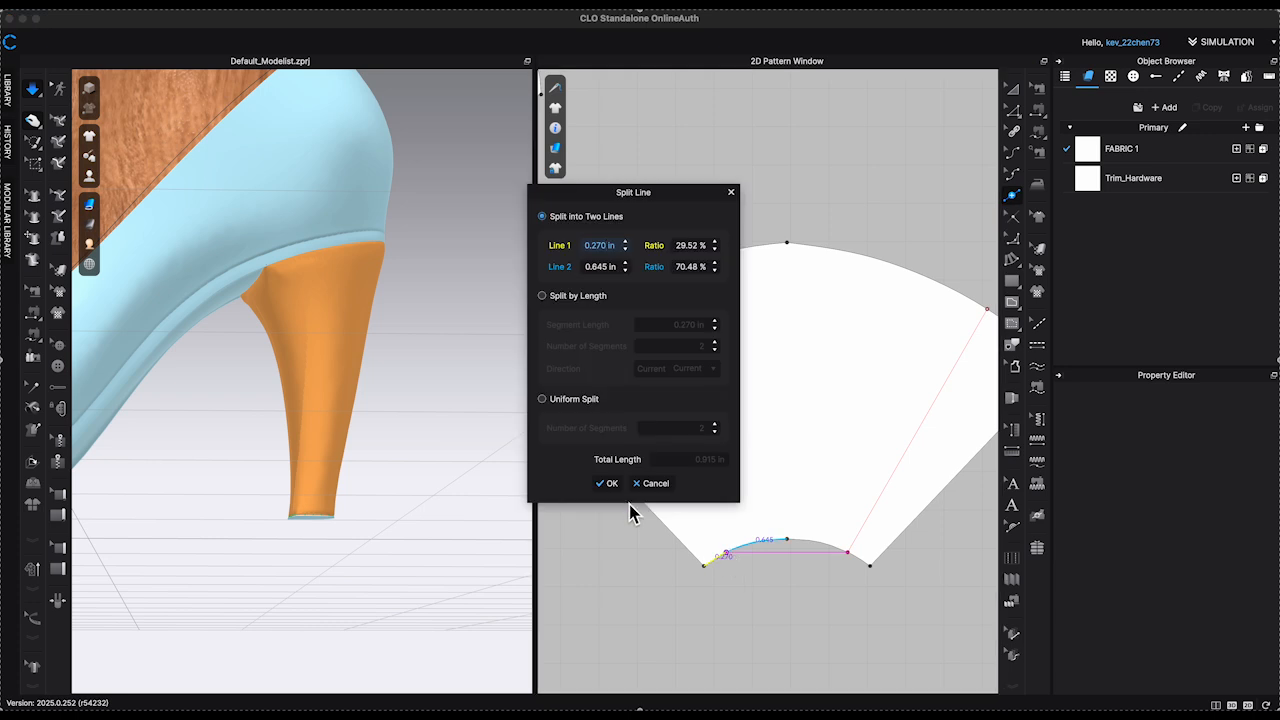
click(606, 482)
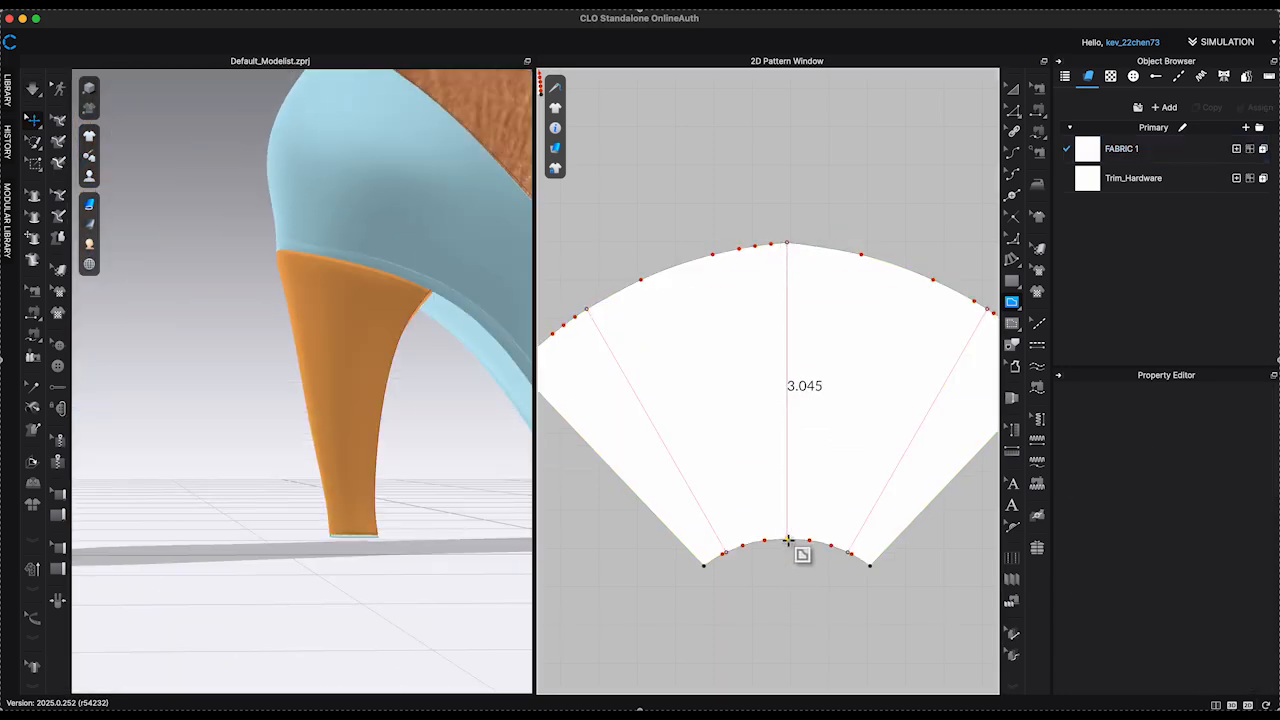
Cut the heel pattern along its centre and diagonal internal lines into four panels.
right_click(784, 384)
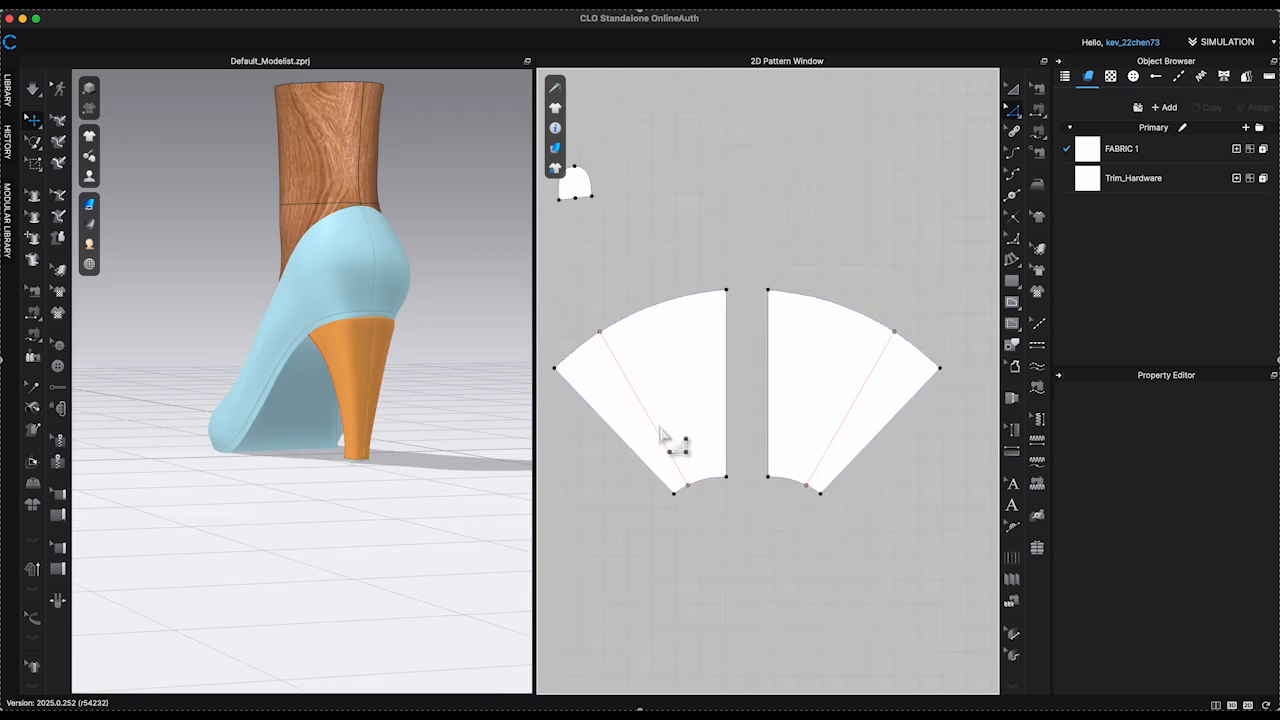
right_click(668, 444)
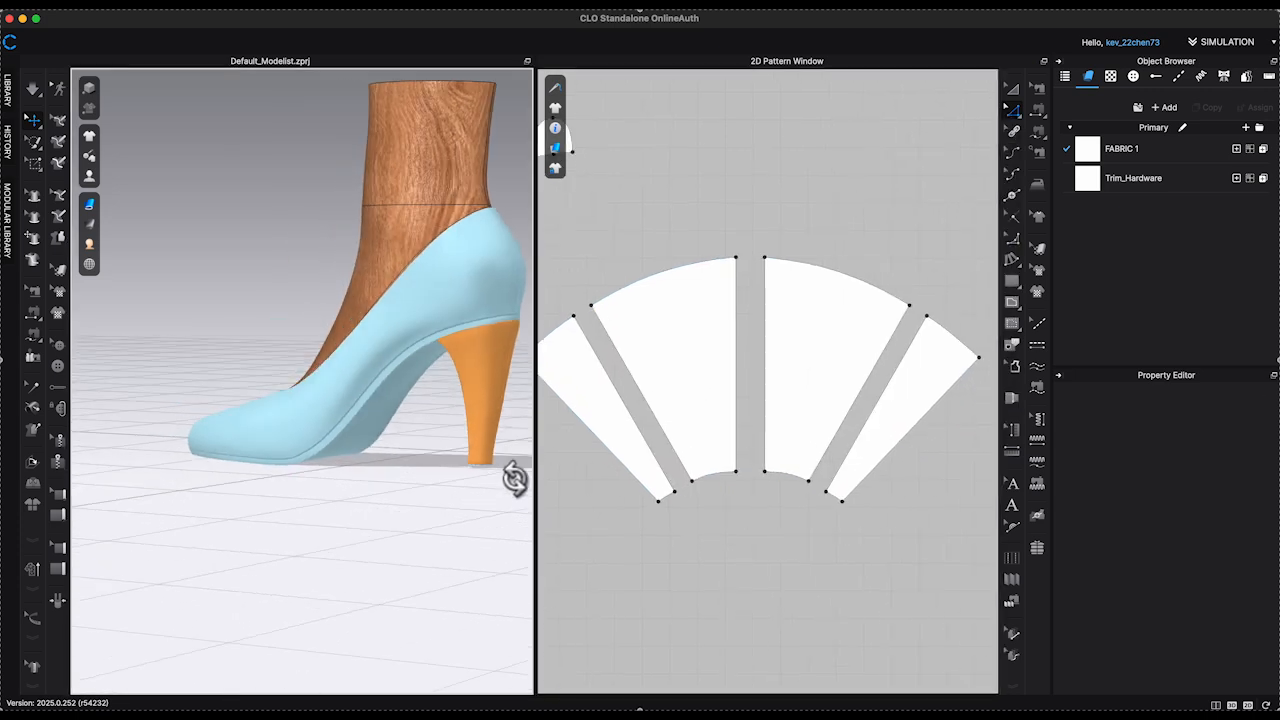
click(772, 370)
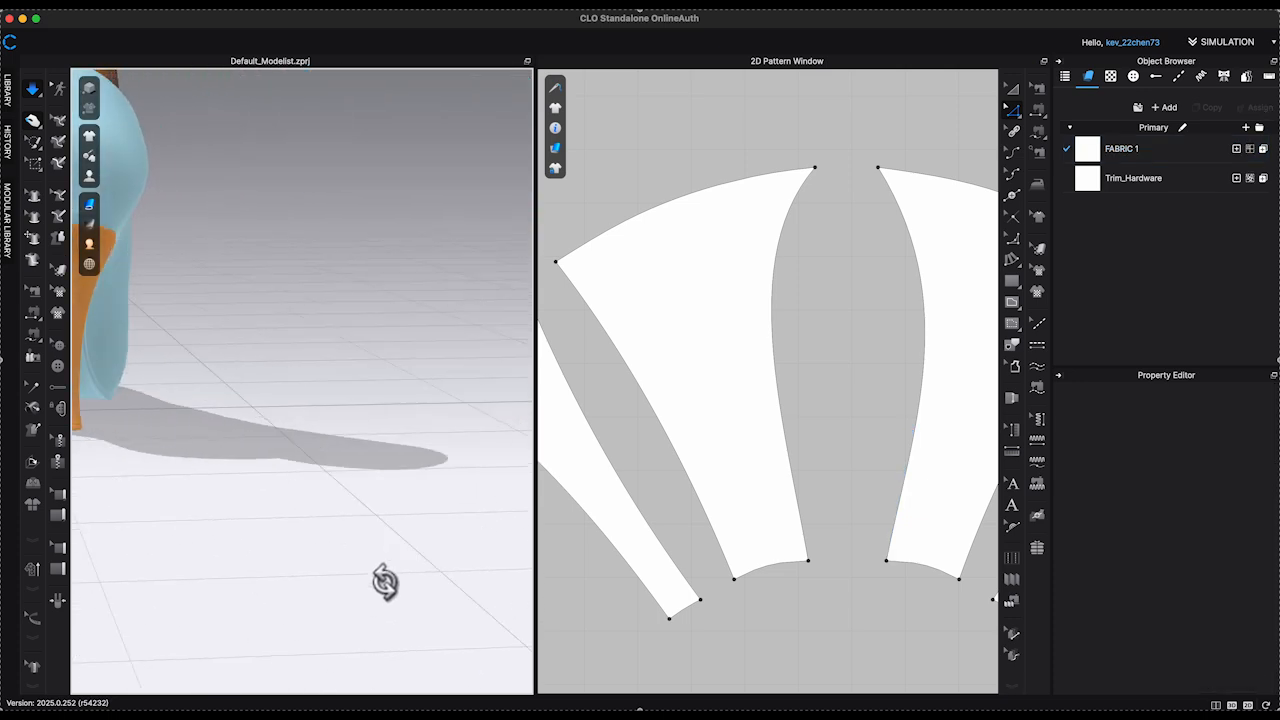
Bend a heel panel's inner edge into a curve and review the shoe from the side.
drag(384, 584, 516, 532)
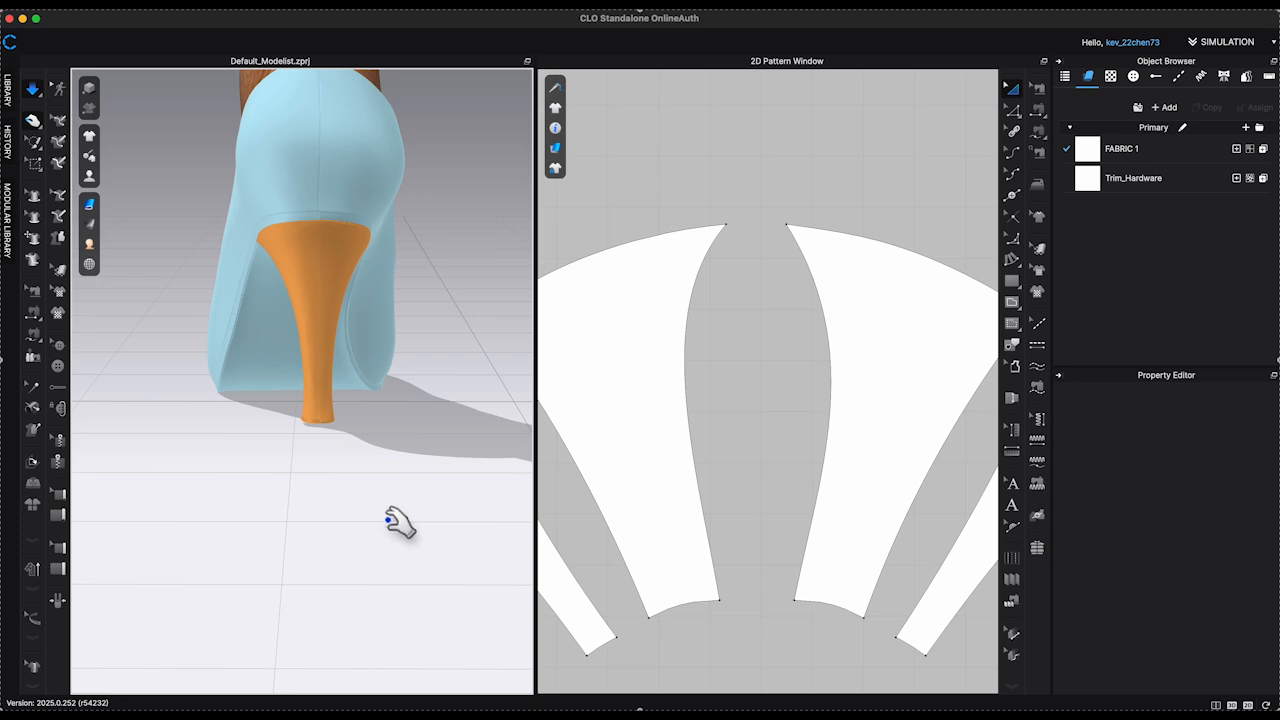
drag(400, 520, 360, 450)
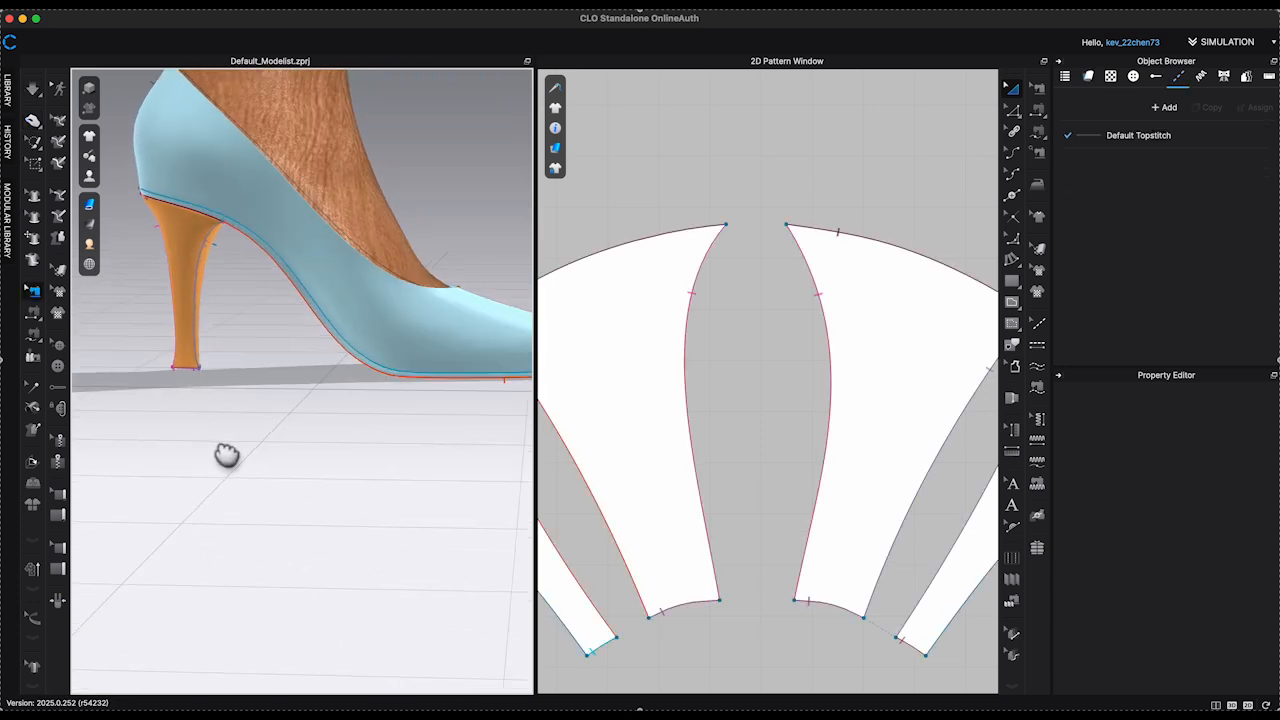
drag(224, 456, 432, 496)
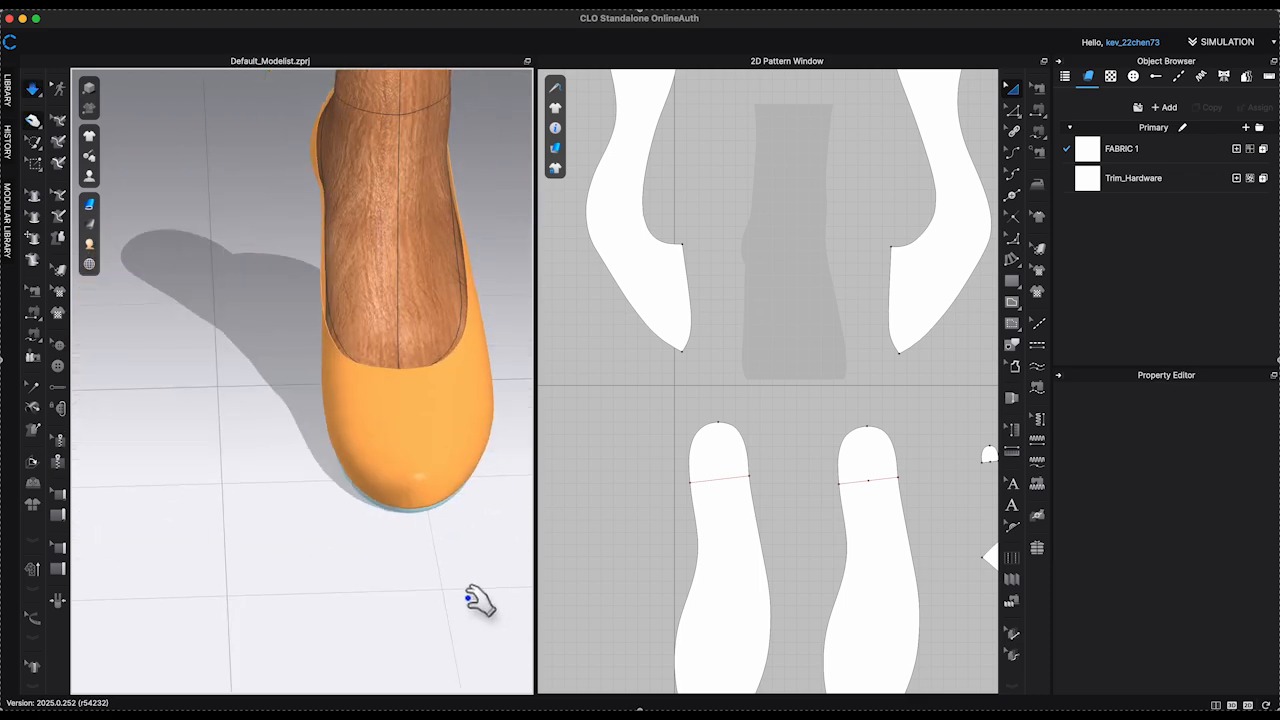
drag(480, 600, 550, 610)
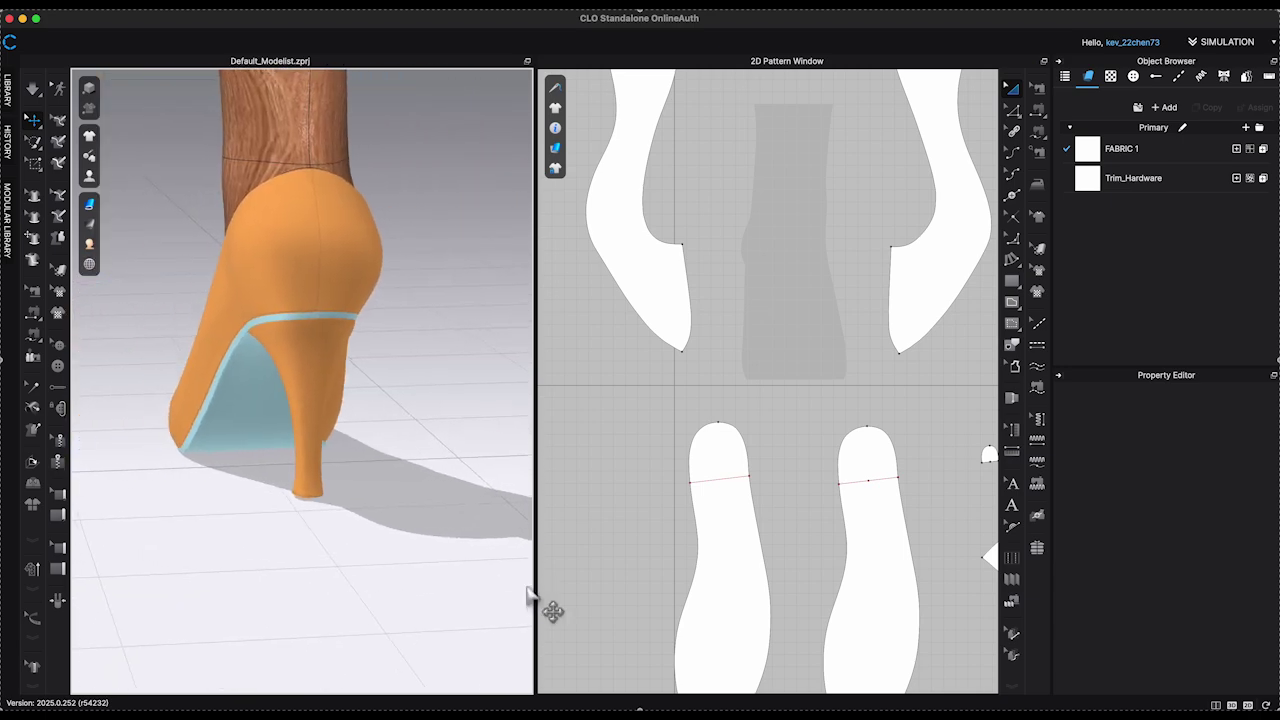
drag(530, 596, 430, 600)
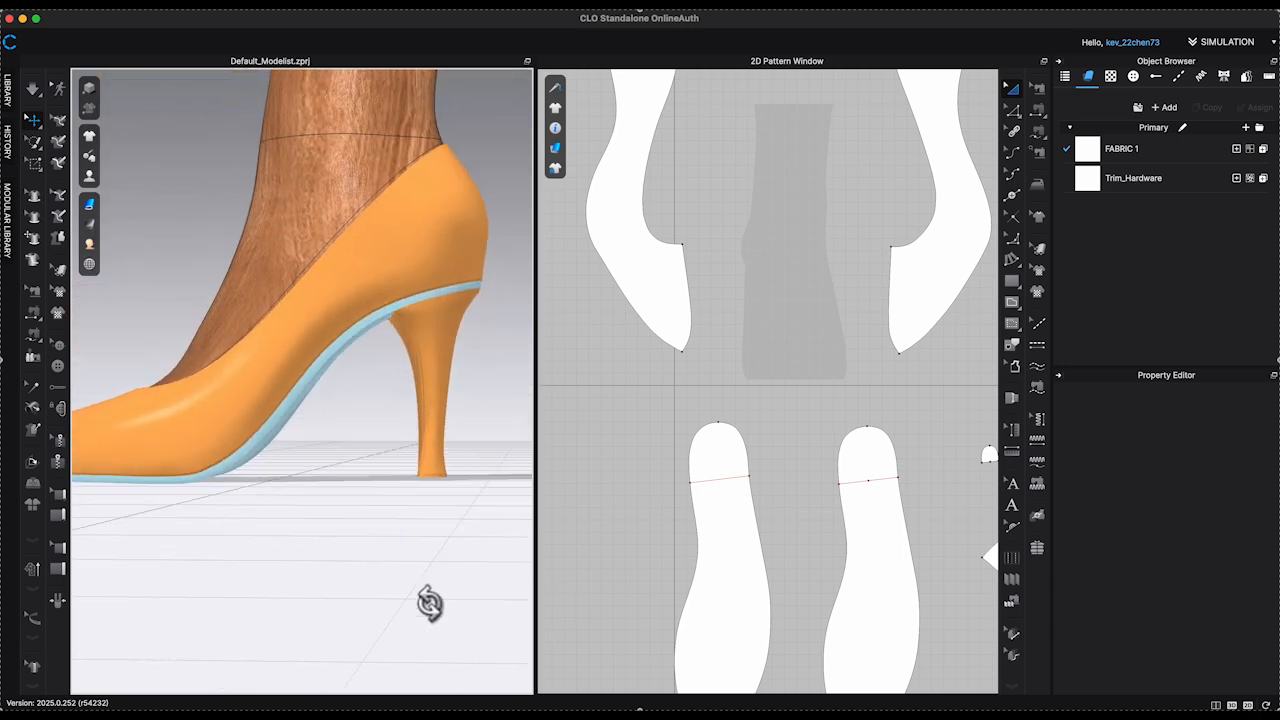
drag(430, 600, 444, 610)
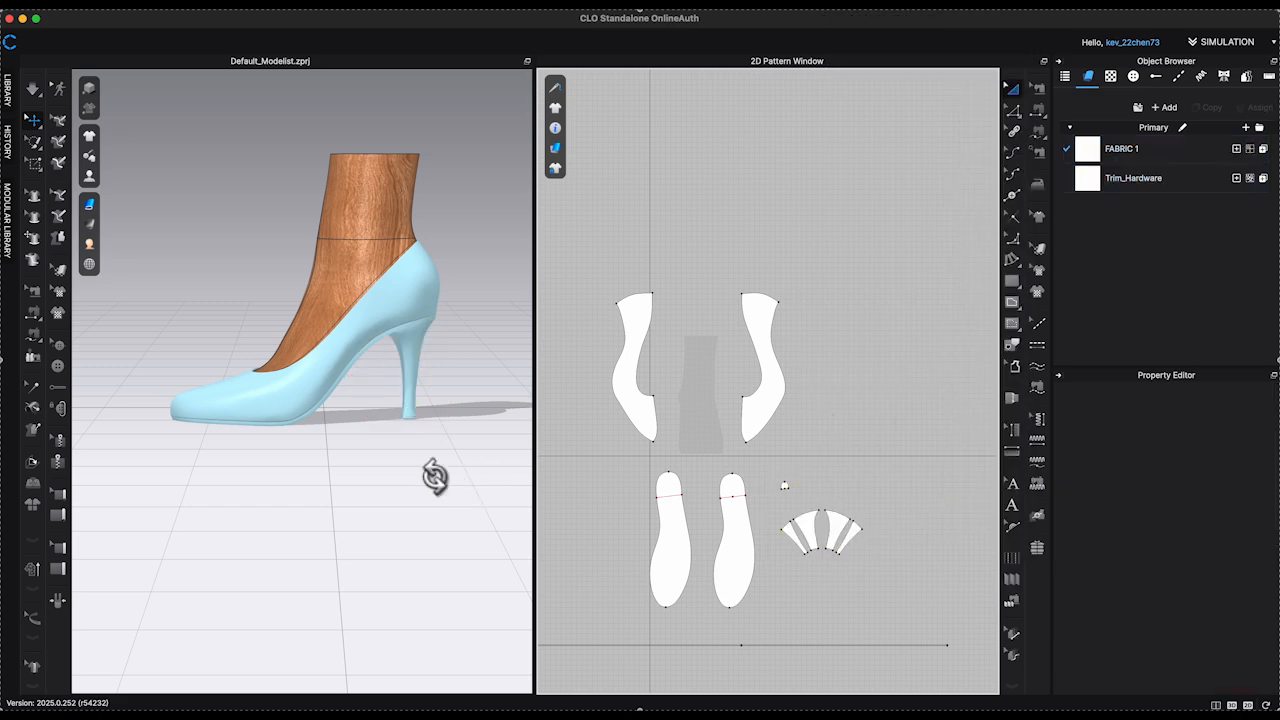
Save the shoe via Save As > Project under the name 'basic heel block'.
click(192, 94)
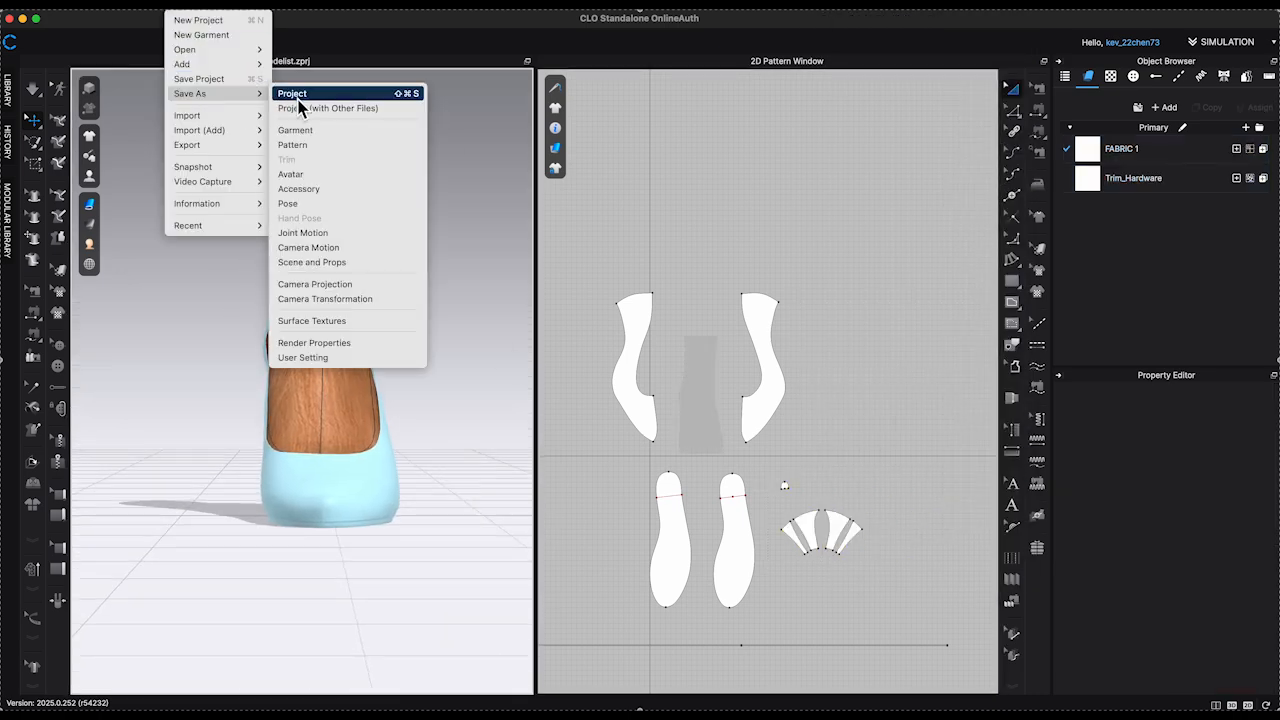
click(292, 94)
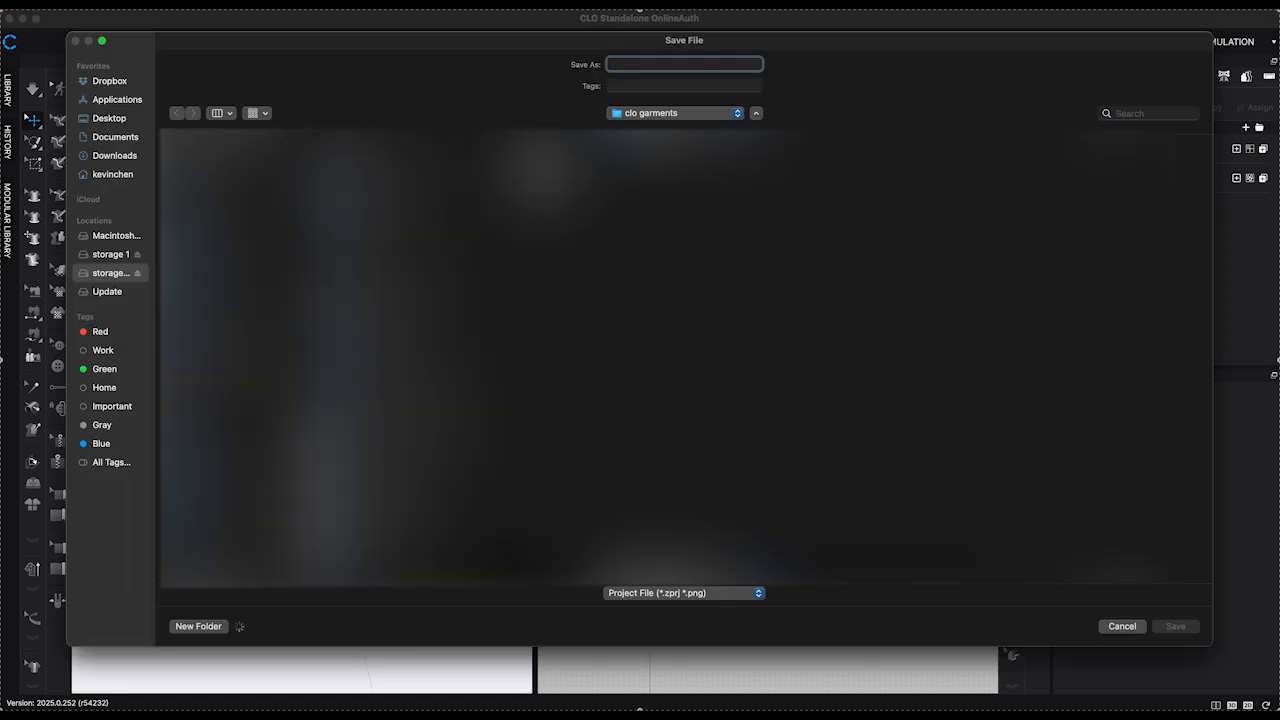
text(basid heel)
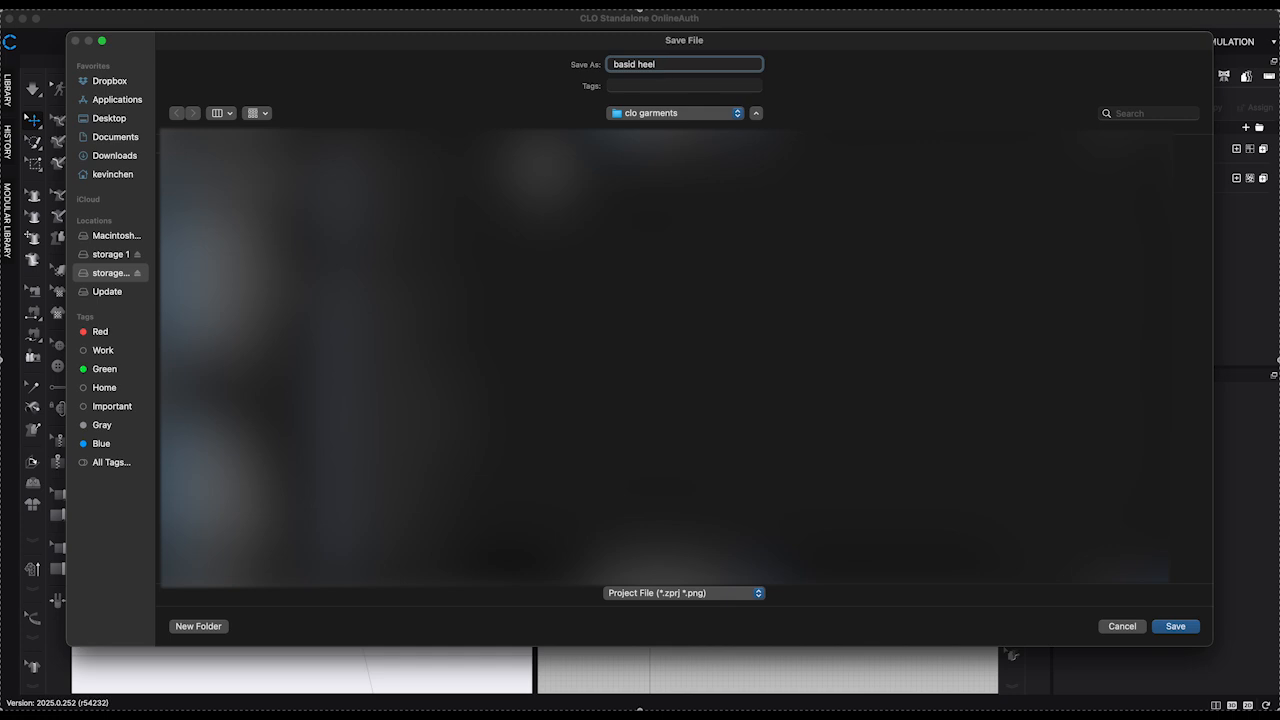
text(block)
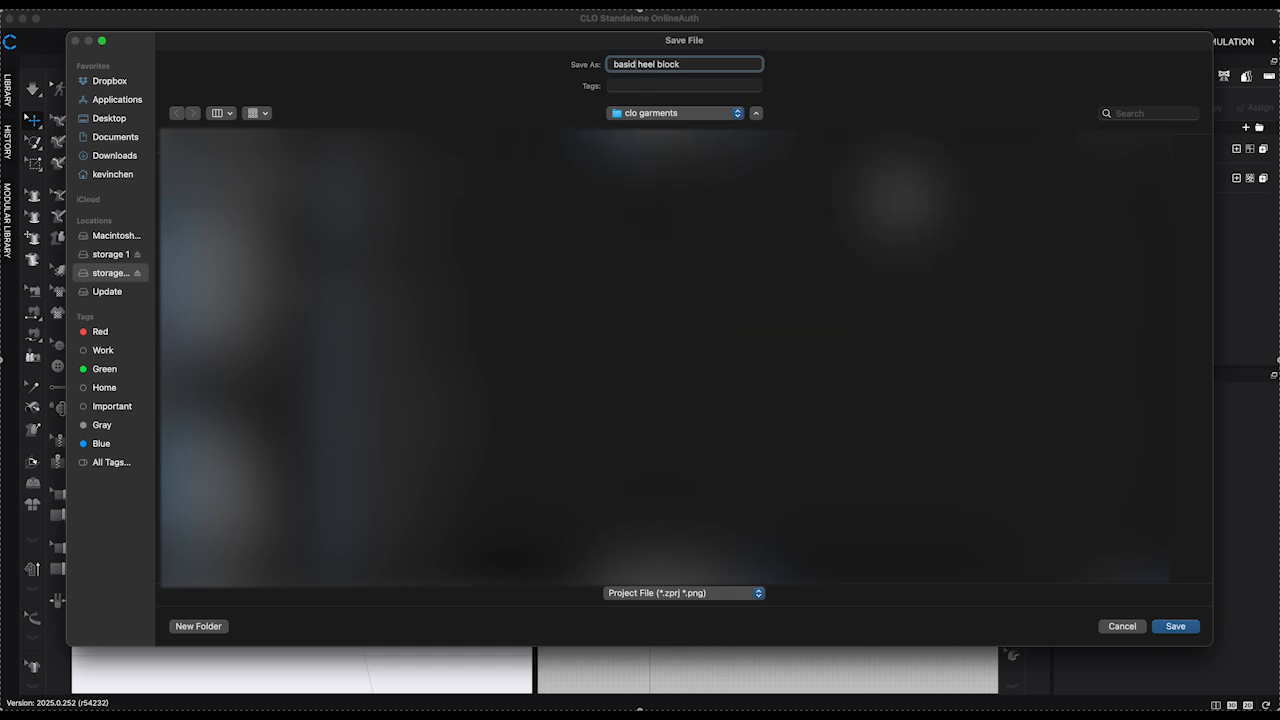
click(1176, 626)
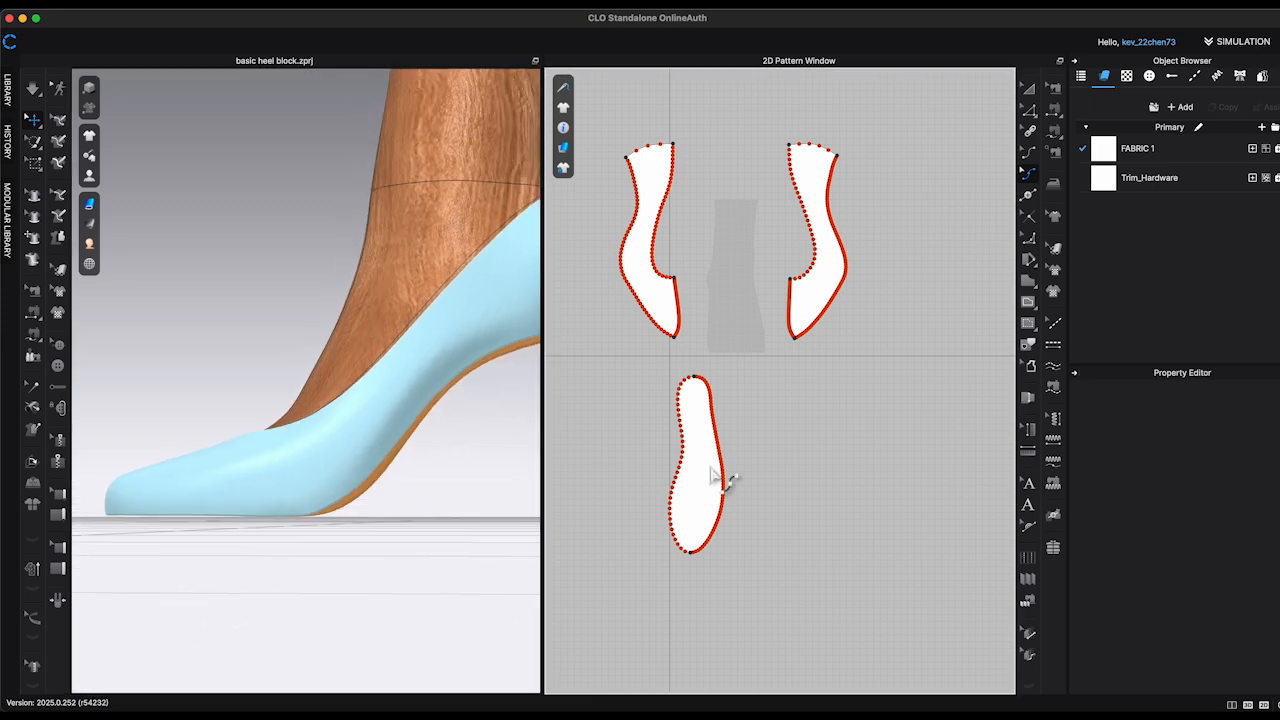
Raise the insole's Add'l Thickness - Rendering to 2.0 in the Property Editor.
click(1148, 176)
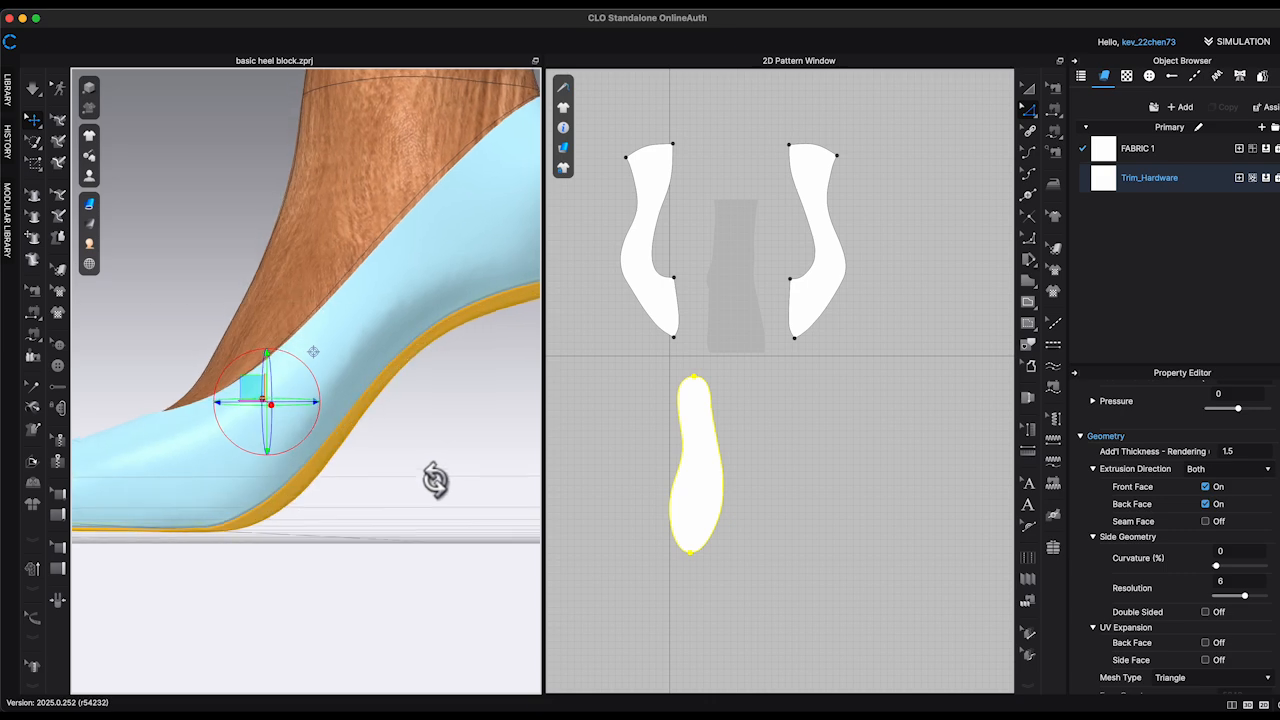
click(1236, 448)
text(2)
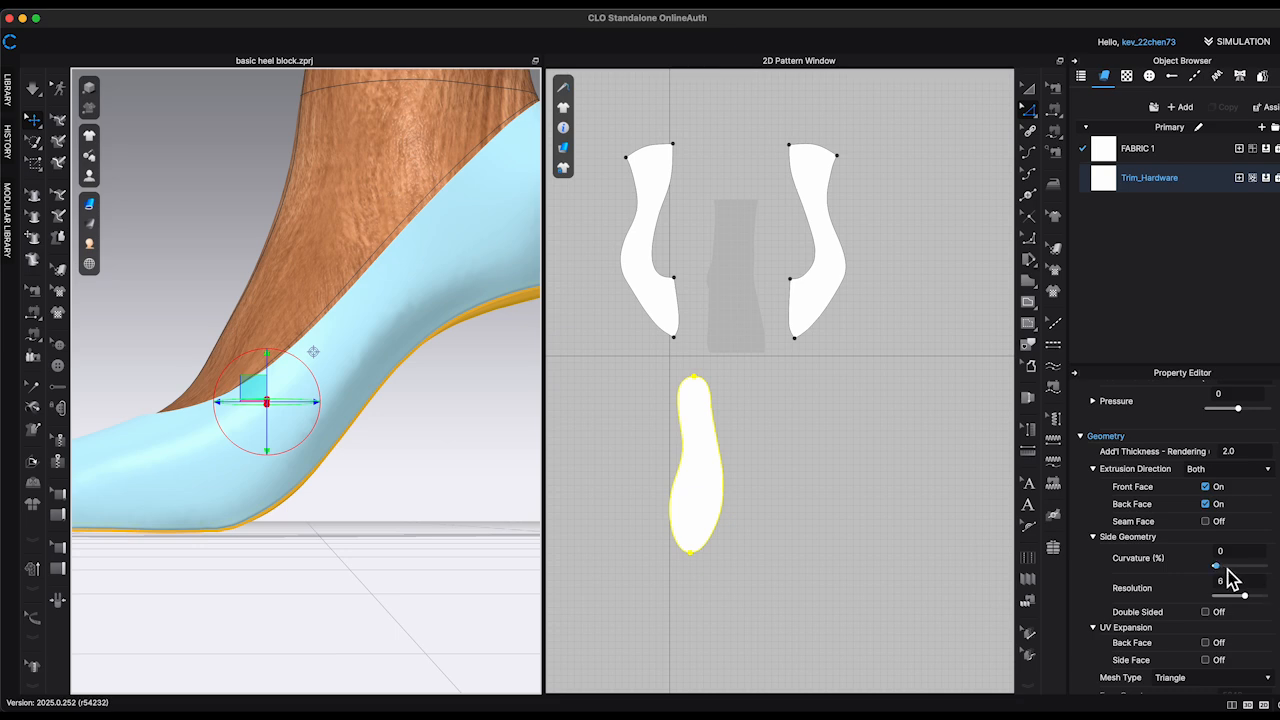
drag(1216, 564, 1264, 564)
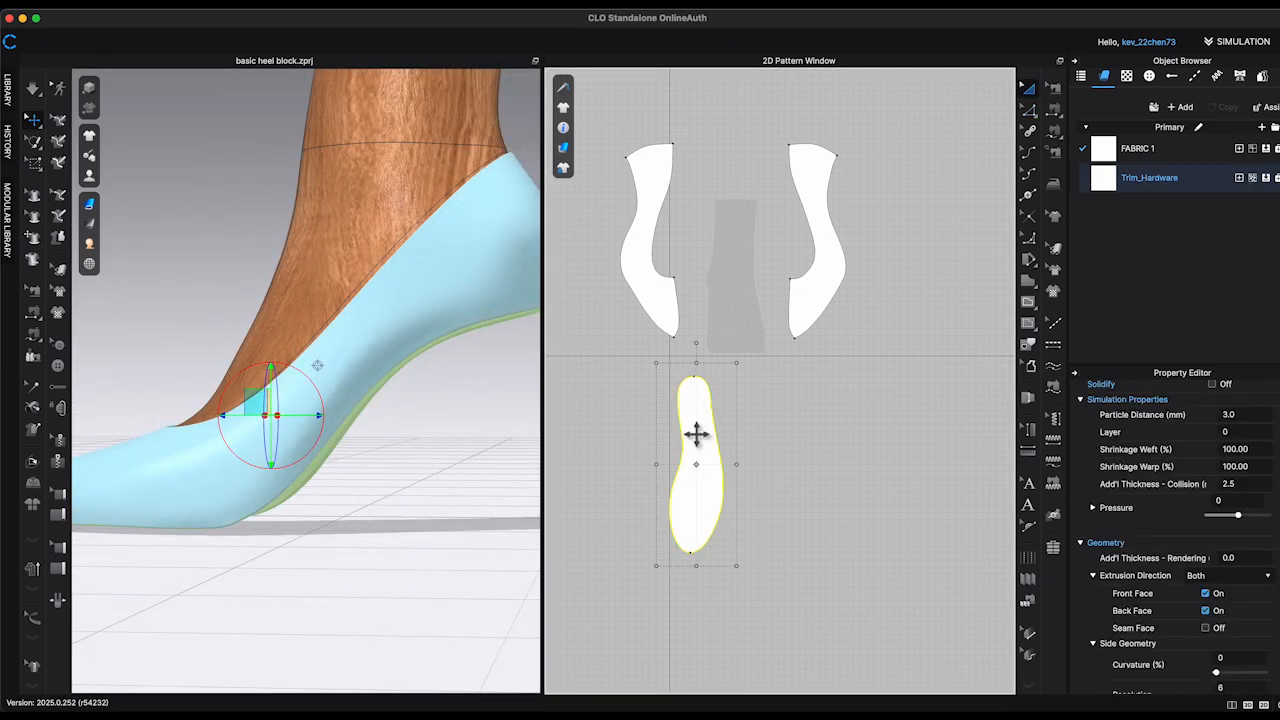
Clone the insole as a layer and place the copy beside the original.
right_click(696, 430)
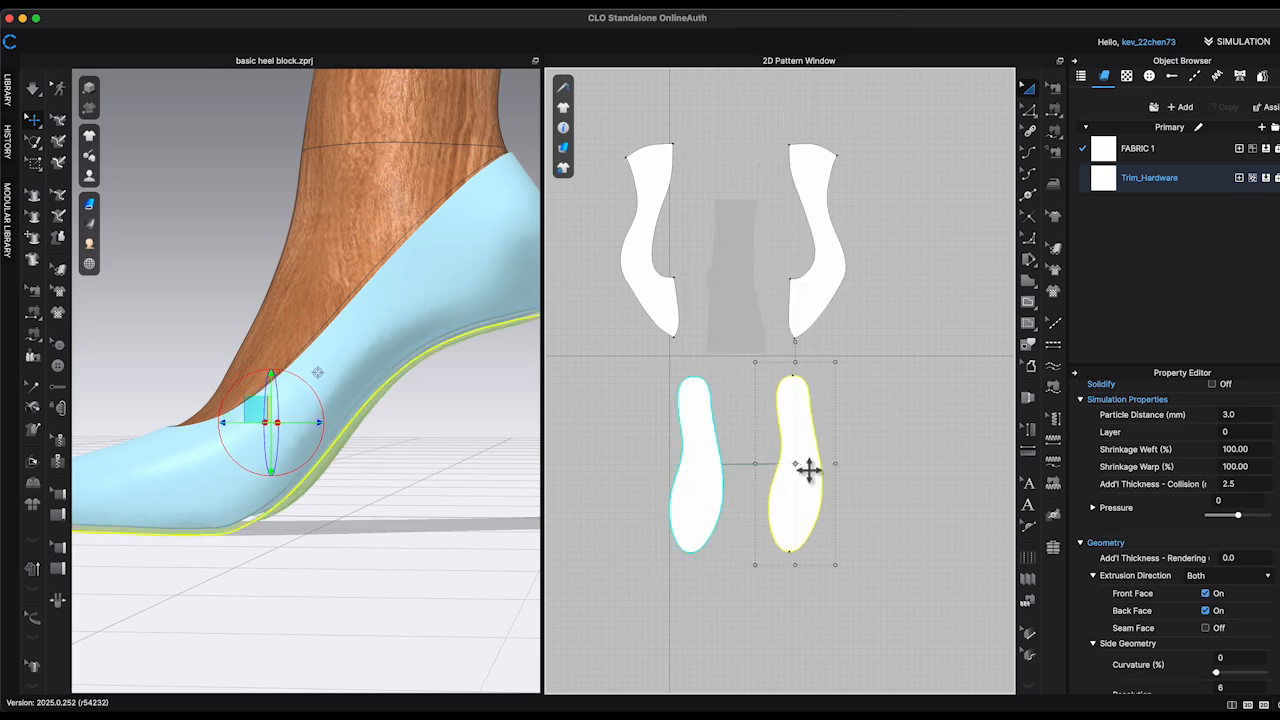
right_click(808, 470)
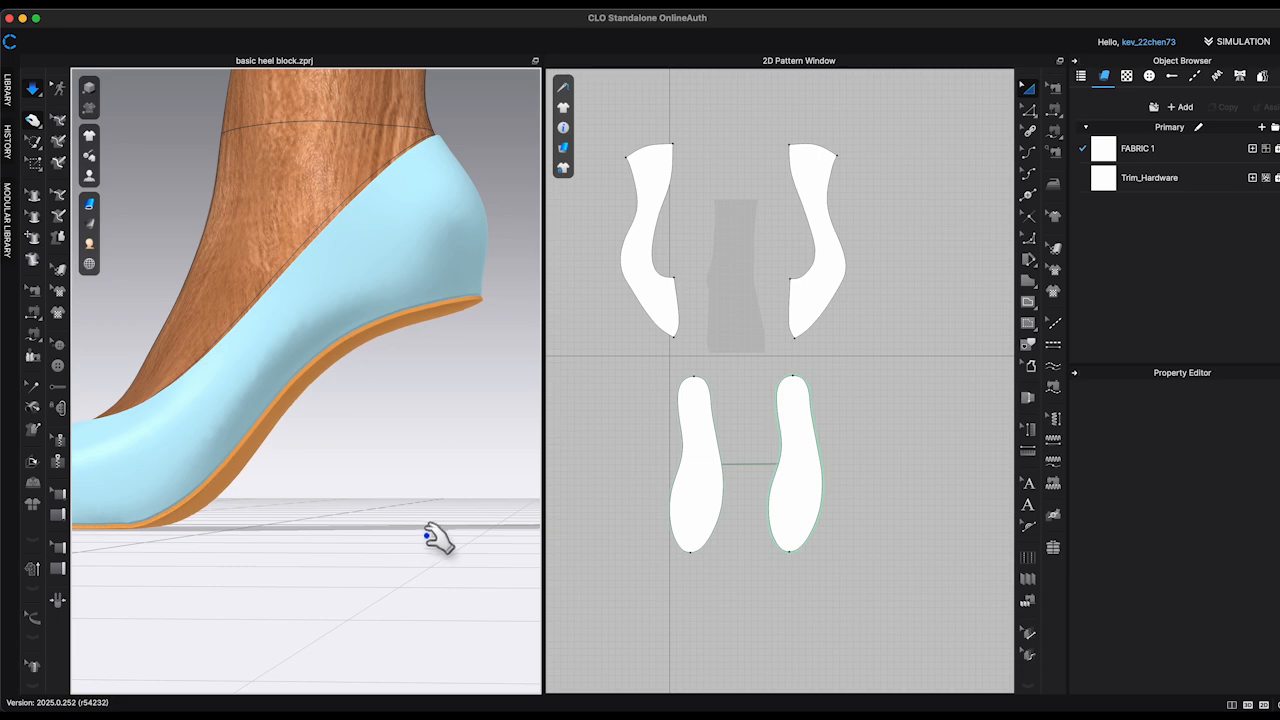
drag(440, 536, 448, 528)
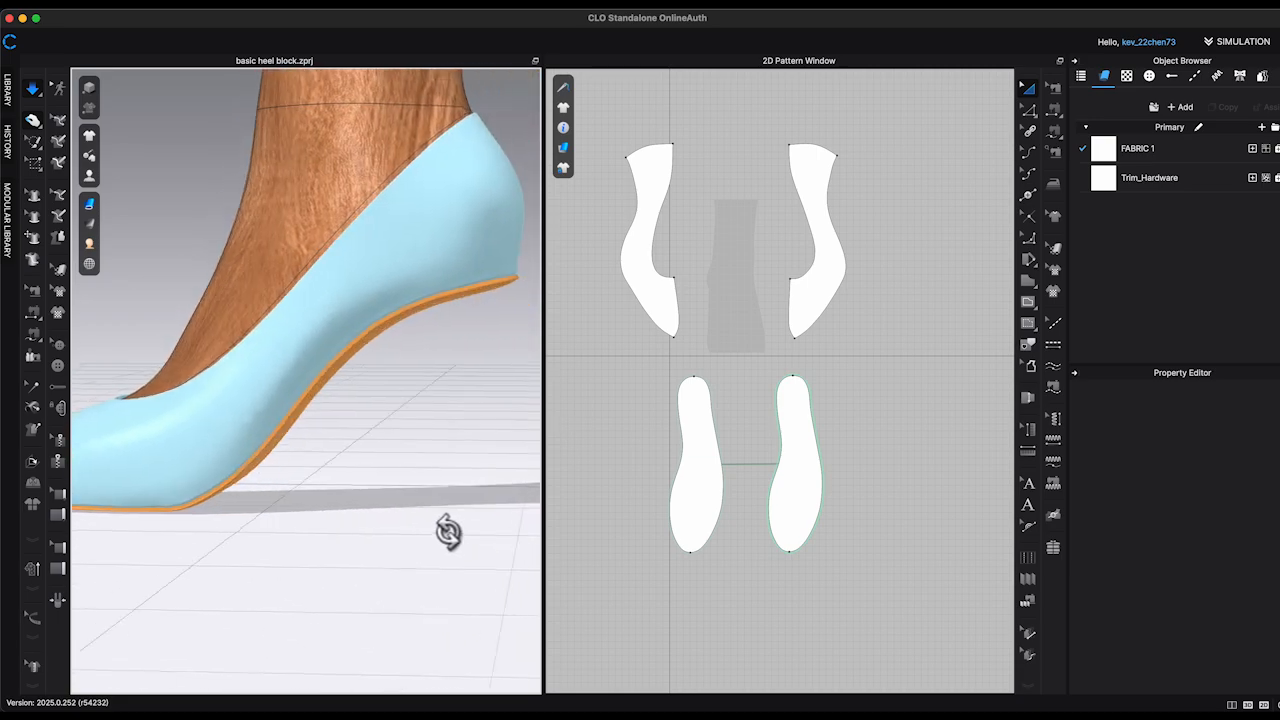